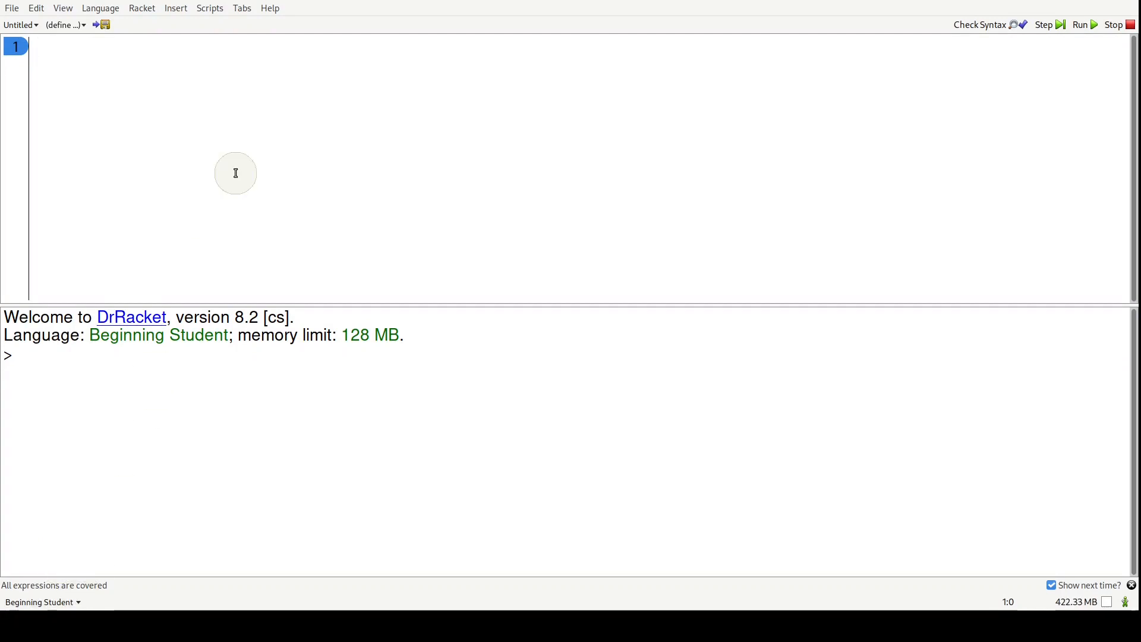
# Step: Write the comment heading 'basics of expressions and evaluation rules' and a note that comments are for jotting down notes
pyautogui.write('; bsics of exp')
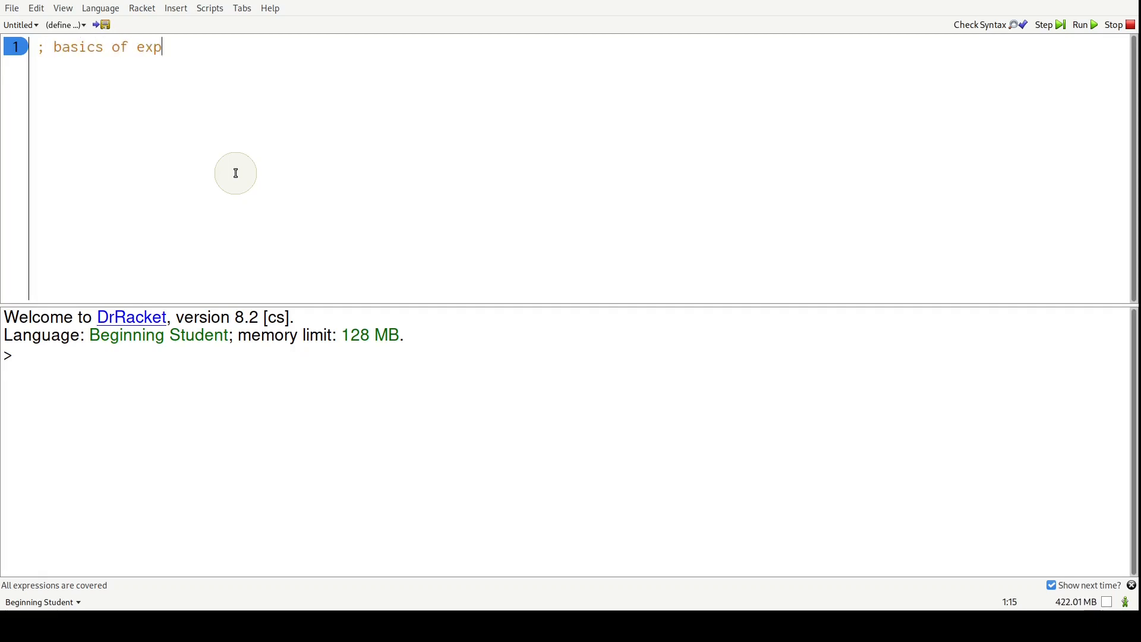
pyautogui.write('ressions and eva')
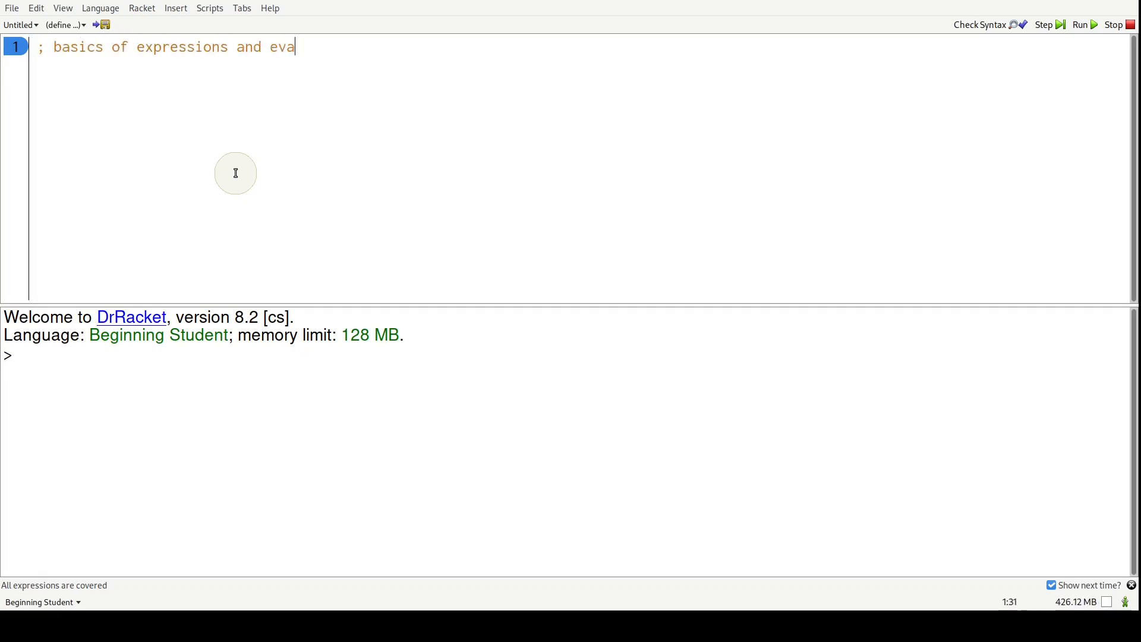
pyautogui.write('luation rules')
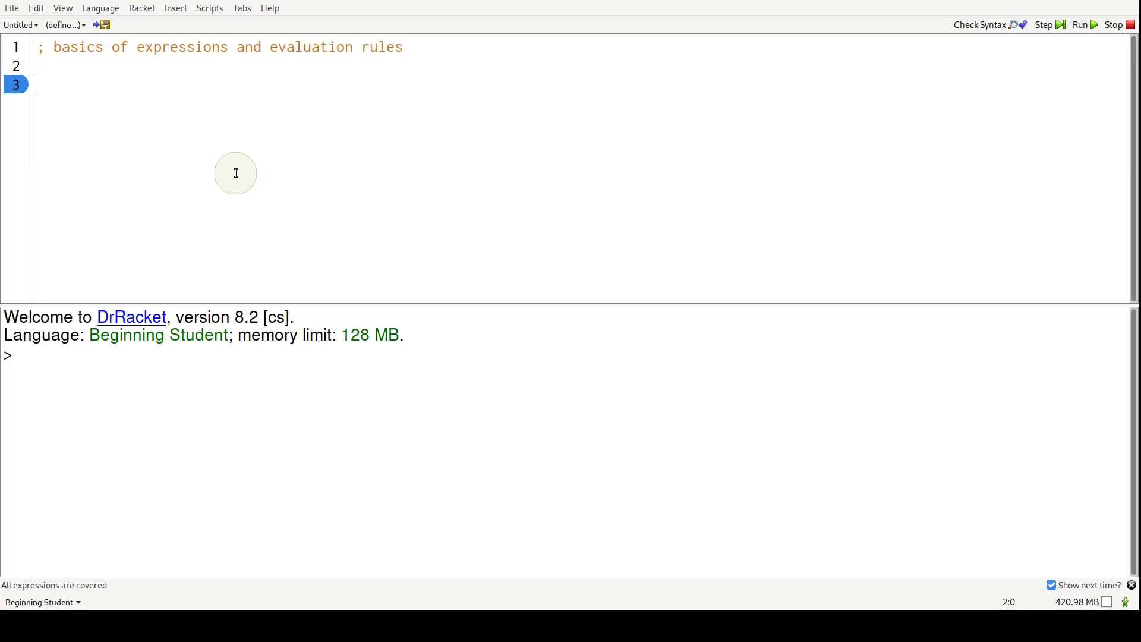
pyautogui.write(';')
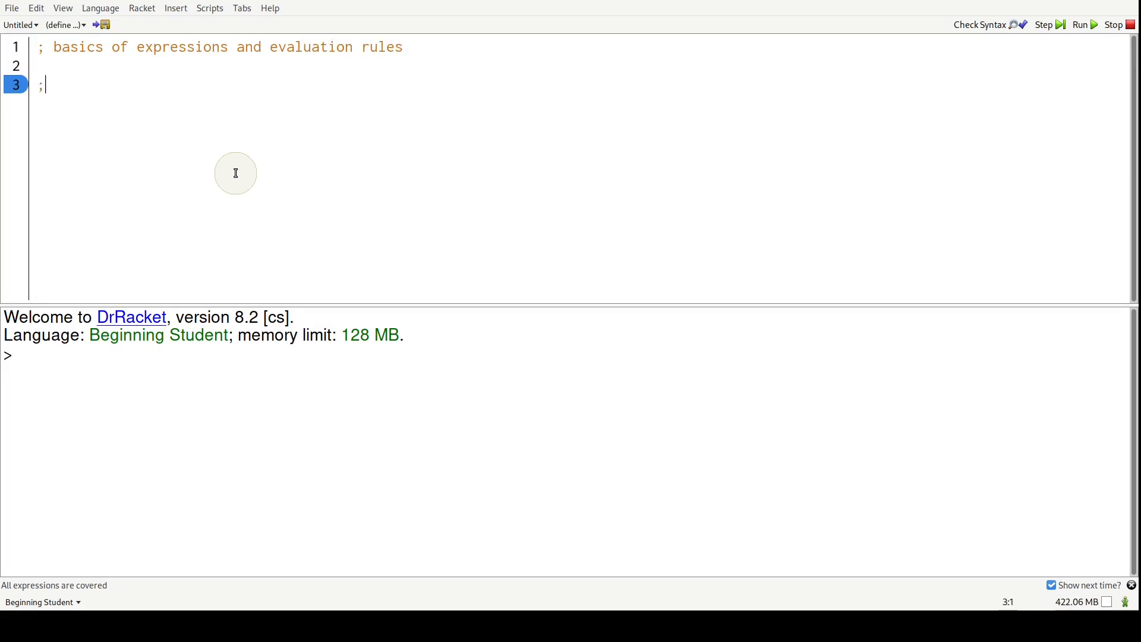
pyautogui.write('comments are for jotting dow')
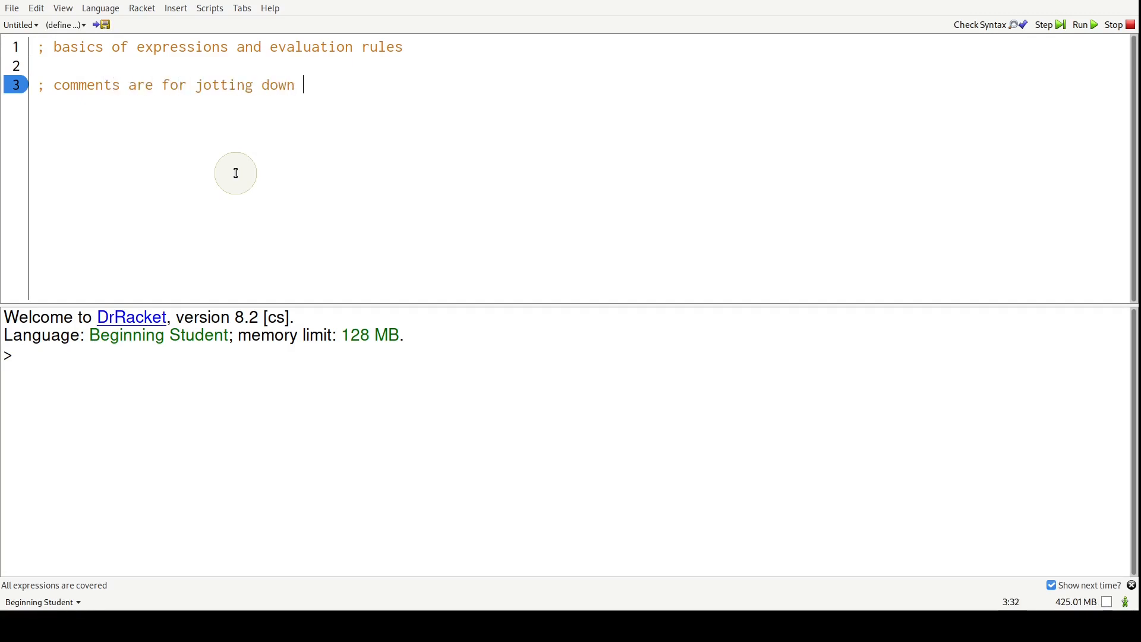
pyautogui.write('notes')
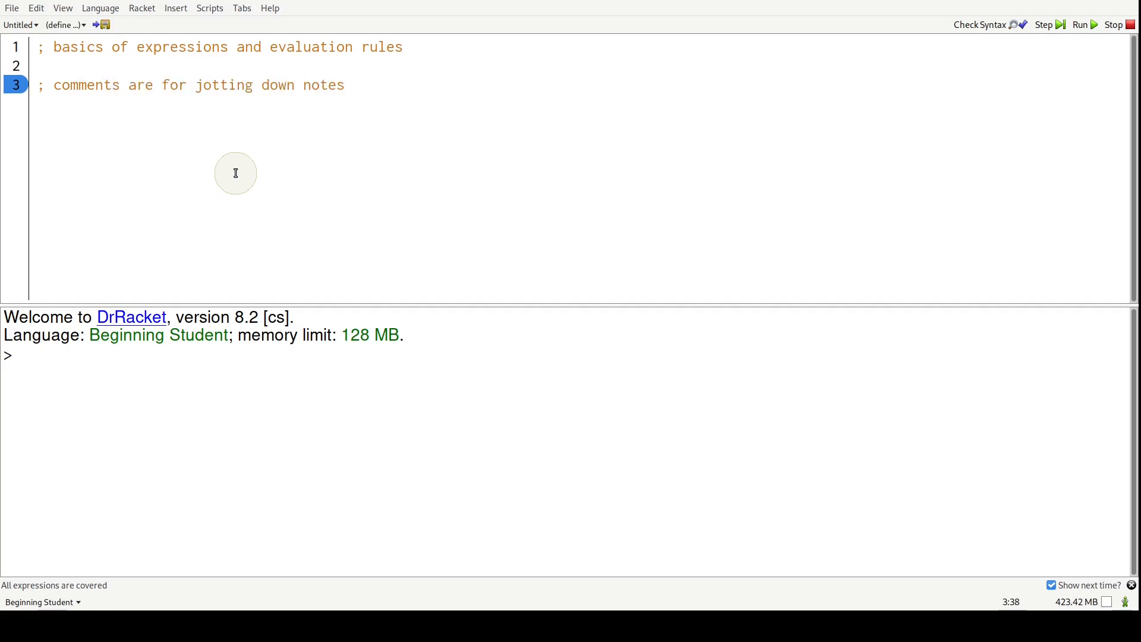
pyautogui.write('@#$%^&AUSDFSDYUFGYUSD')
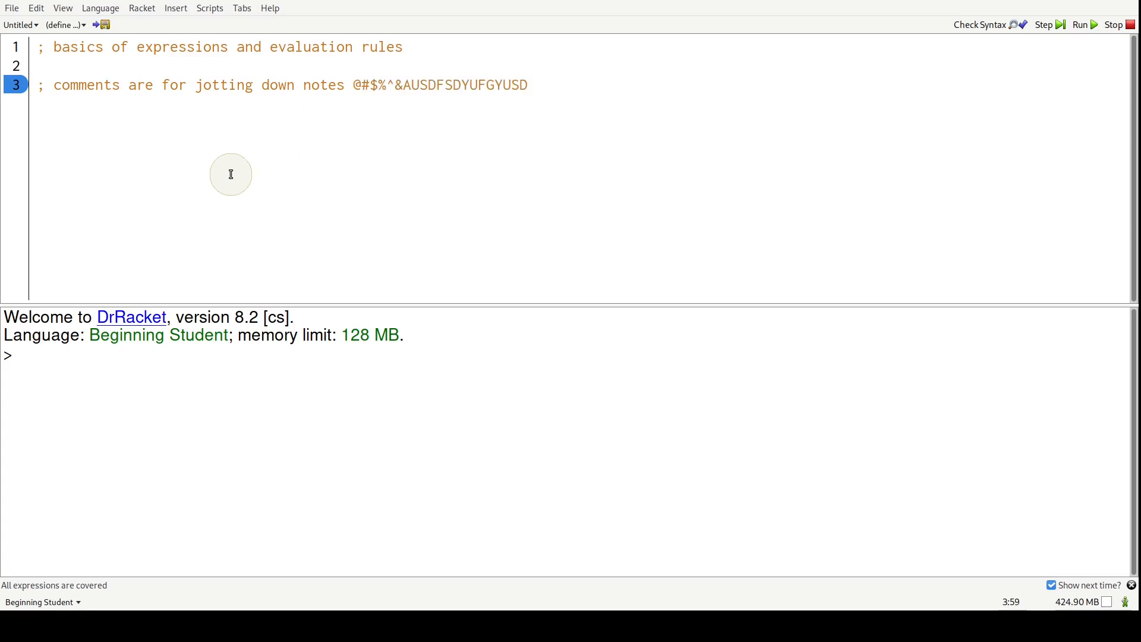
pyautogui.write('GO')
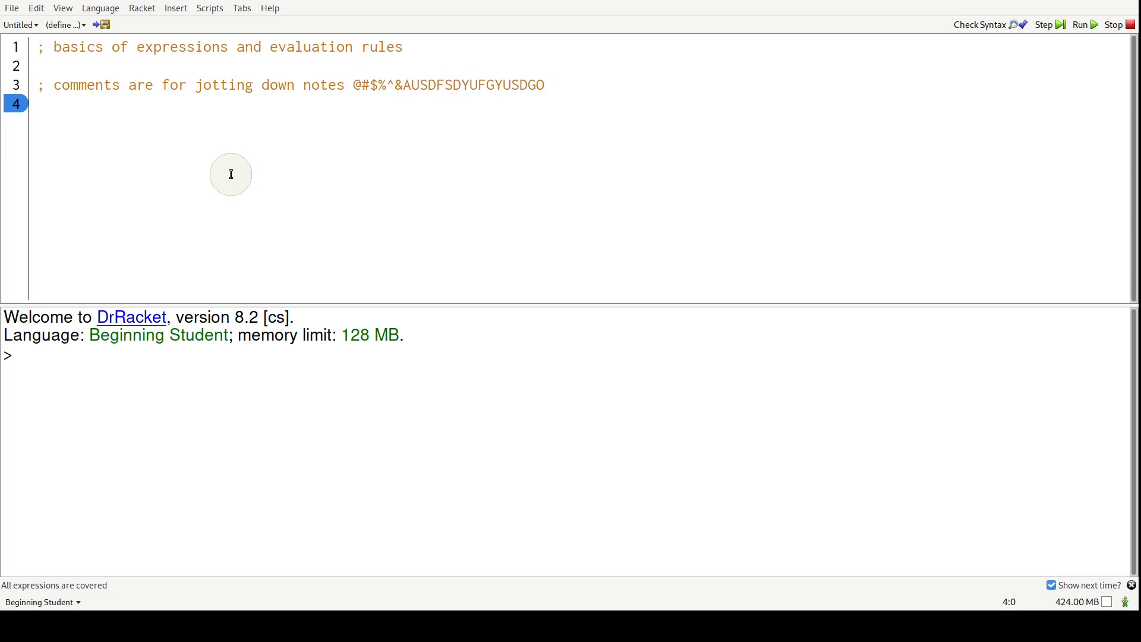
# Step: Write a #| ... |# block comment reading multi, line, comment across three lines
pyautogui.write('#')
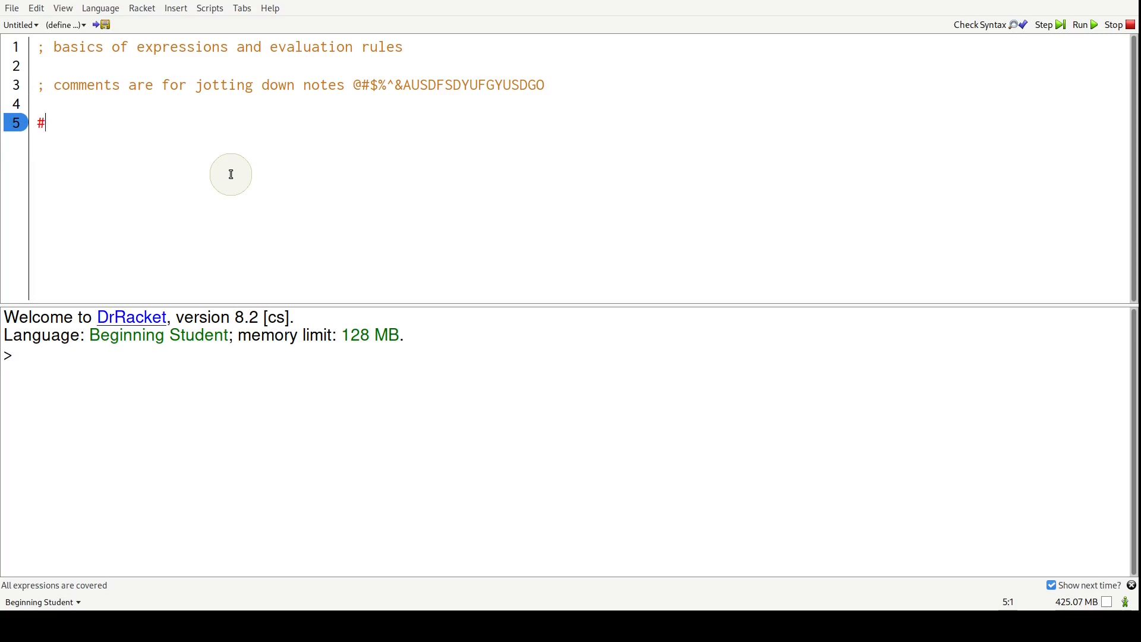
pyautogui.write('||#')
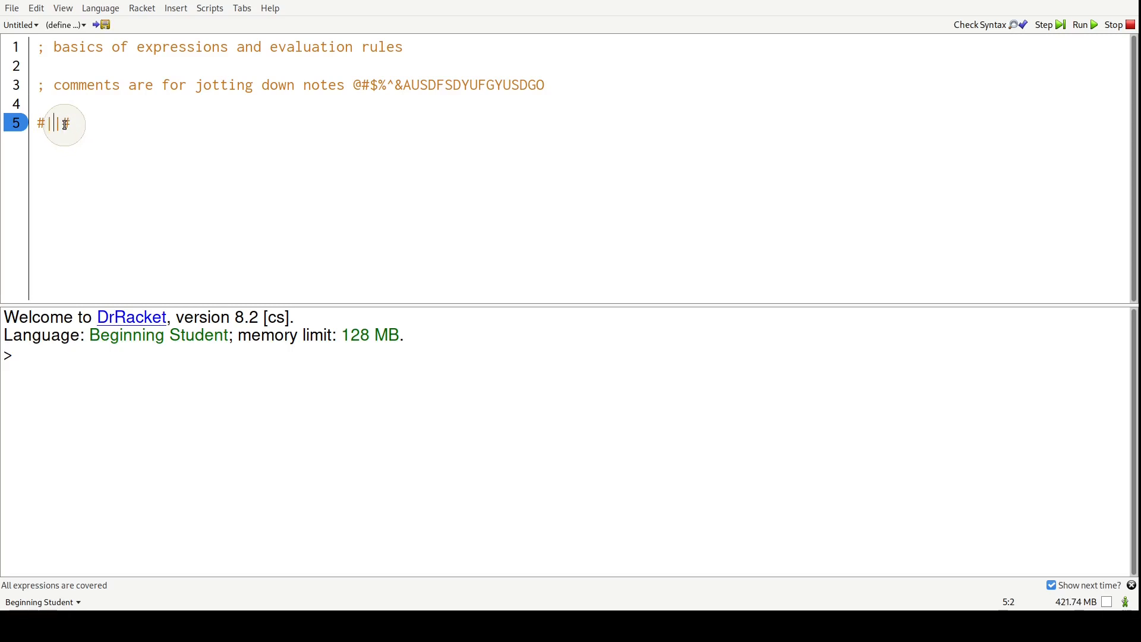
pyautogui.write('multi')
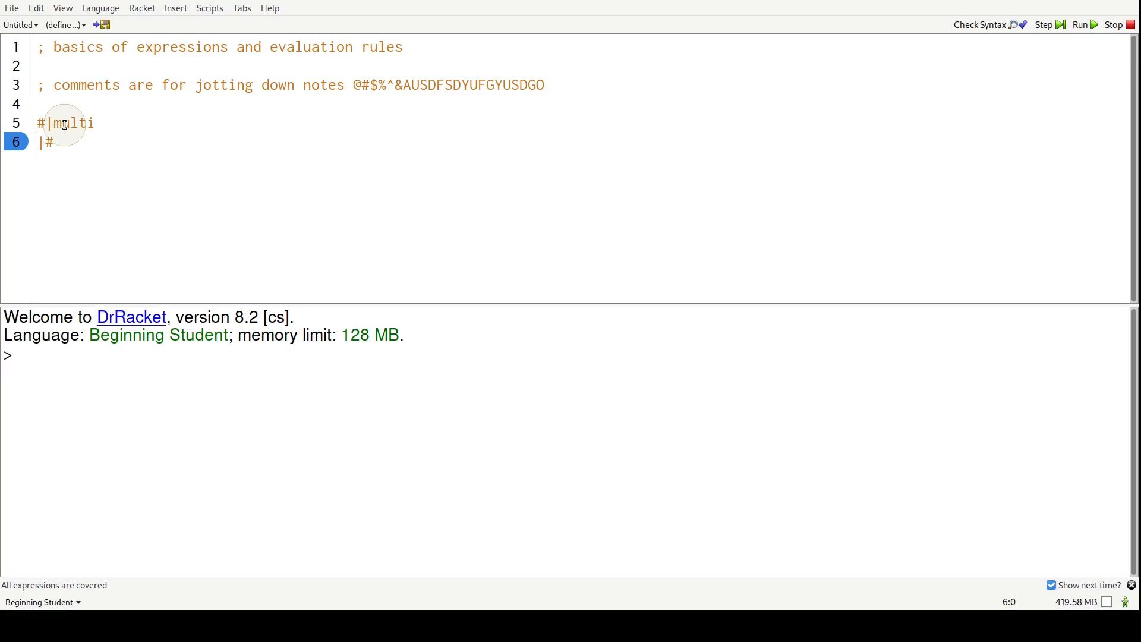
pyautogui.write('line')
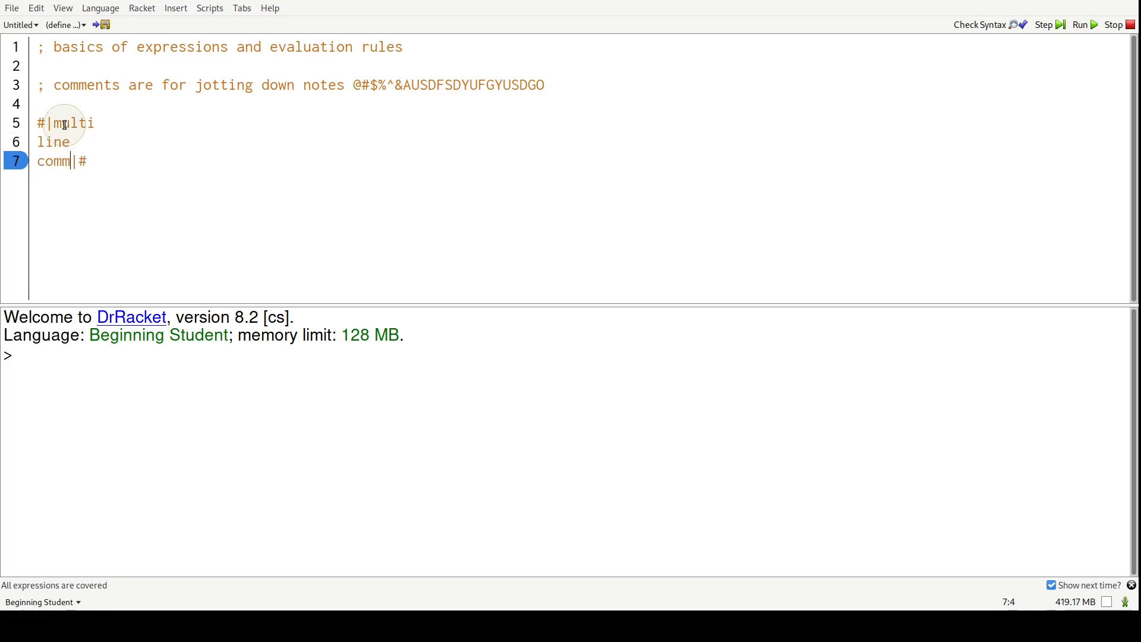
pyautogui.write('ent')
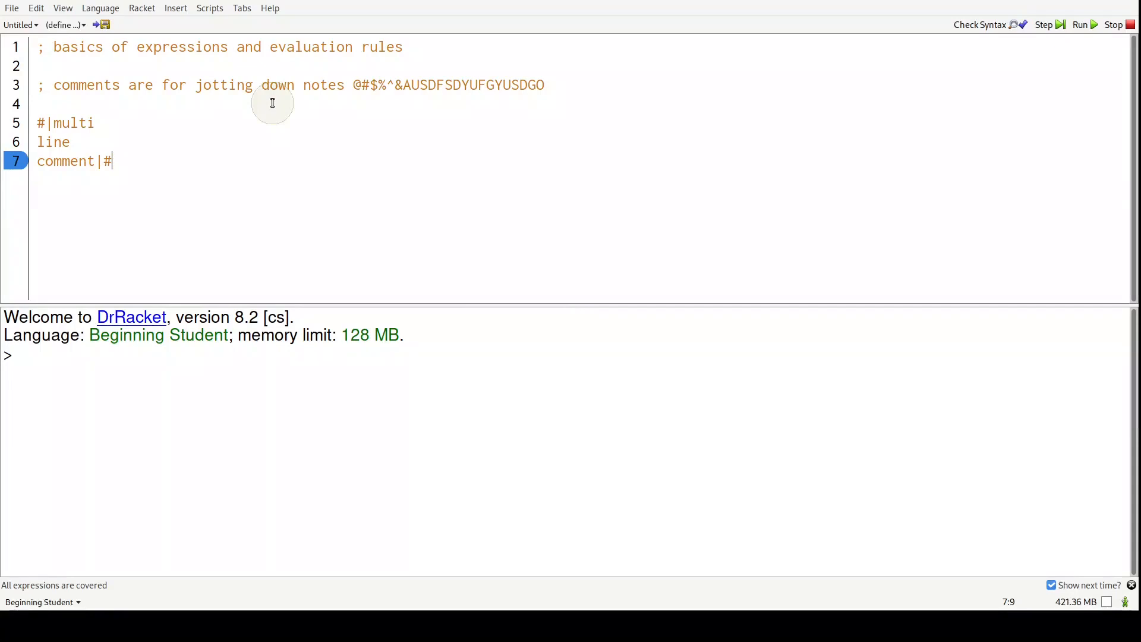
pyautogui.press('enter')
pyautogui.write(';')
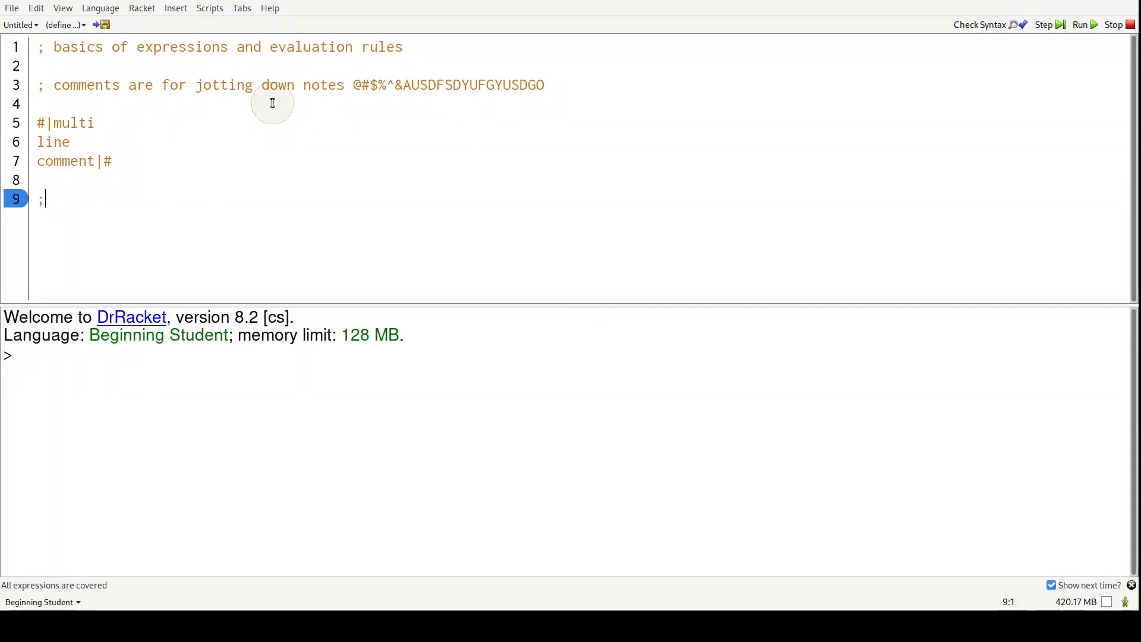
# Step: Write the commented expression template '; (<operator> <arg1> <arg2>)'
pyautogui.write('(')
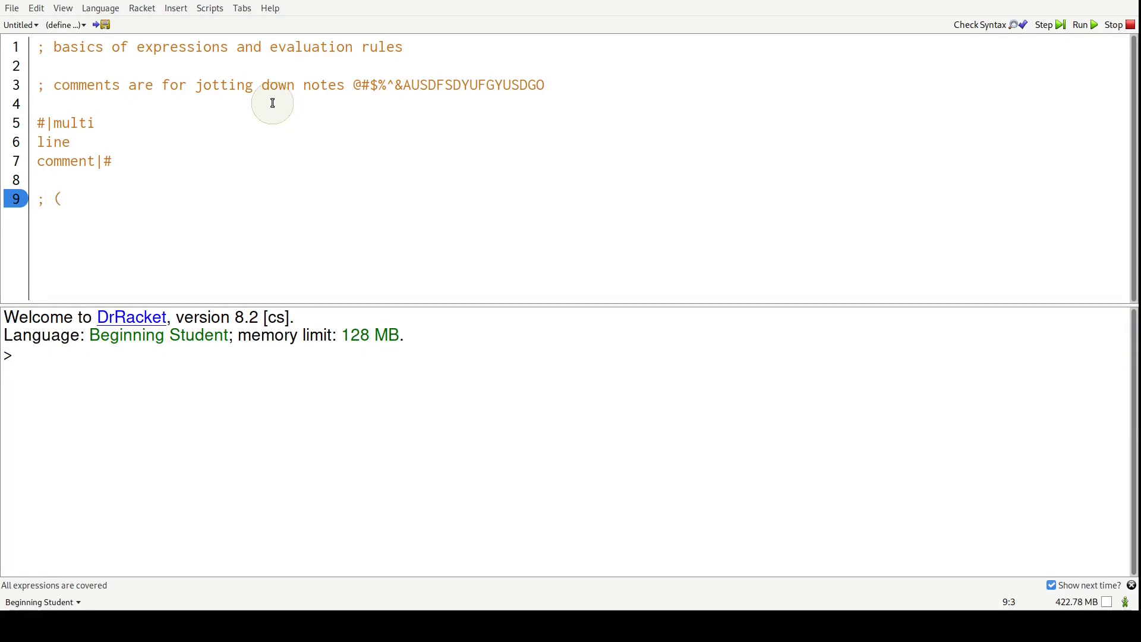
pyautogui.write('<oper')
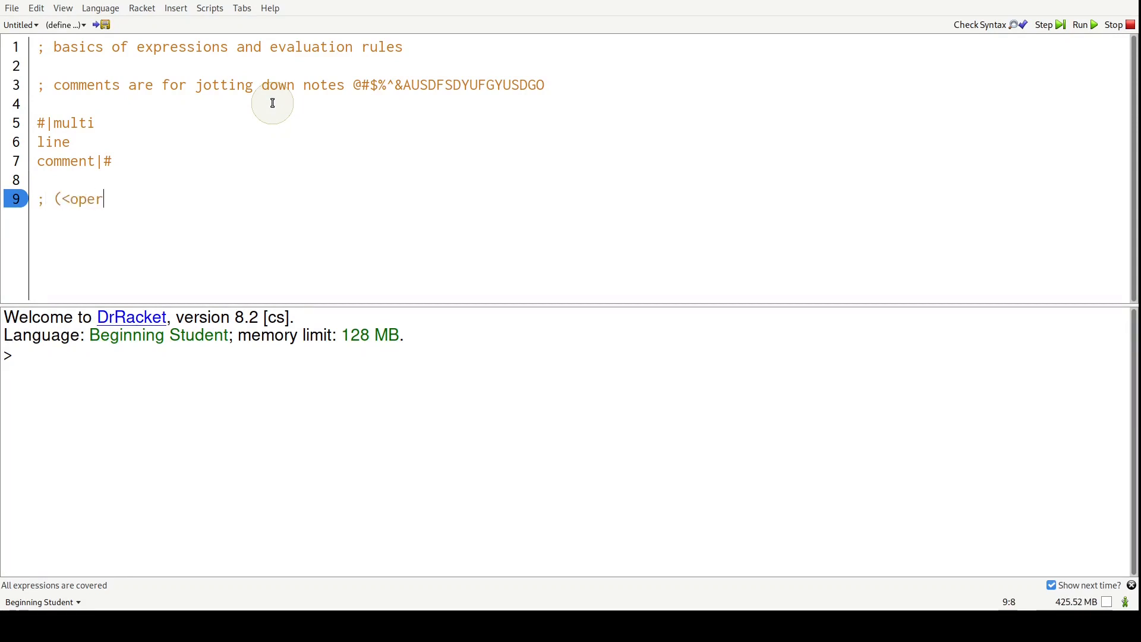
pyautogui.write('ator>')
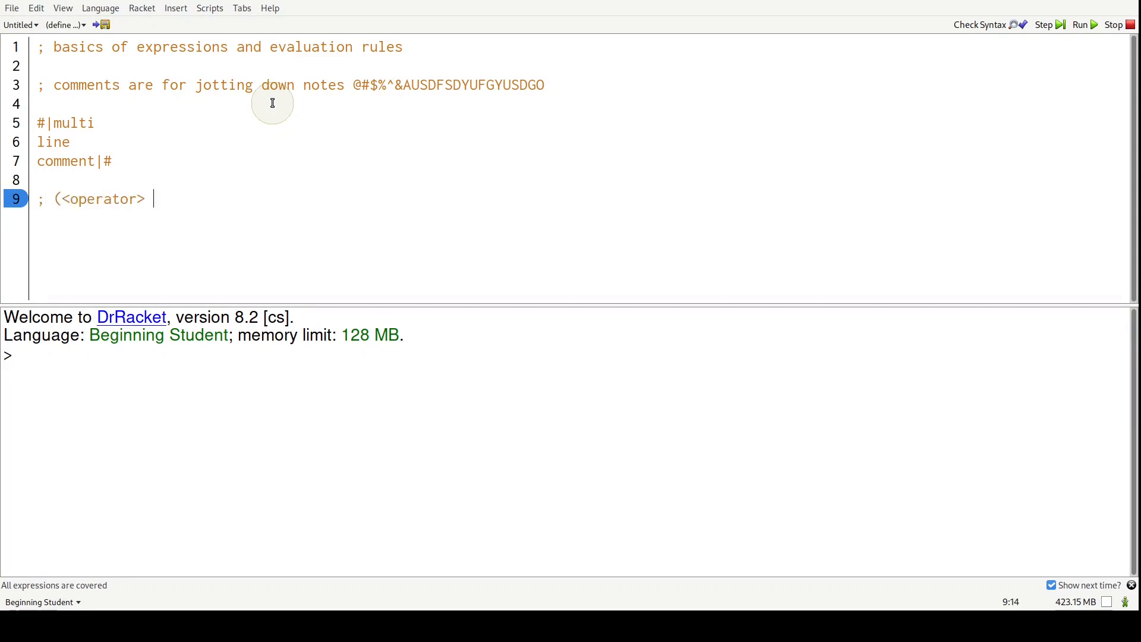
pyautogui.write('<arg1> <arg2>')
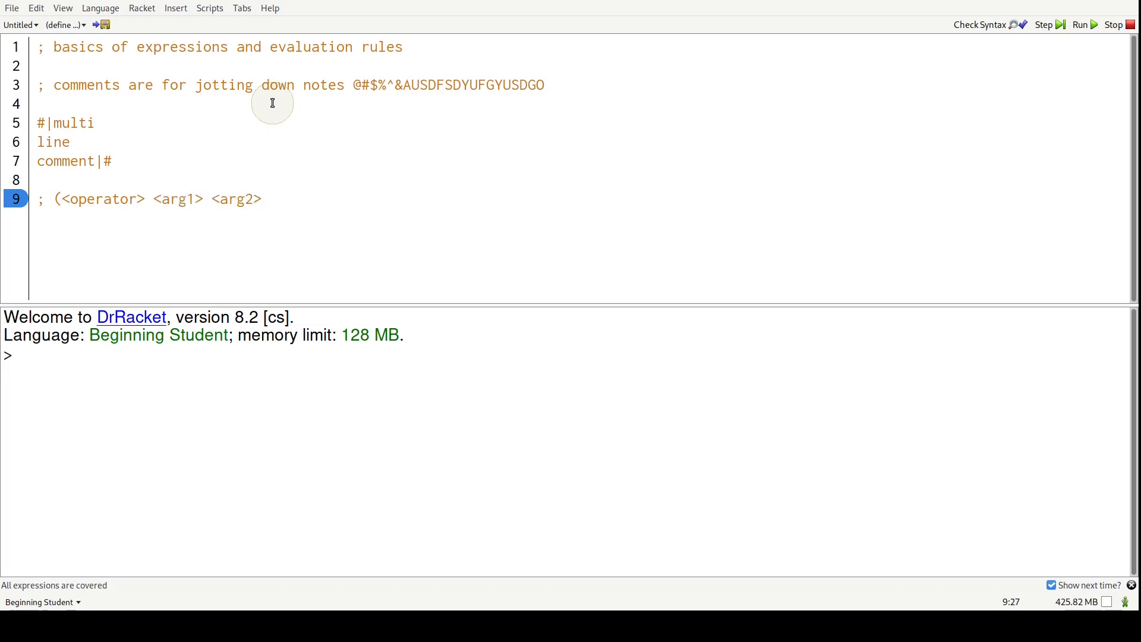
pyautogui.write(')')
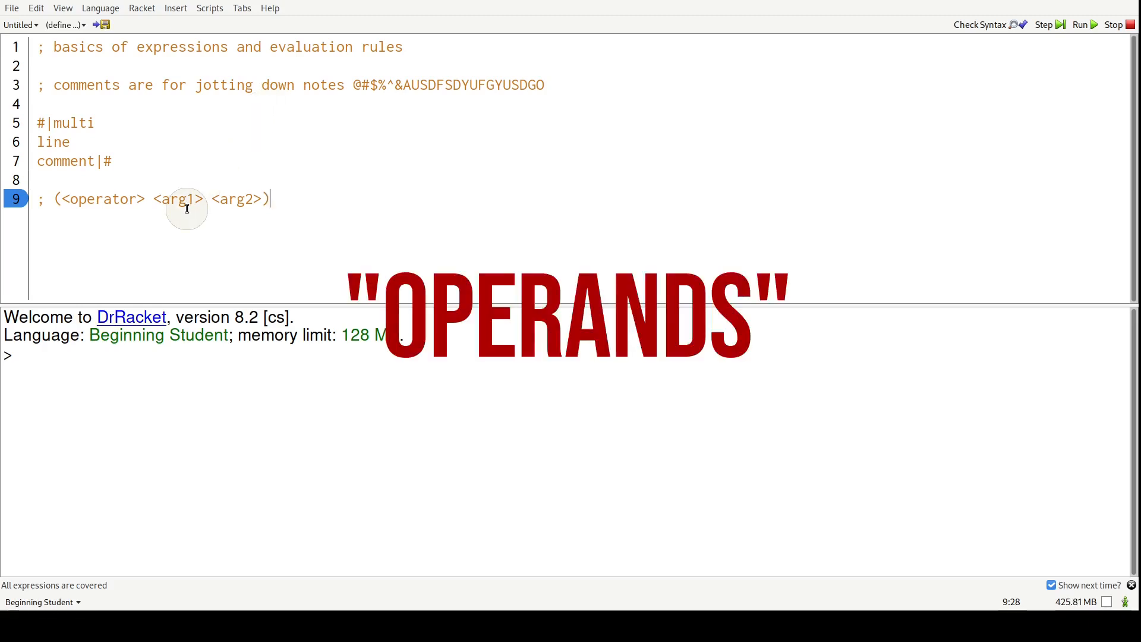
pyautogui.moveTo(321, 212)
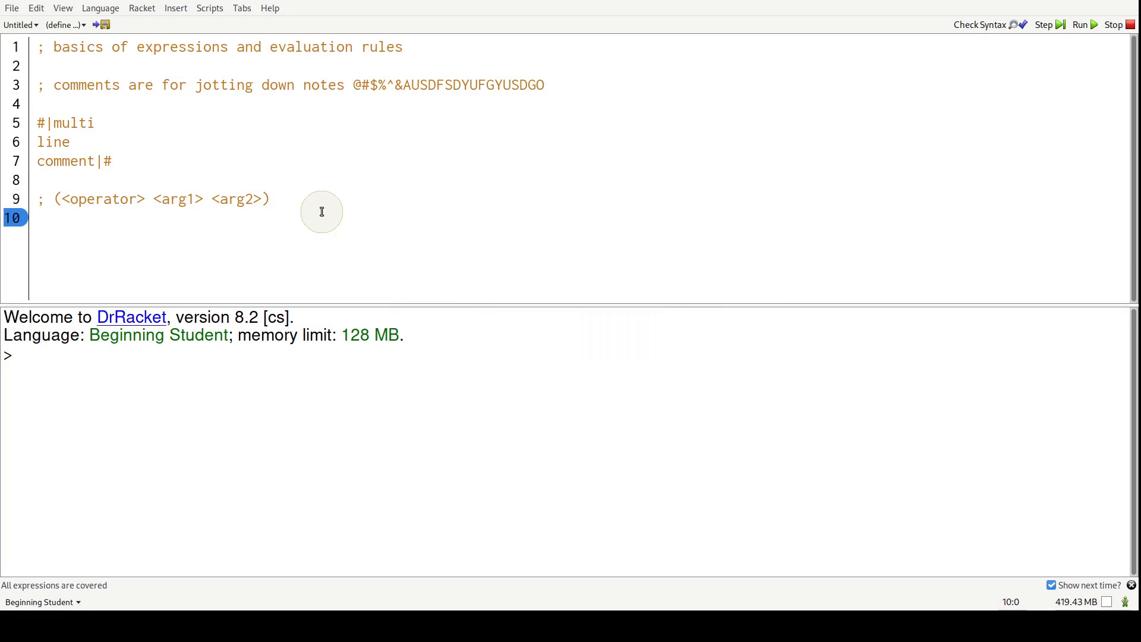
# Step: Enter the expression (+ 2 4) and run the file so 6 appears in the interactions area
pyautogui.write('(+)')
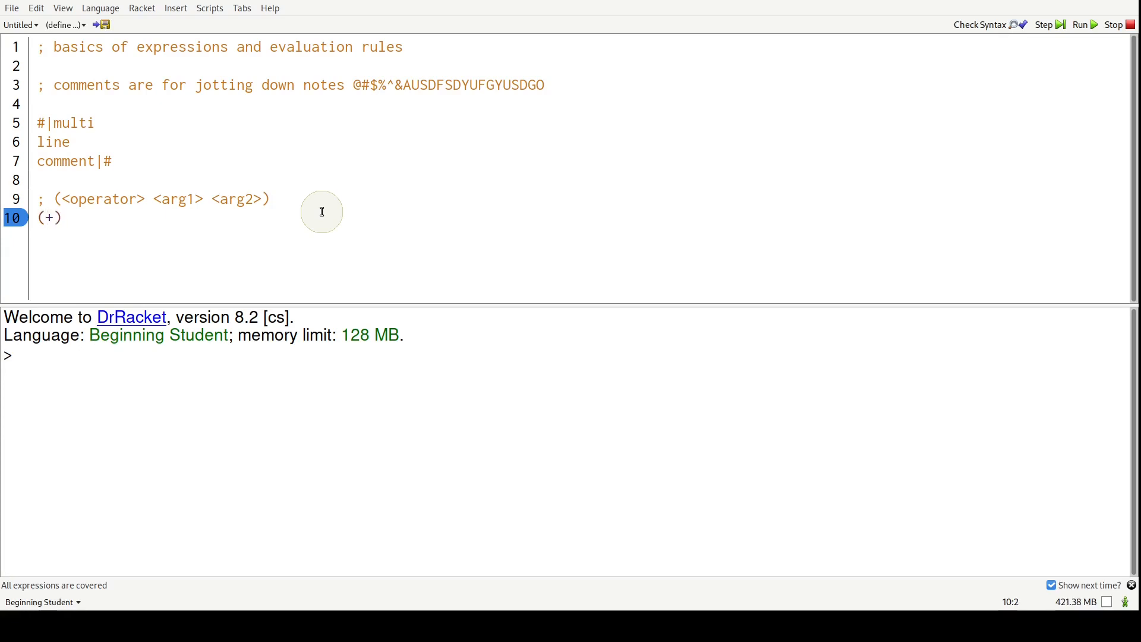
pyautogui.doubleClick(102, 198)
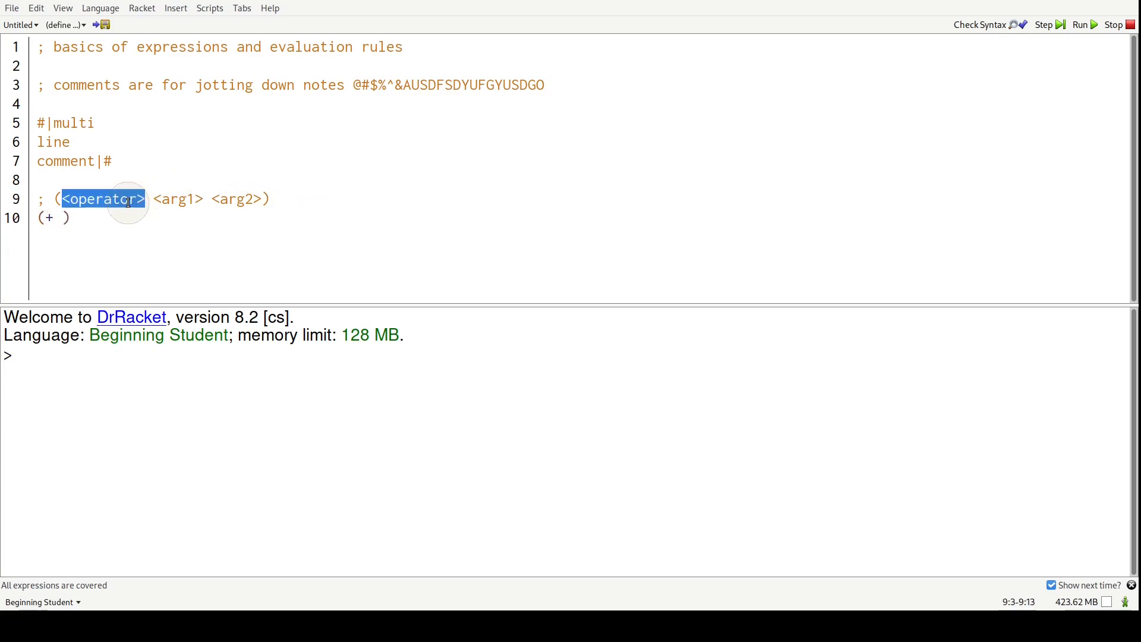
pyautogui.write('2 4')
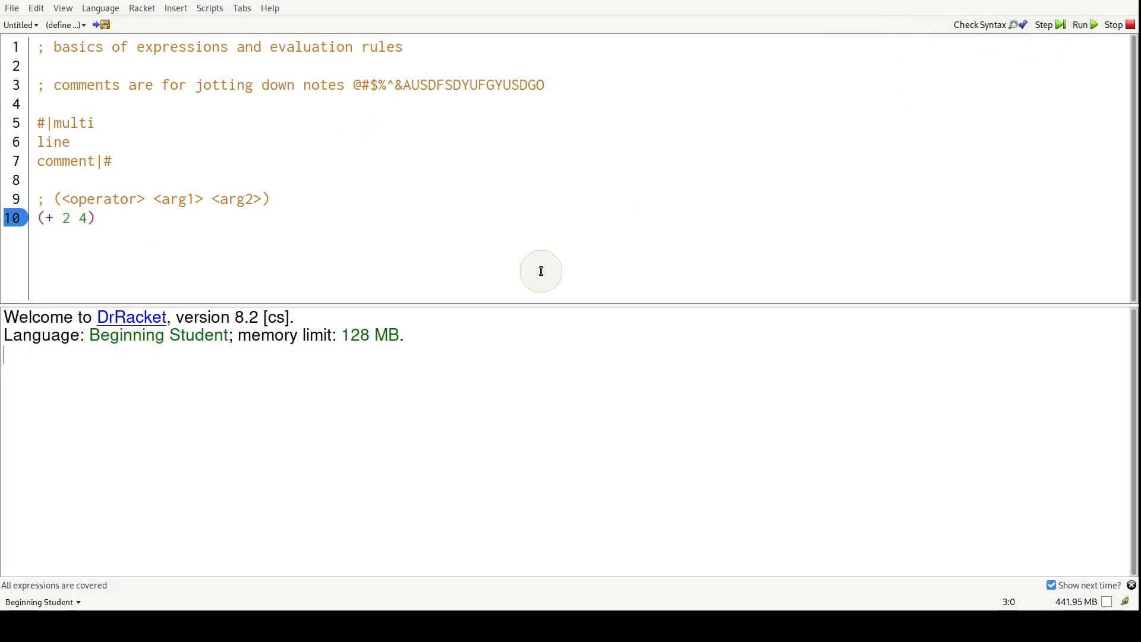
pyautogui.click(1078, 24)
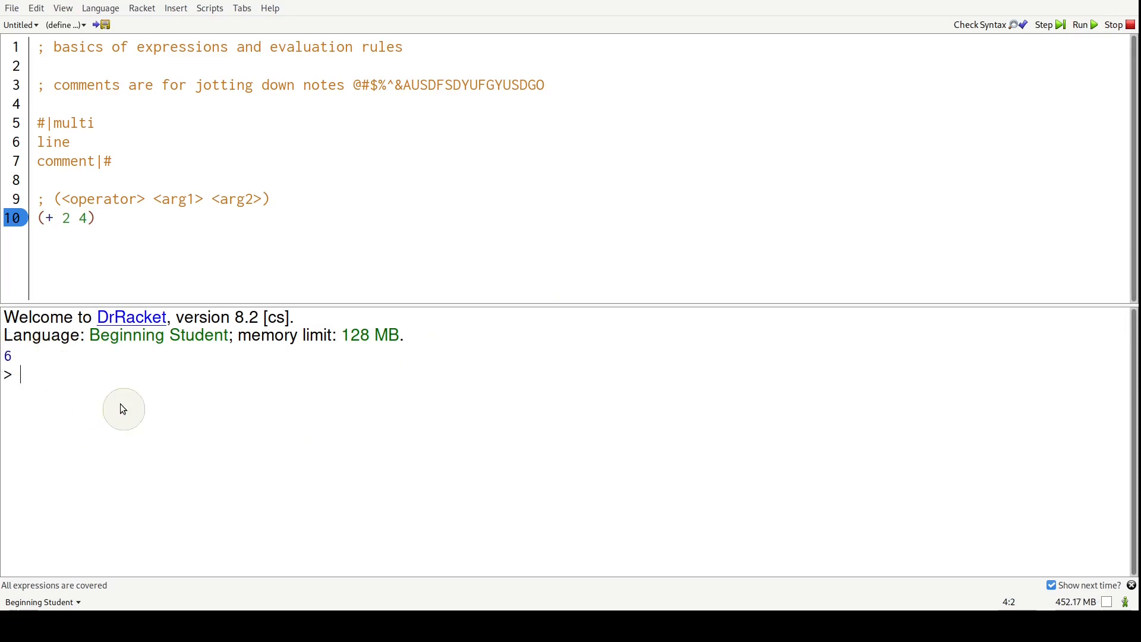
pyautogui.click(1081, 24)
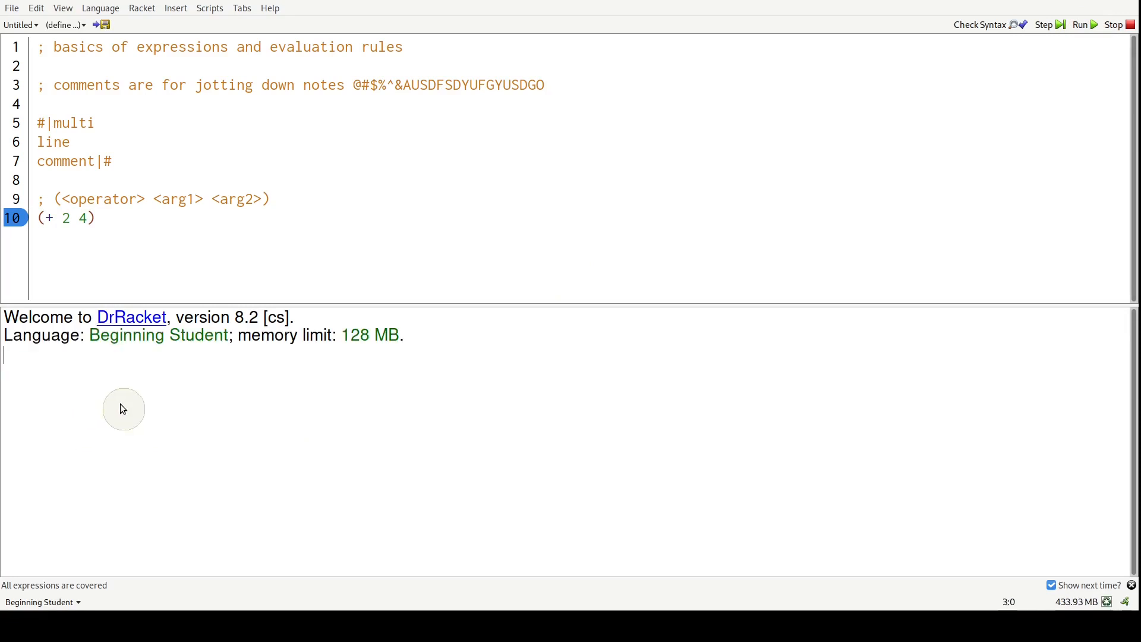
pyautogui.click(1080, 23)
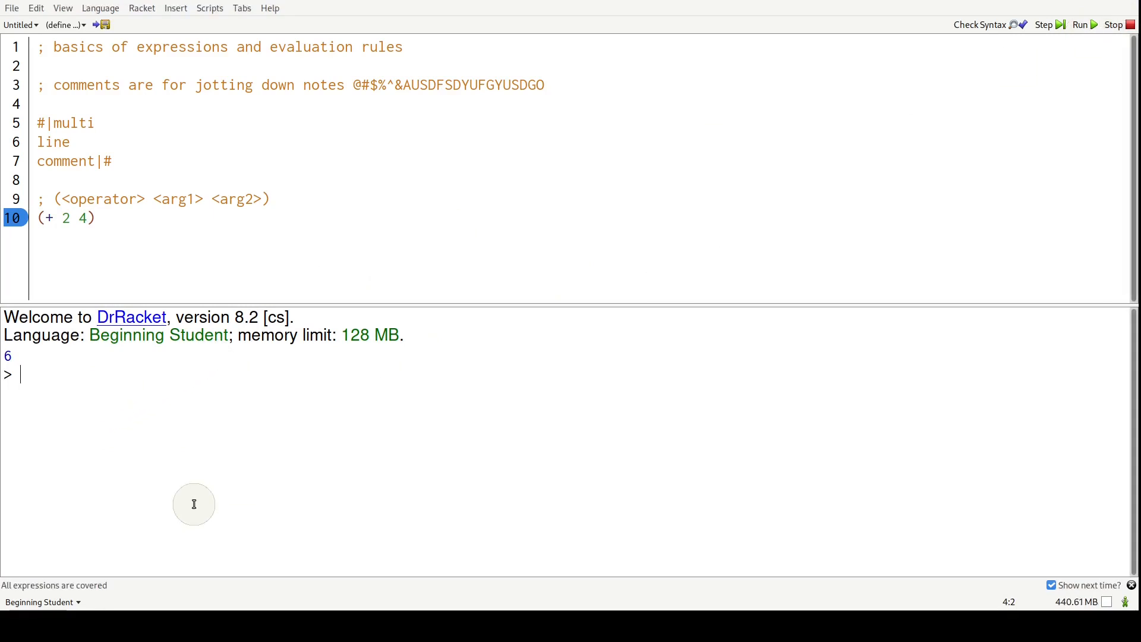
pyautogui.moveTo(142, 439)
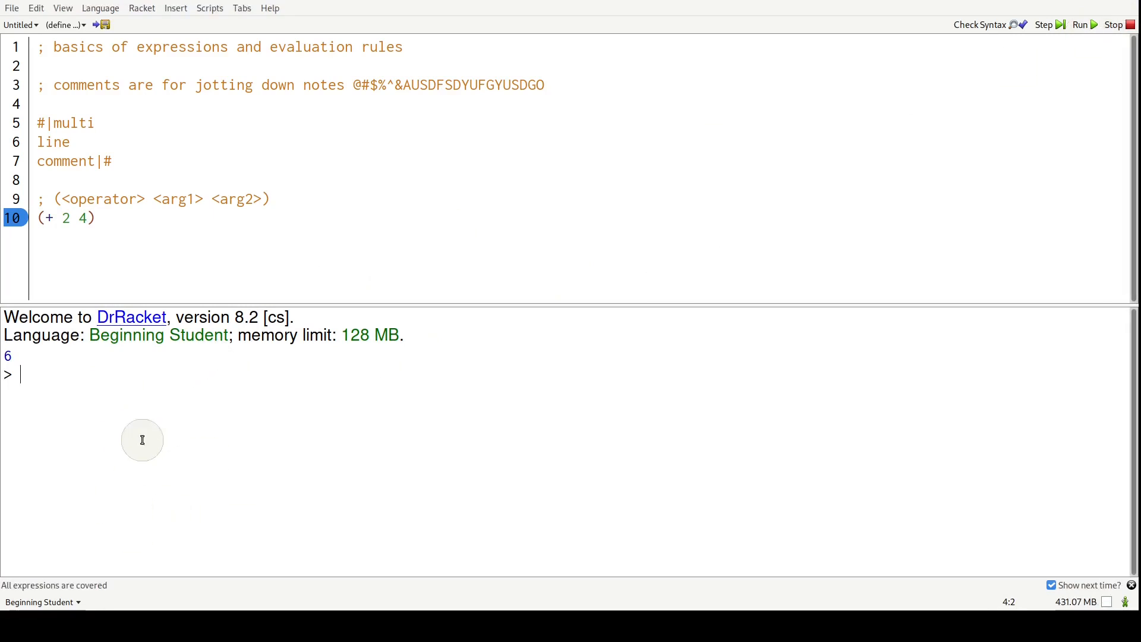
pyautogui.moveTo(168, 492)
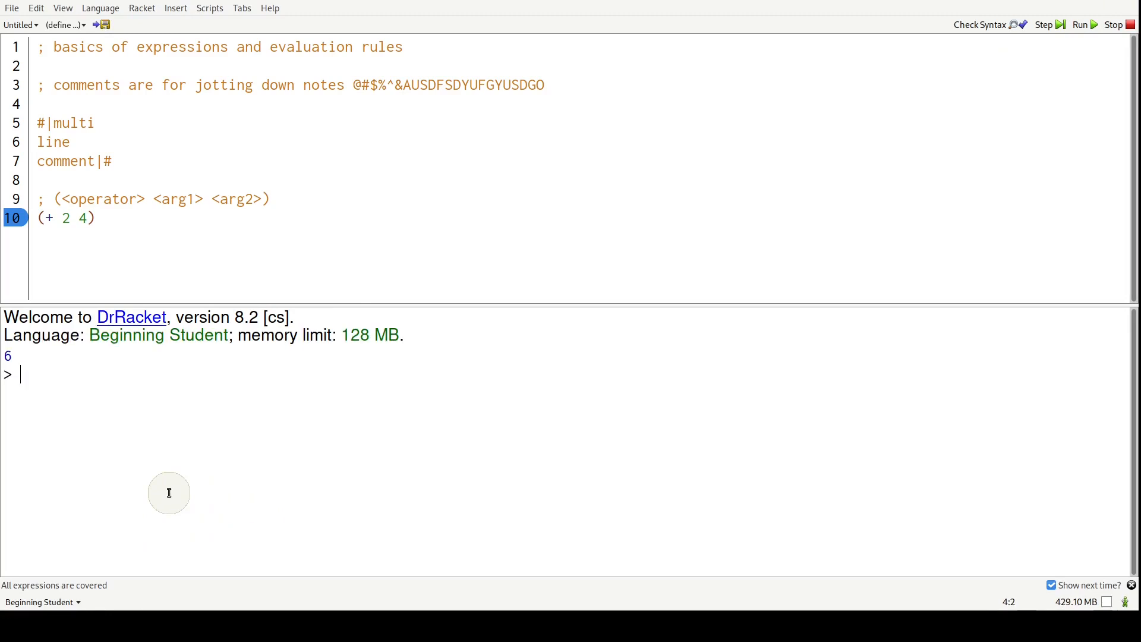
pyautogui.moveTo(235, 282)
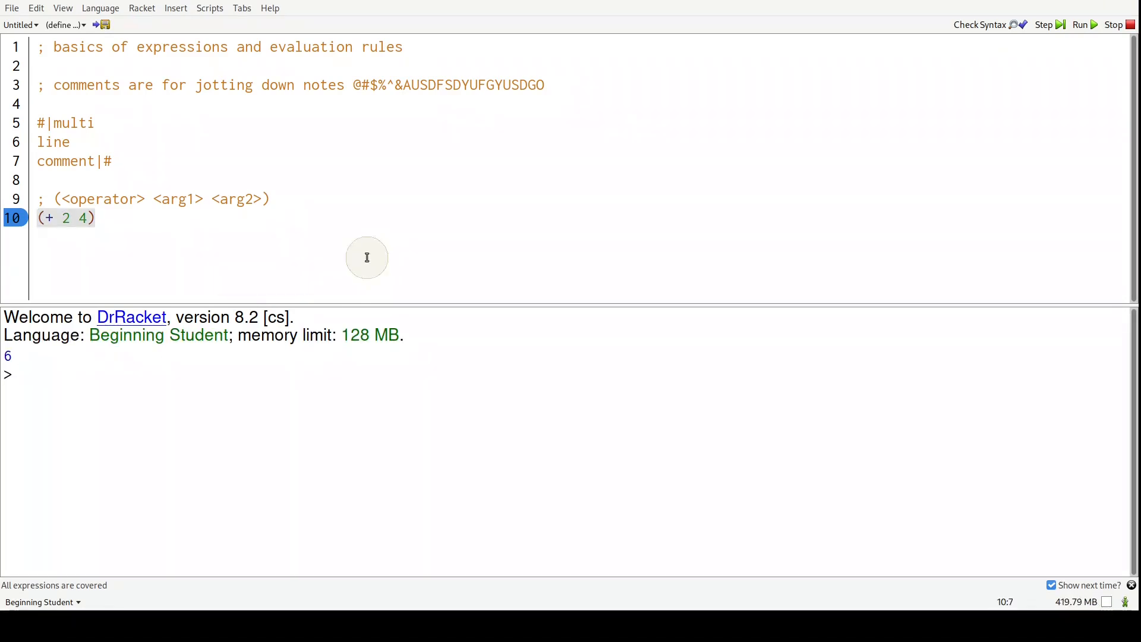
# Step: Label (+ 2 4) with ;expression and add the comment ;produce values: number 6 below it
pyautogui.write(';expressio')
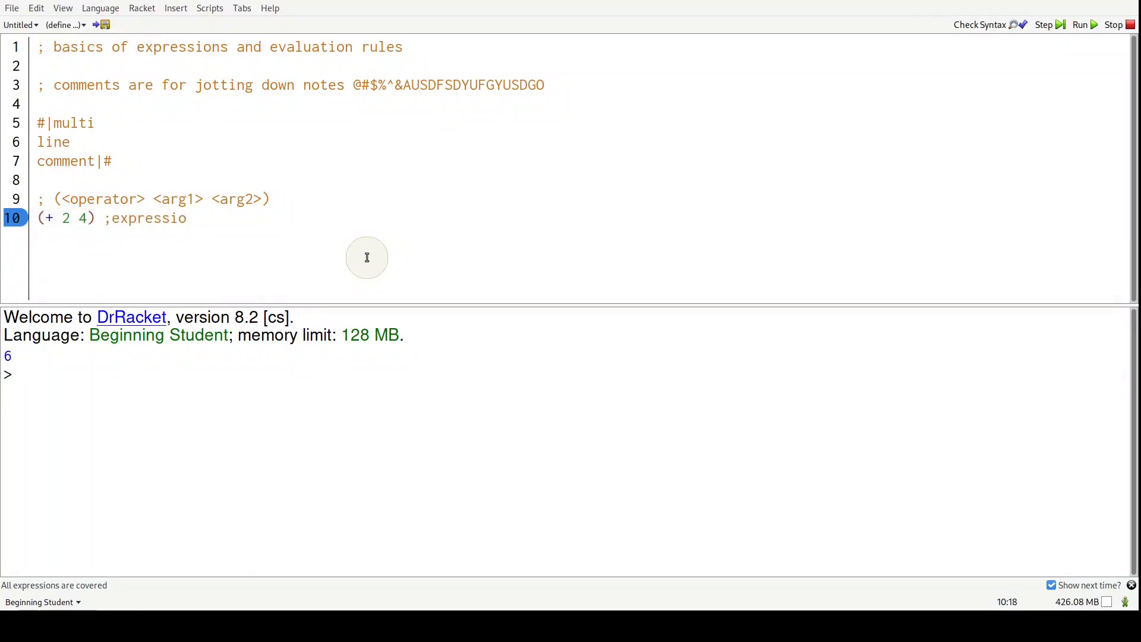
pyautogui.write('n')
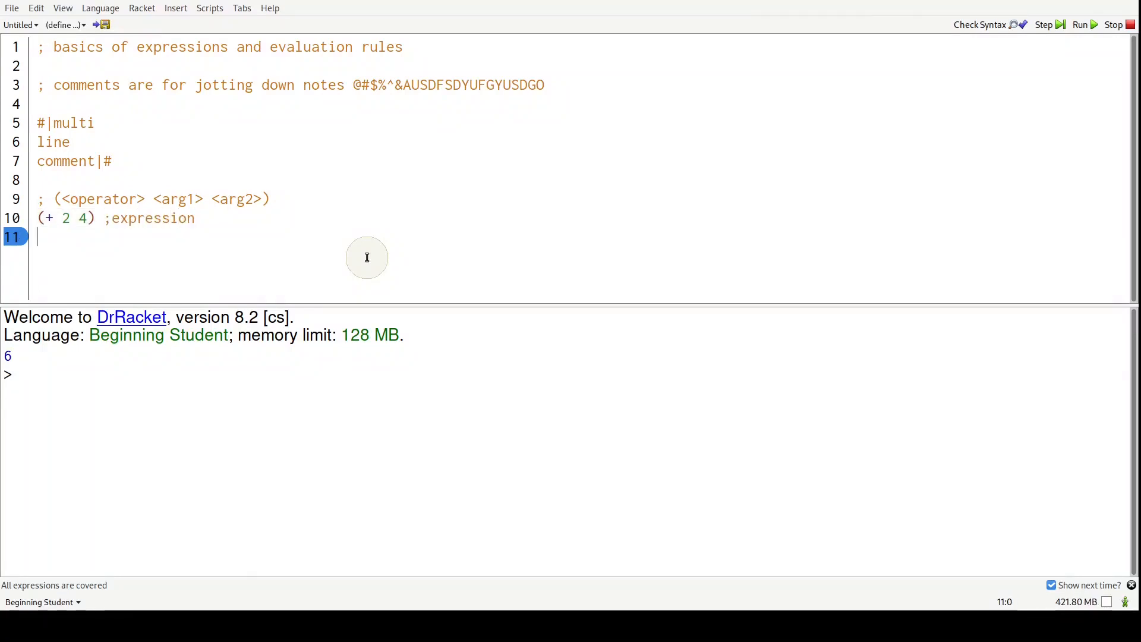
pyautogui.write(';produce values')
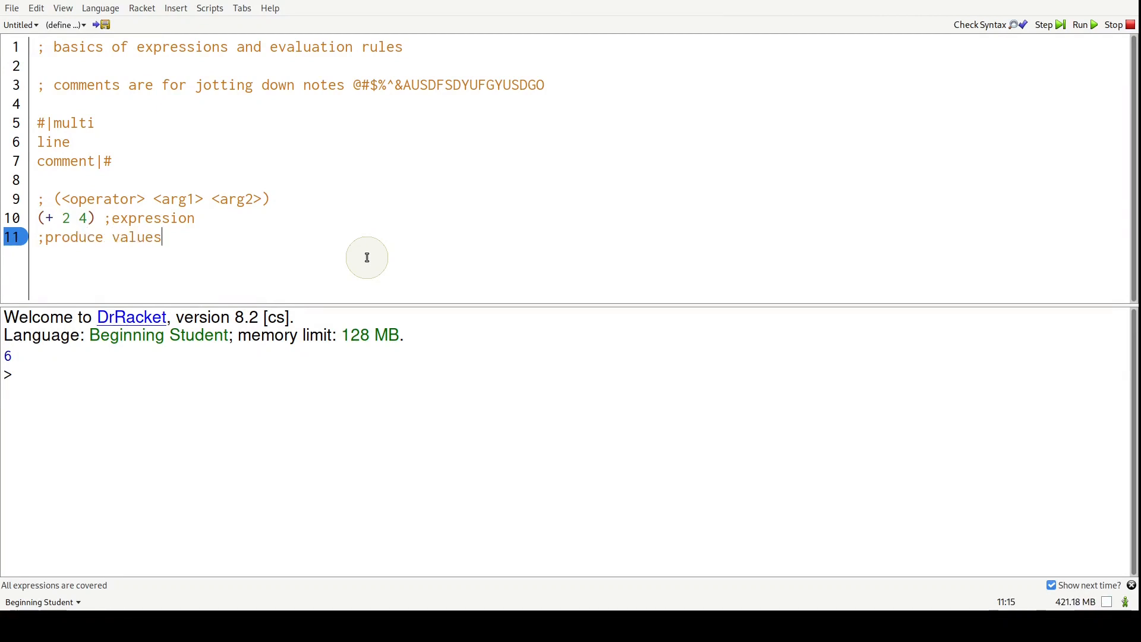
pyautogui.write(':')
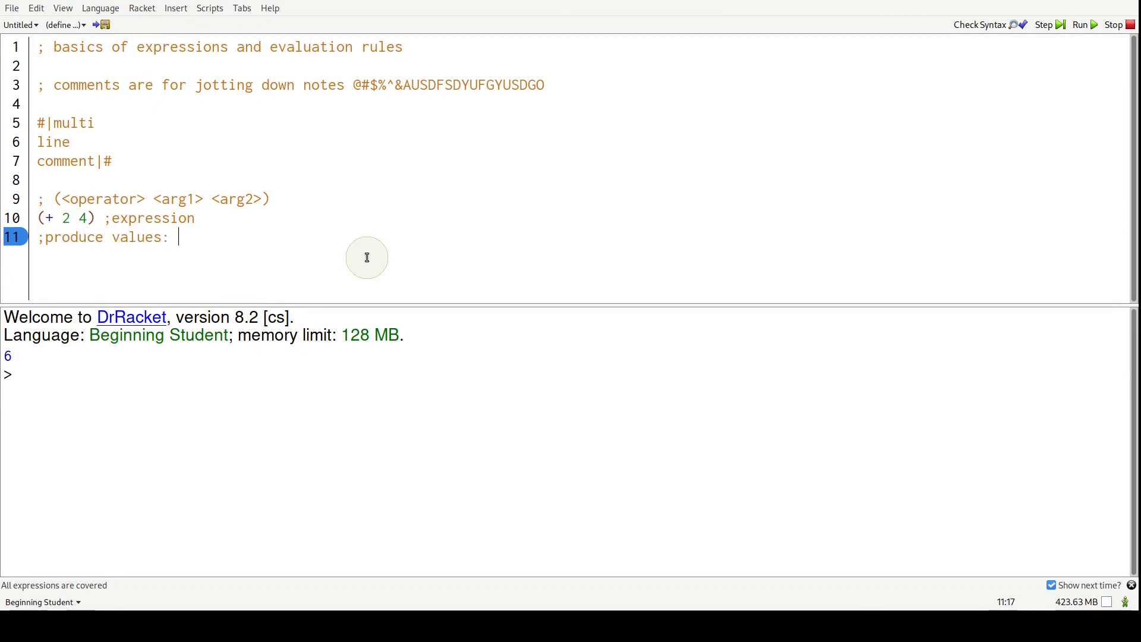
pyautogui.write('number')
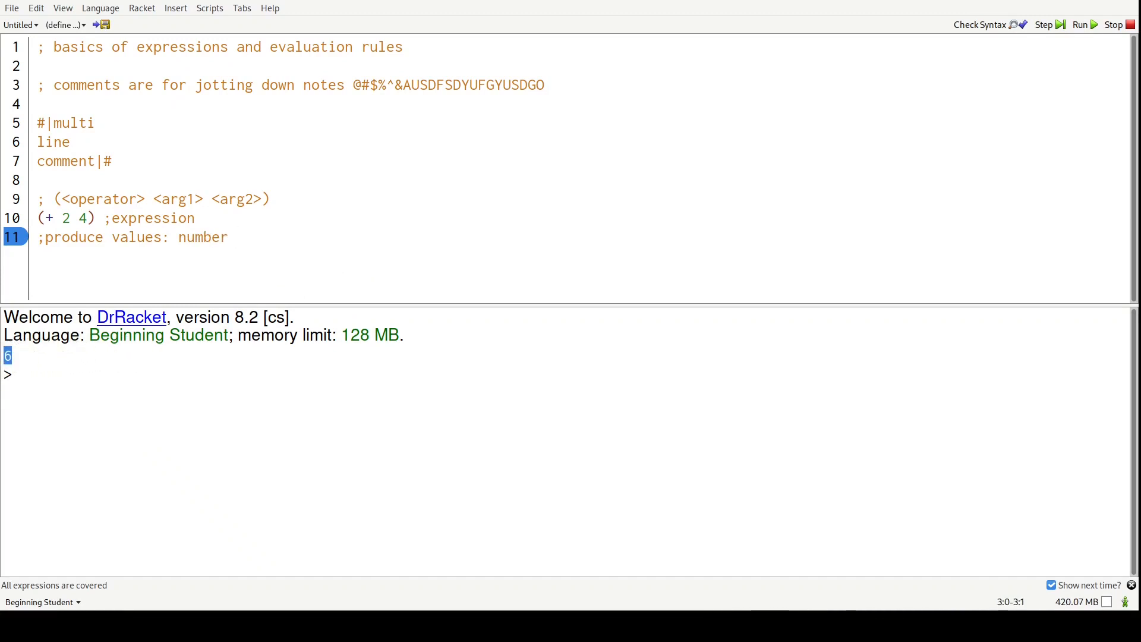
pyautogui.write('6')
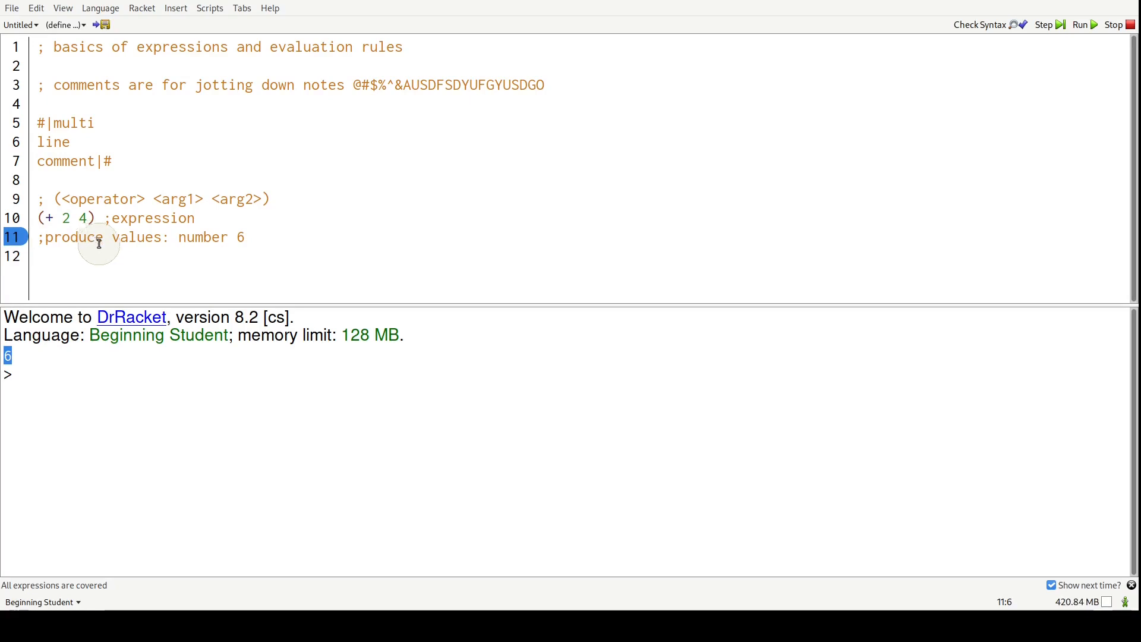
pyautogui.doubleClick(82, 238)
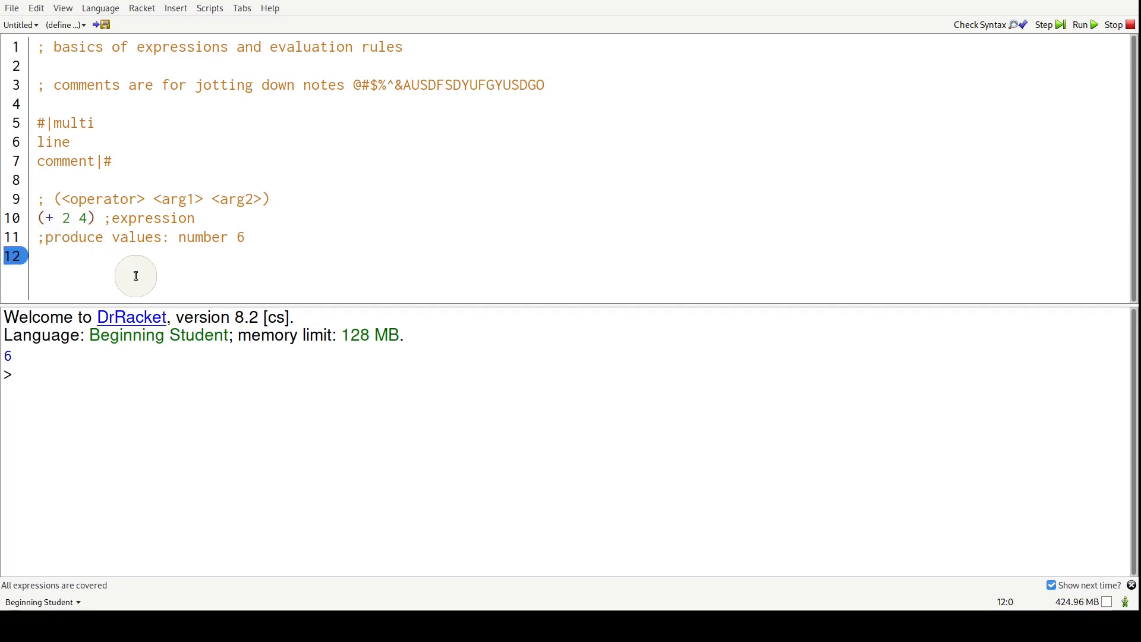
# Step: Enter (+ 2 4 (- 5 4) (+ 1 1)) under a '; left to right ->' comment and highlight its arguments
pyautogui.click(1081, 24)
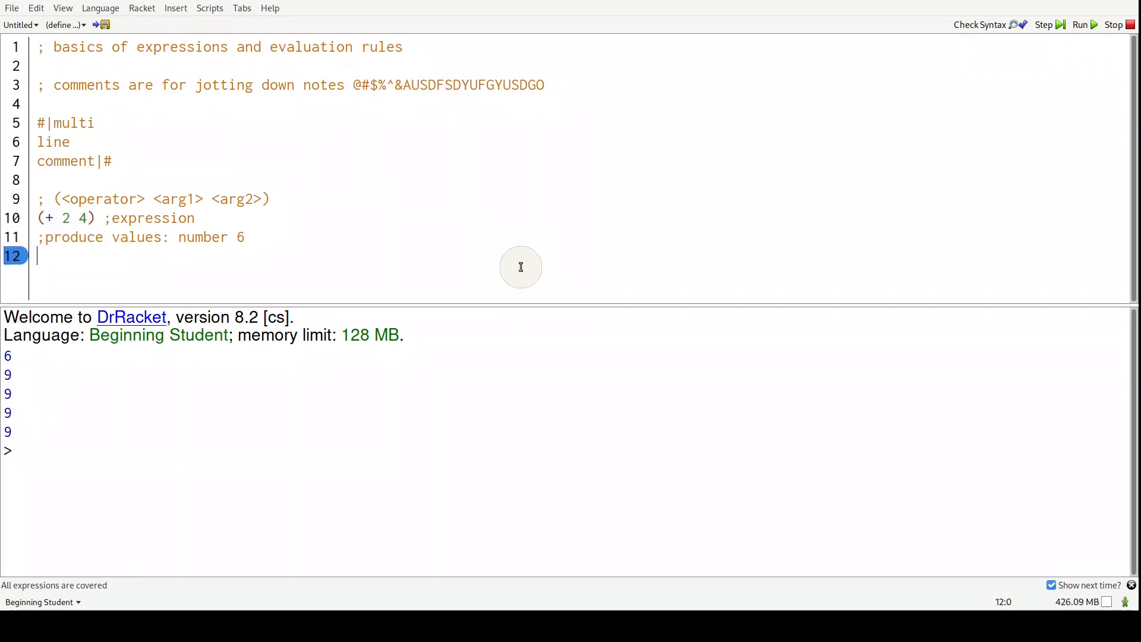
pyautogui.press('enter')
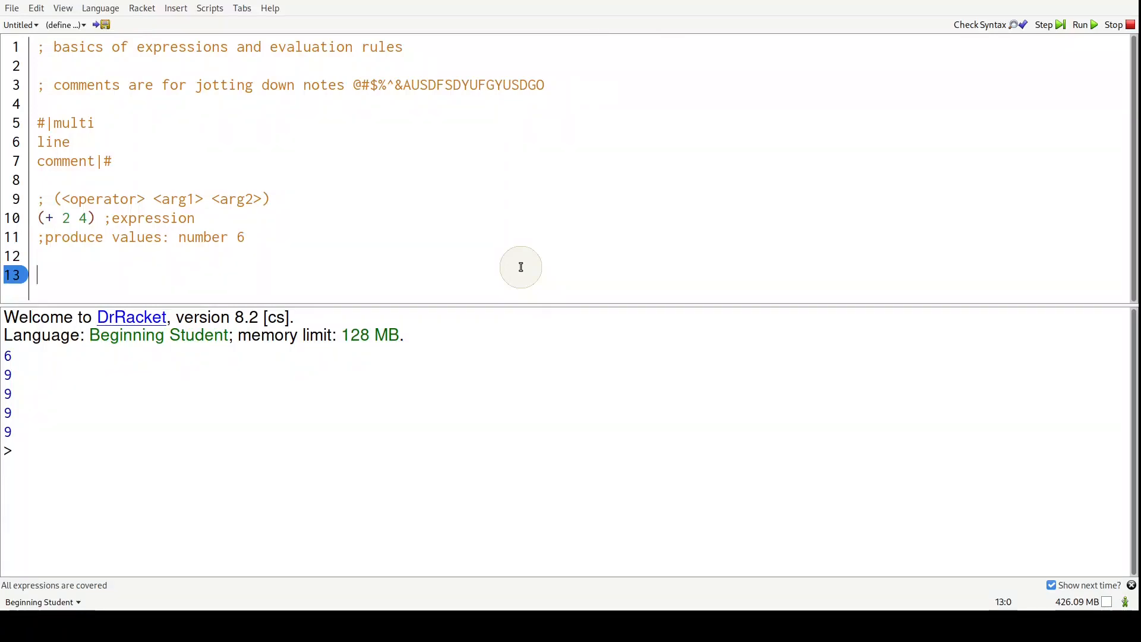
pyautogui.write('(+')
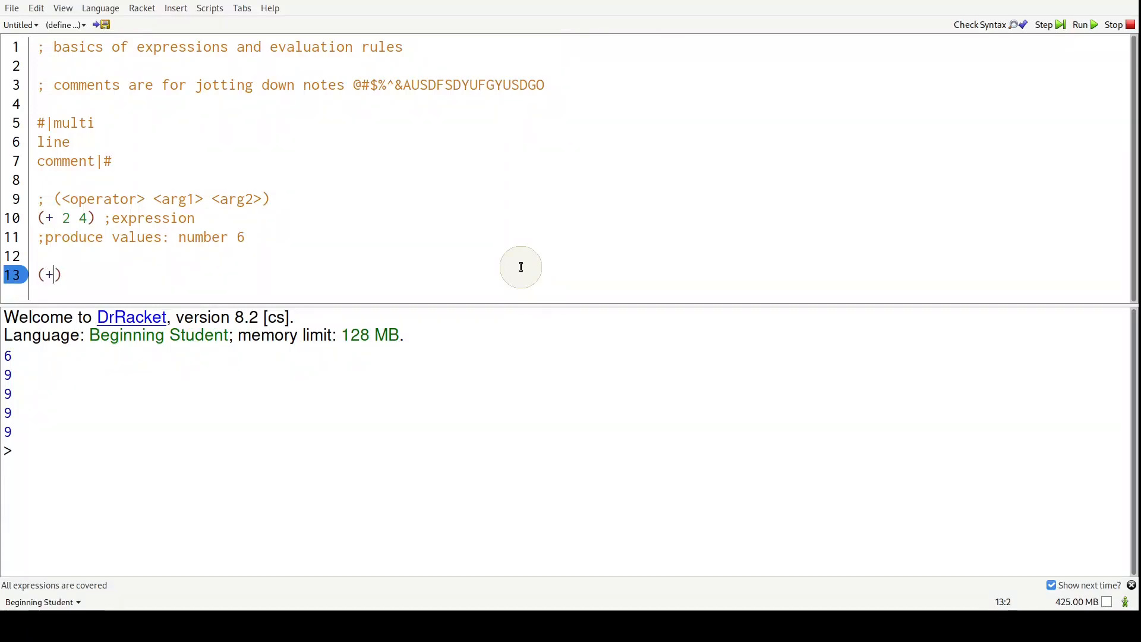
pyautogui.write('2 4')
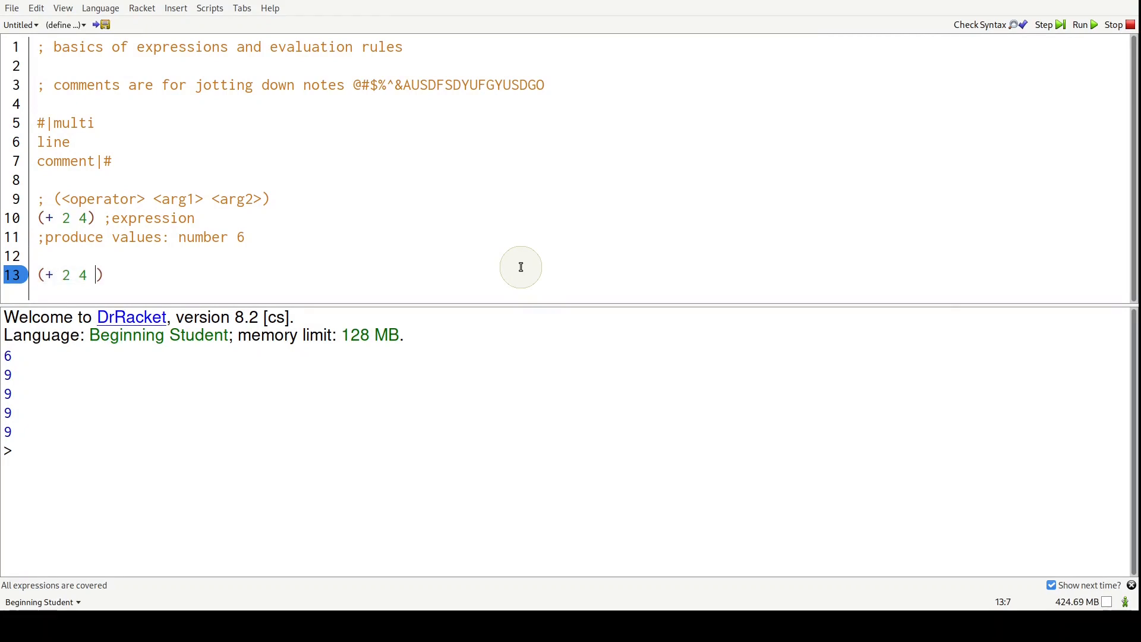
pyautogui.write('(- 5 4)')
pyautogui.write(';')
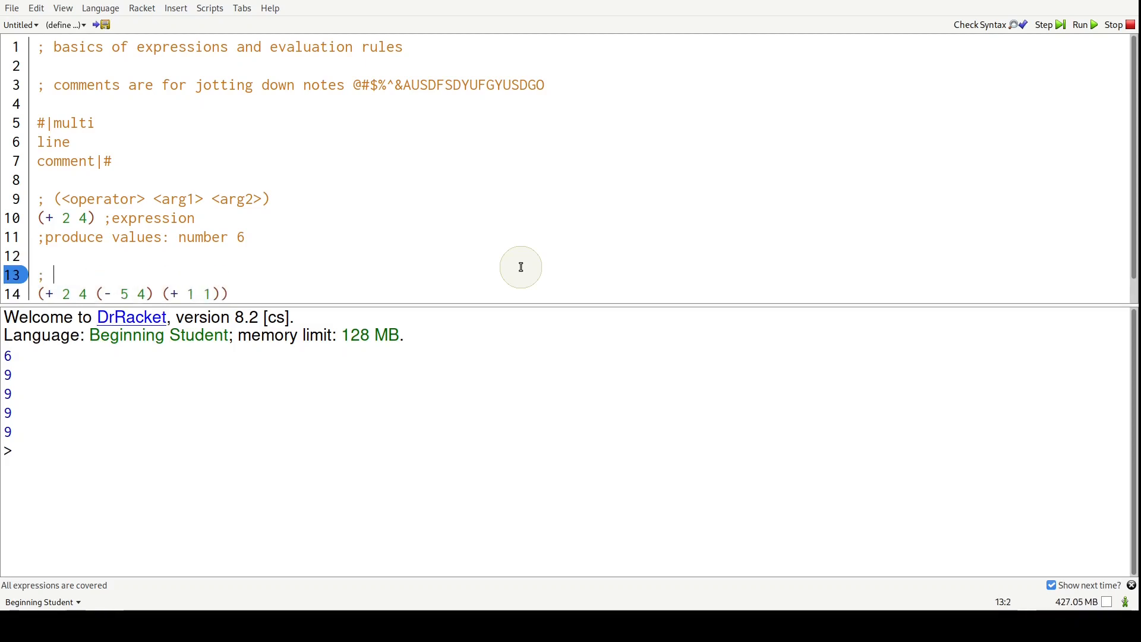
pyautogui.write('left to right ->')
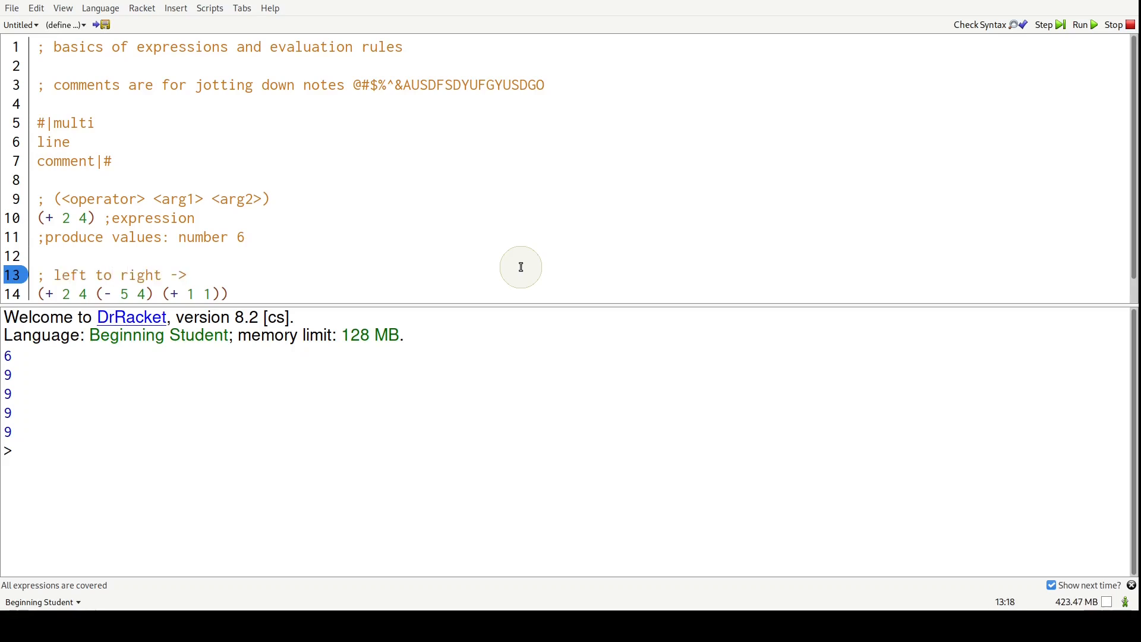
pyautogui.scroll(-3)
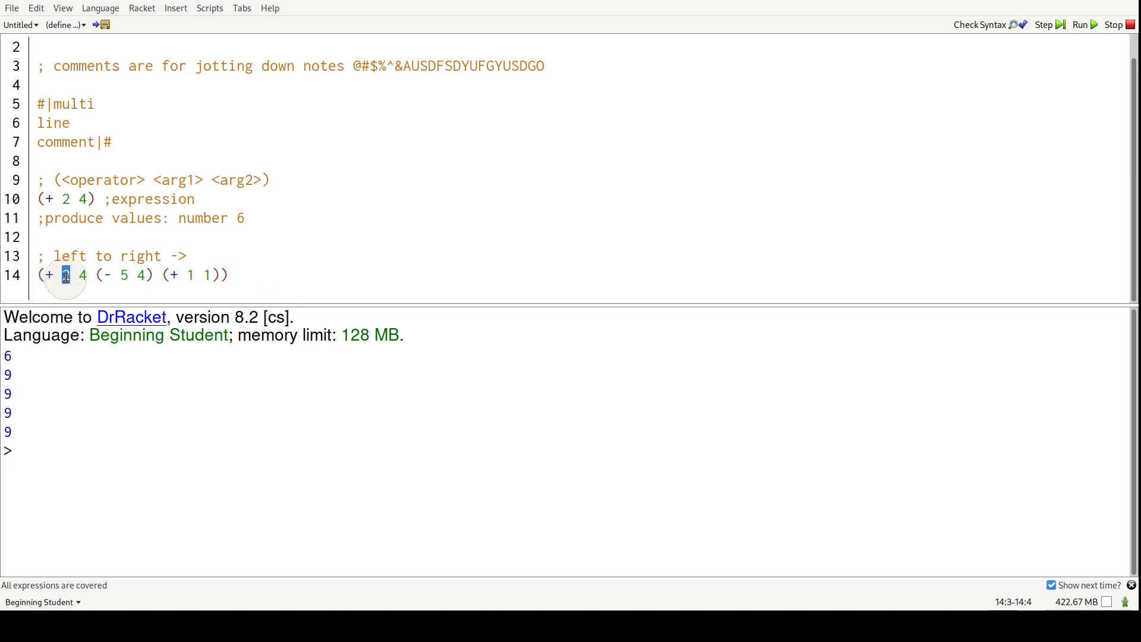
pyautogui.moveTo(119, 256)
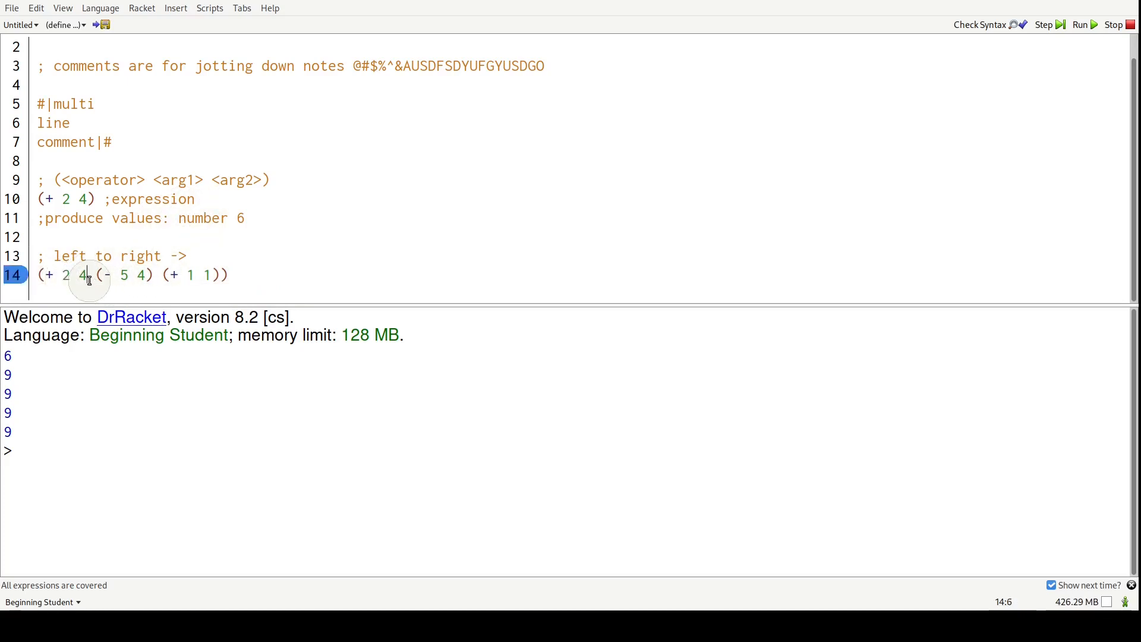
pyautogui.click(96, 275)
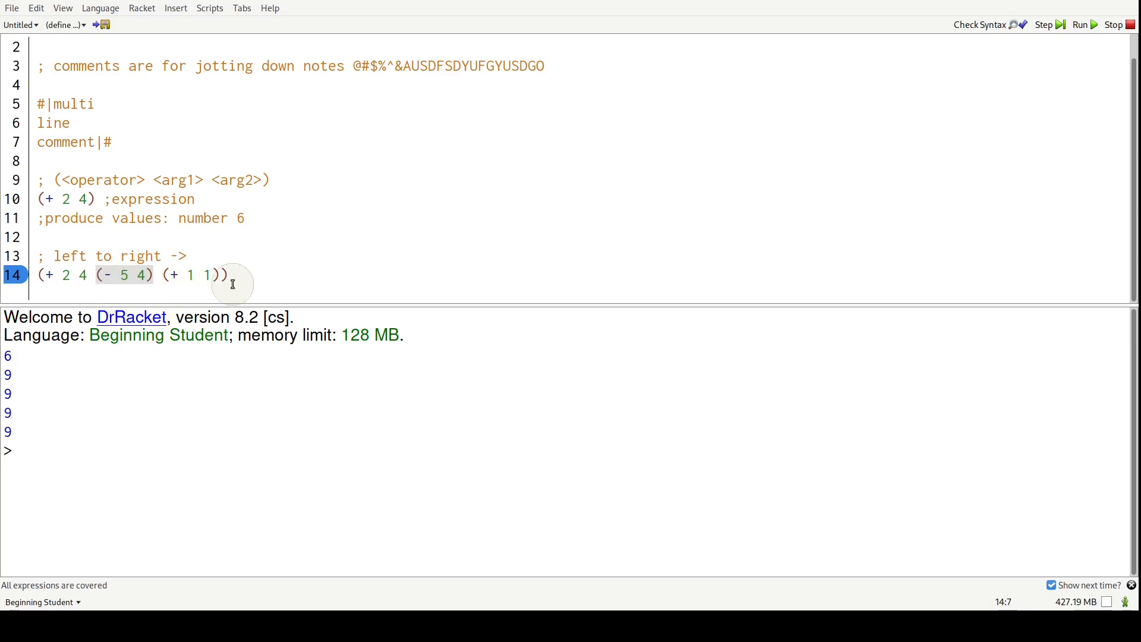
pyautogui.moveTo(80, 275); pyautogui.dragTo(228, 274)
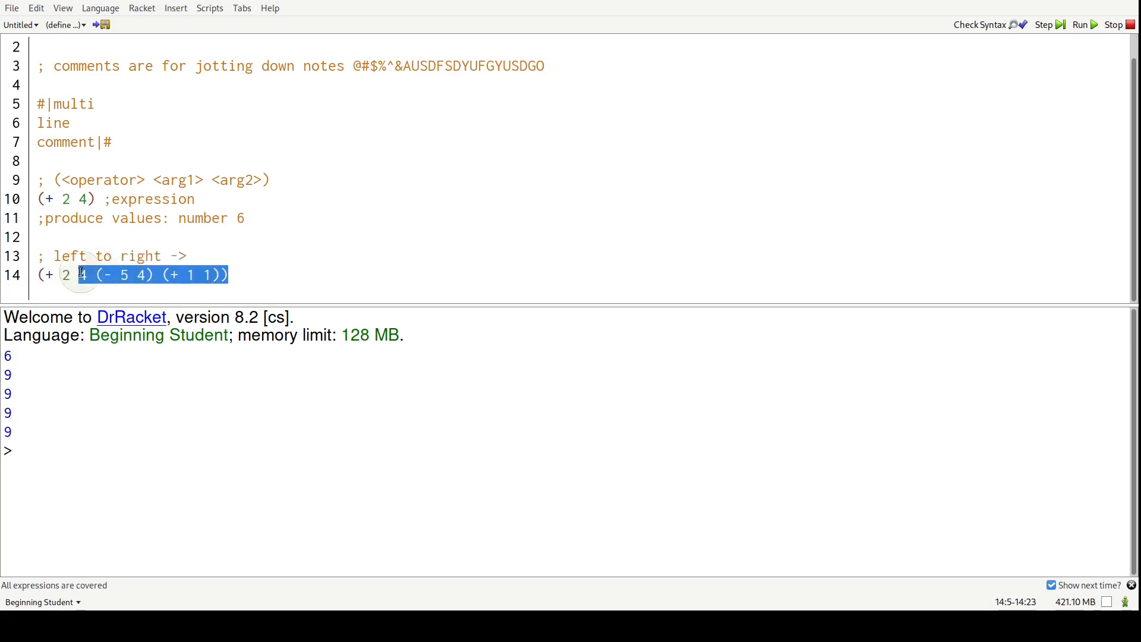
# Step: Write reductions ; step 1 with (- 5 4) replaced by 1 and ; step 2 with (+ 1 1) replaced by 2
pyautogui.click(277, 275)
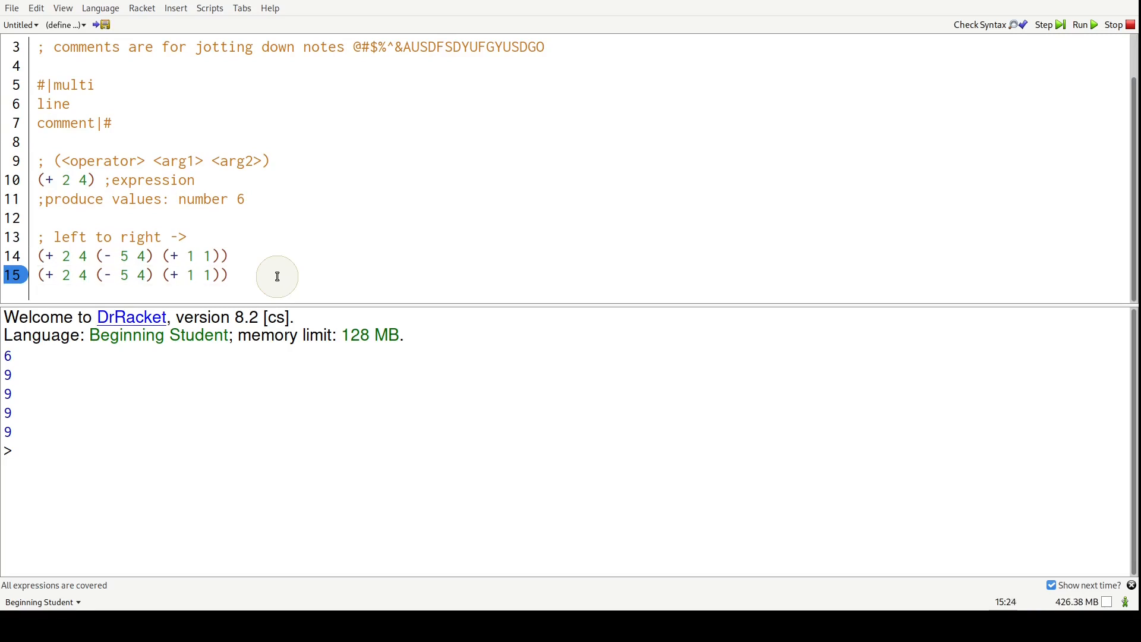
pyautogui.write('; step 1')
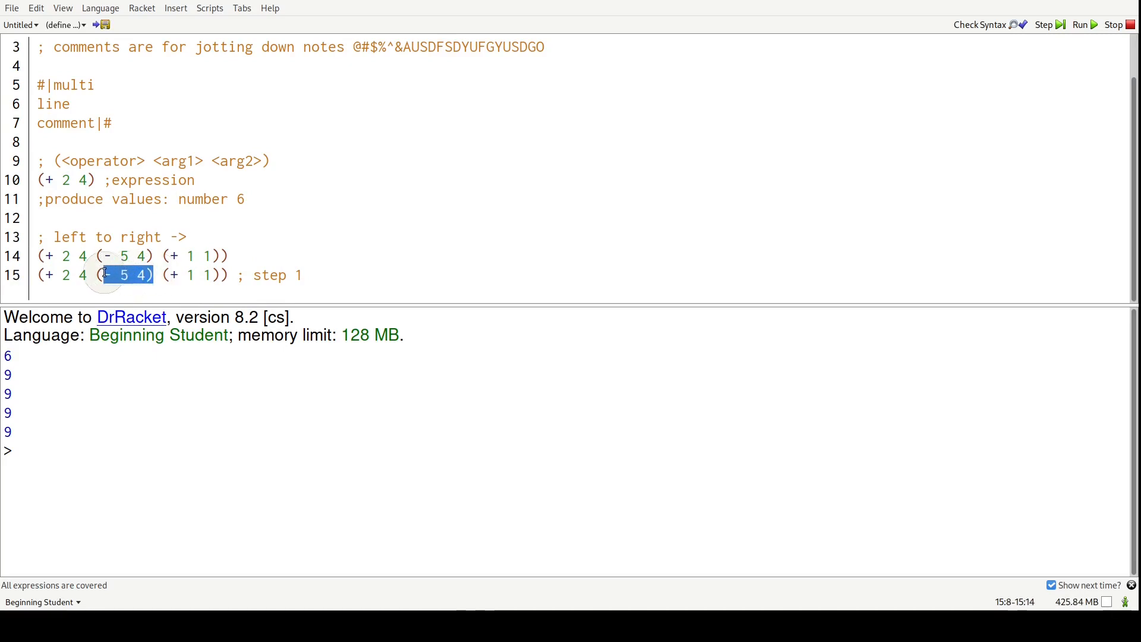
pyautogui.write('1')
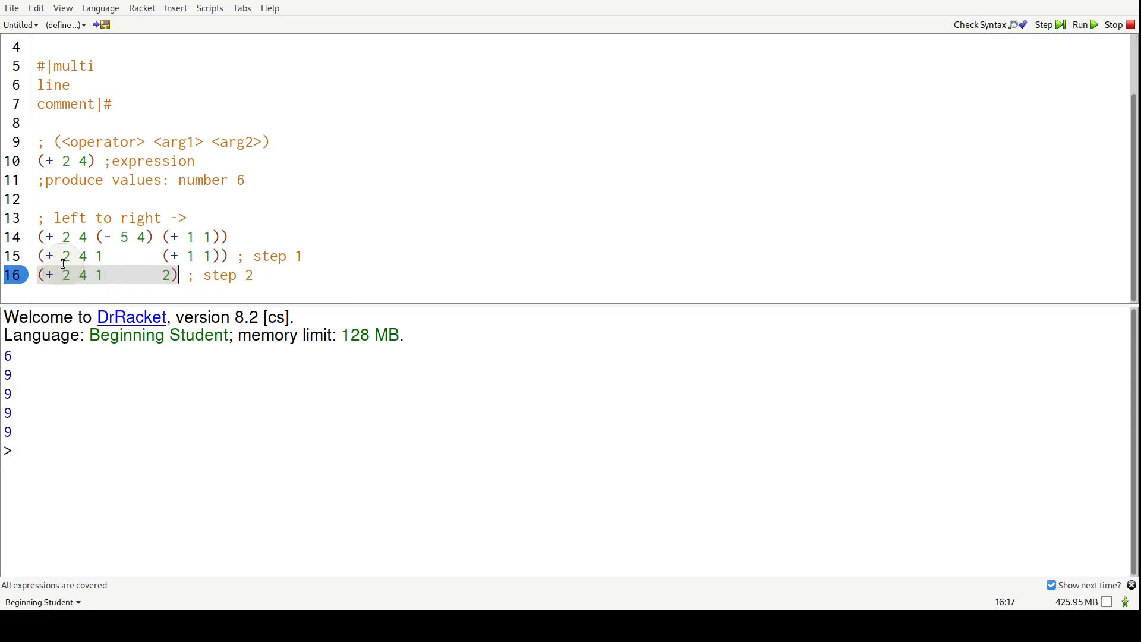
pyautogui.moveTo(65, 275); pyautogui.dragTo(144, 274)
pyautogui.write('9')
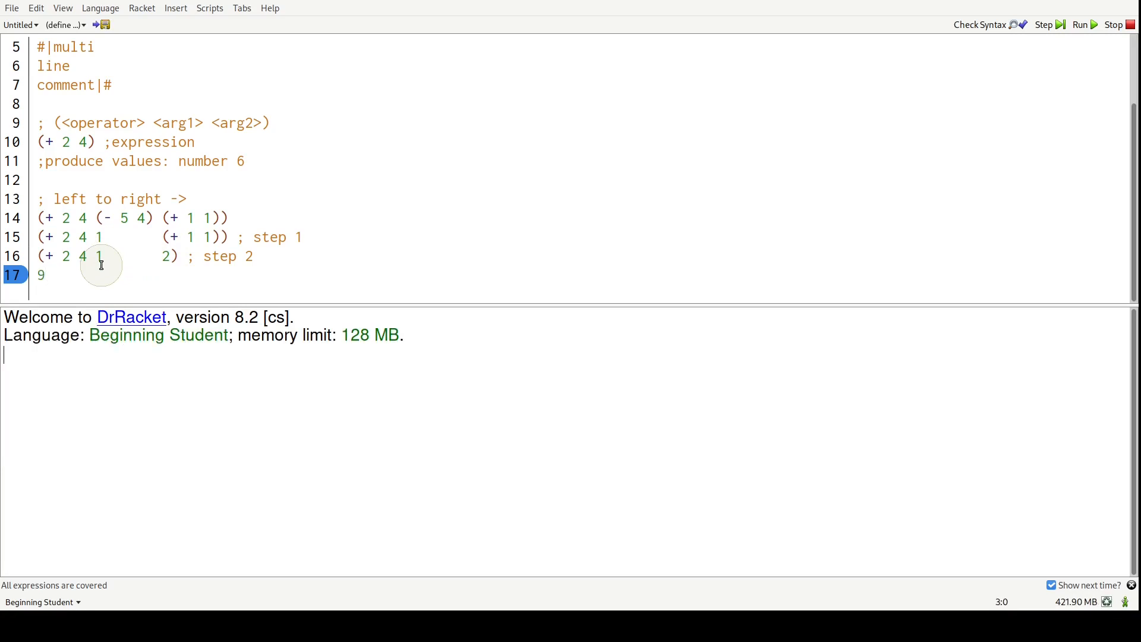
# Step: Remove the stray 9 under step 2 and rerun, printing 6, 9, 9, 9
pyautogui.click(1079, 24)
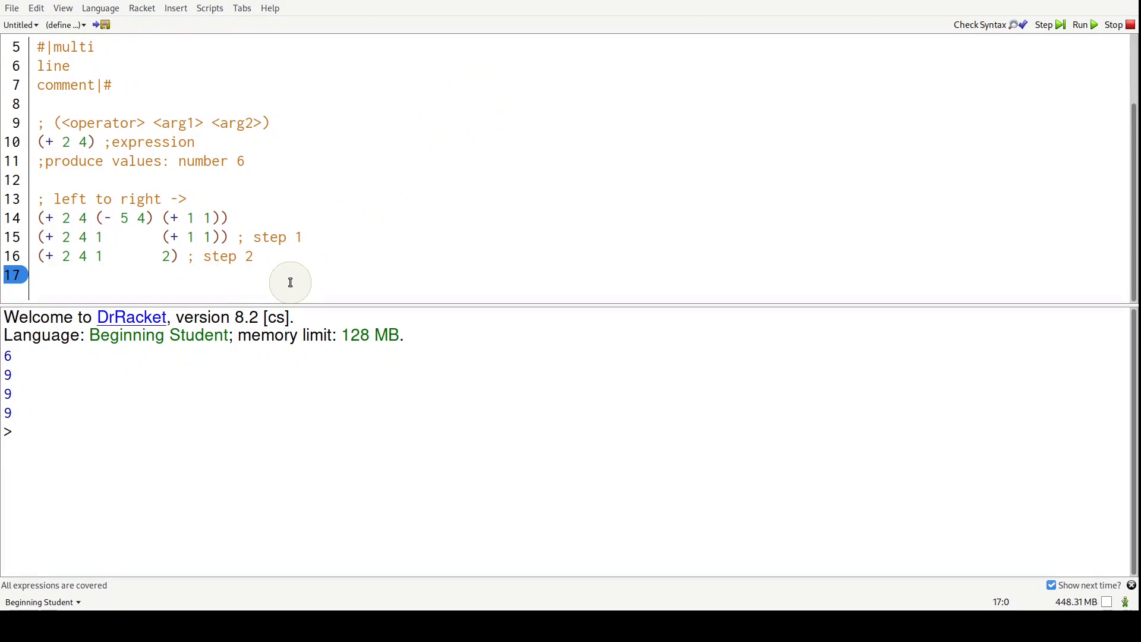
# Step: Start a '; more nested example' with (+ 2 4 (* 5 5) (- (+ 3 3) 2 ) 1) and a left -> right note
pyautogui.write('; more nested example')
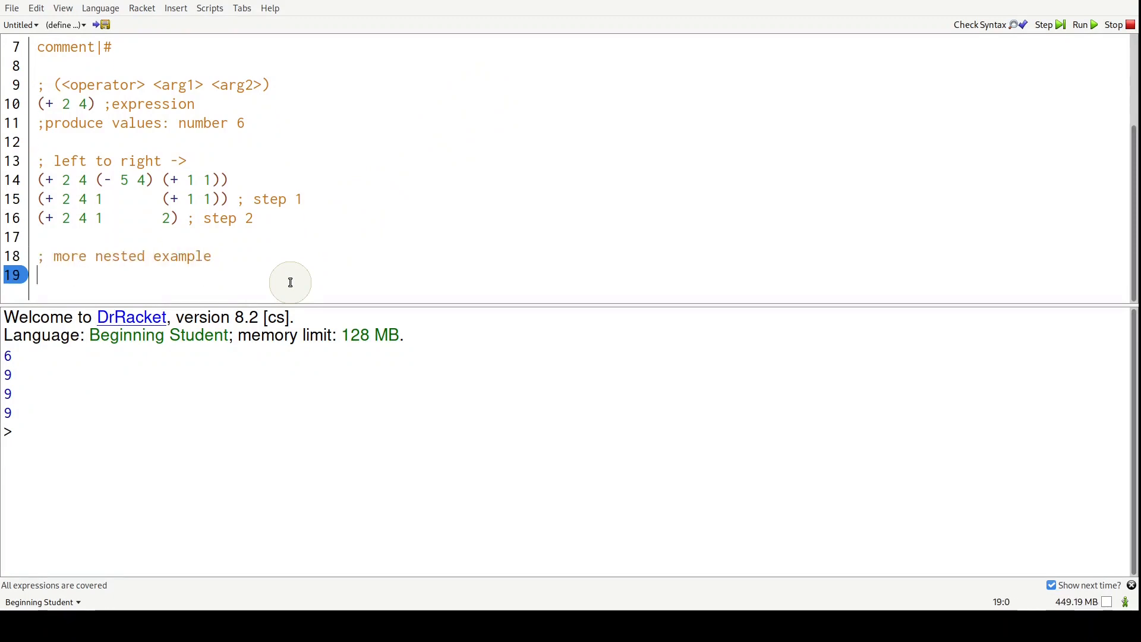
pyautogui.write('(+ 2 4 (* 5 5) (')
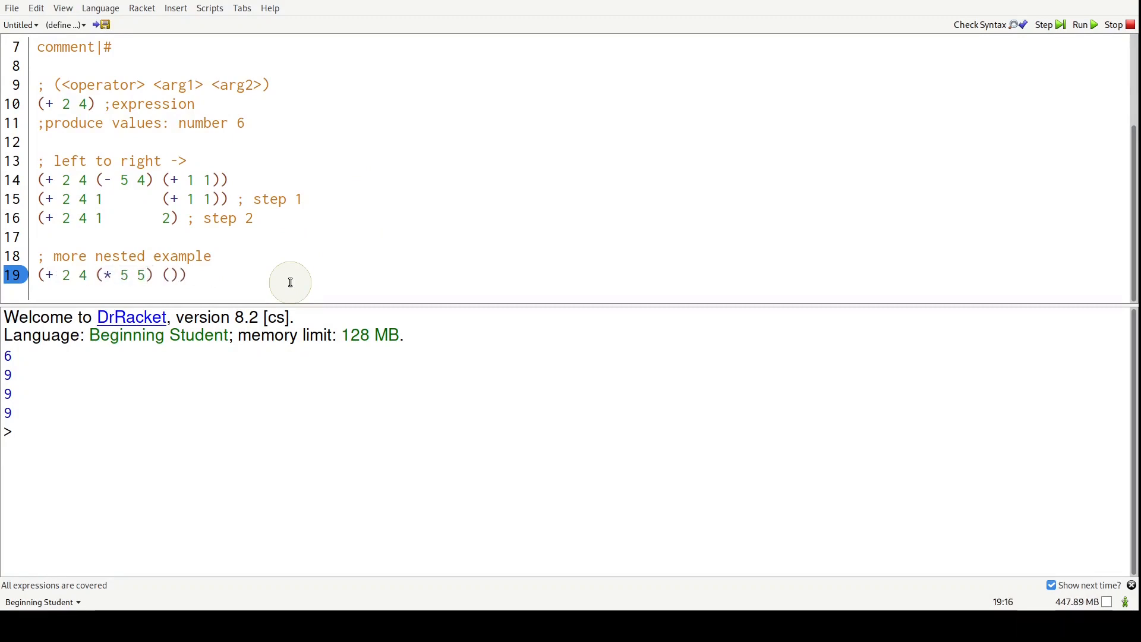
pyautogui.write('(- (+ 3 3')
pyautogui.write('; left')
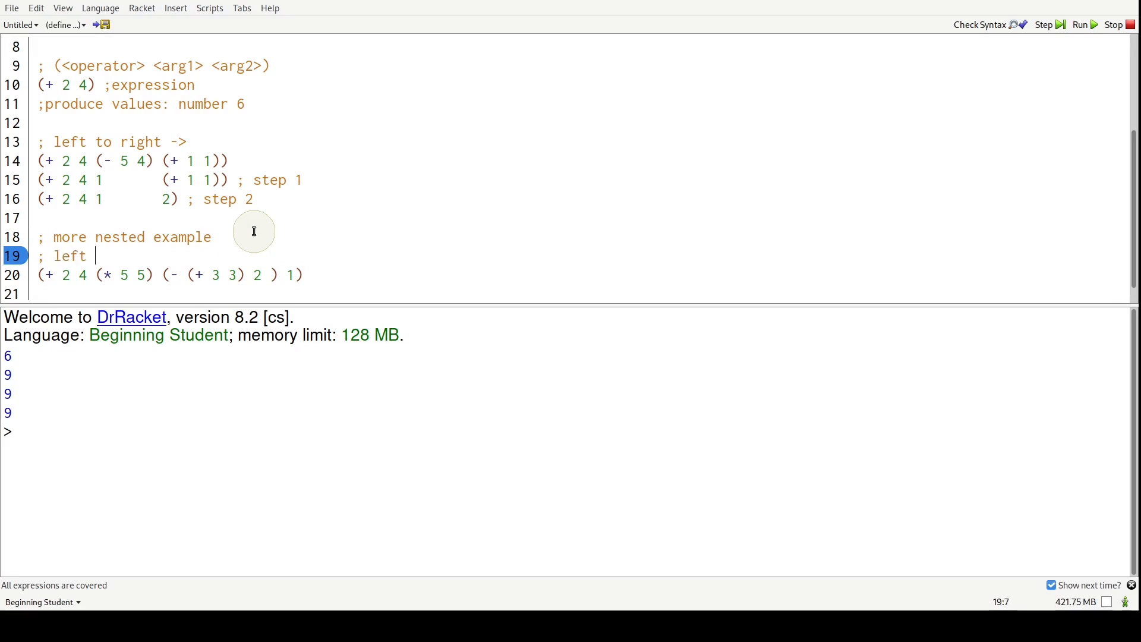
pyautogui.write('-> right')
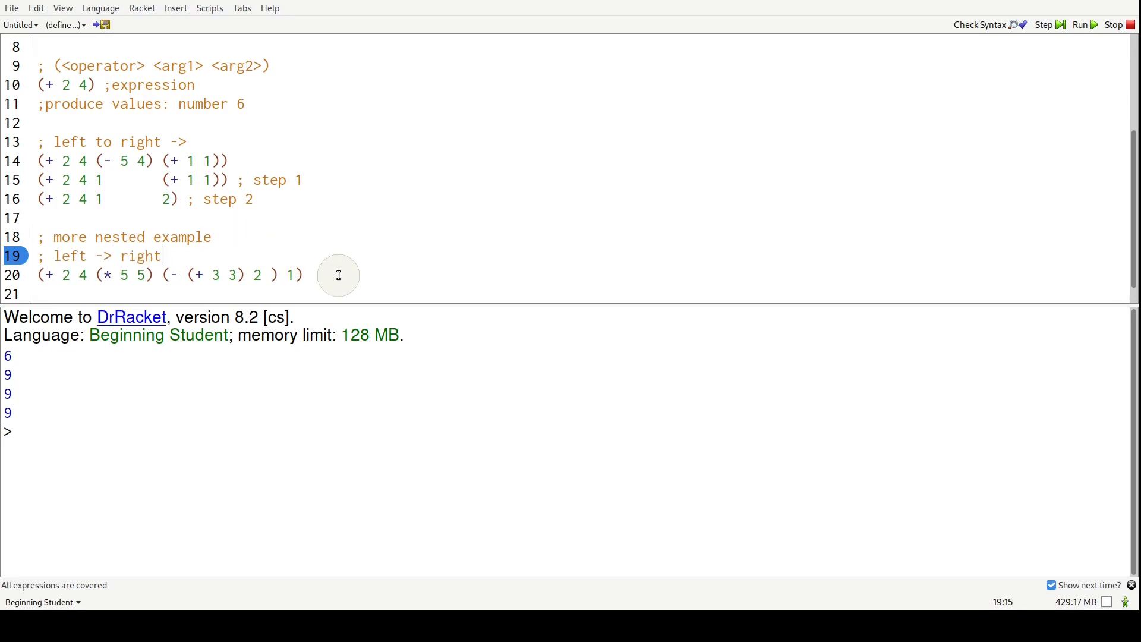
pyautogui.tripleClick(168, 275)
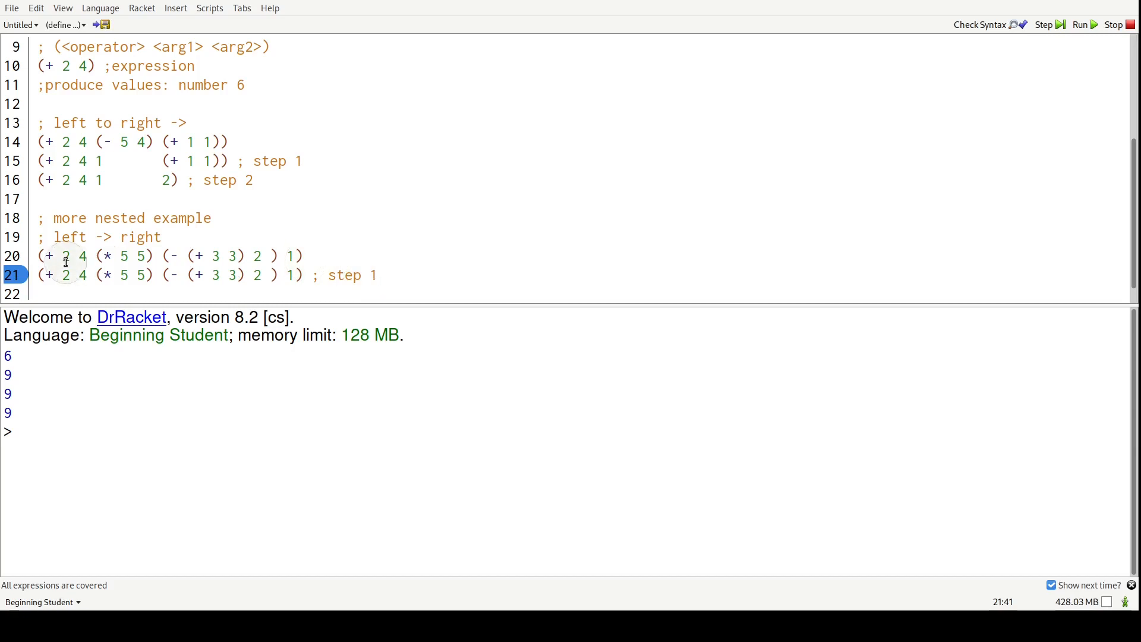
# Step: Write step 1 replacing (* 5 5) with 25 and step 2 replacing (+ 3 3) with 6
pyautogui.click(82, 275)
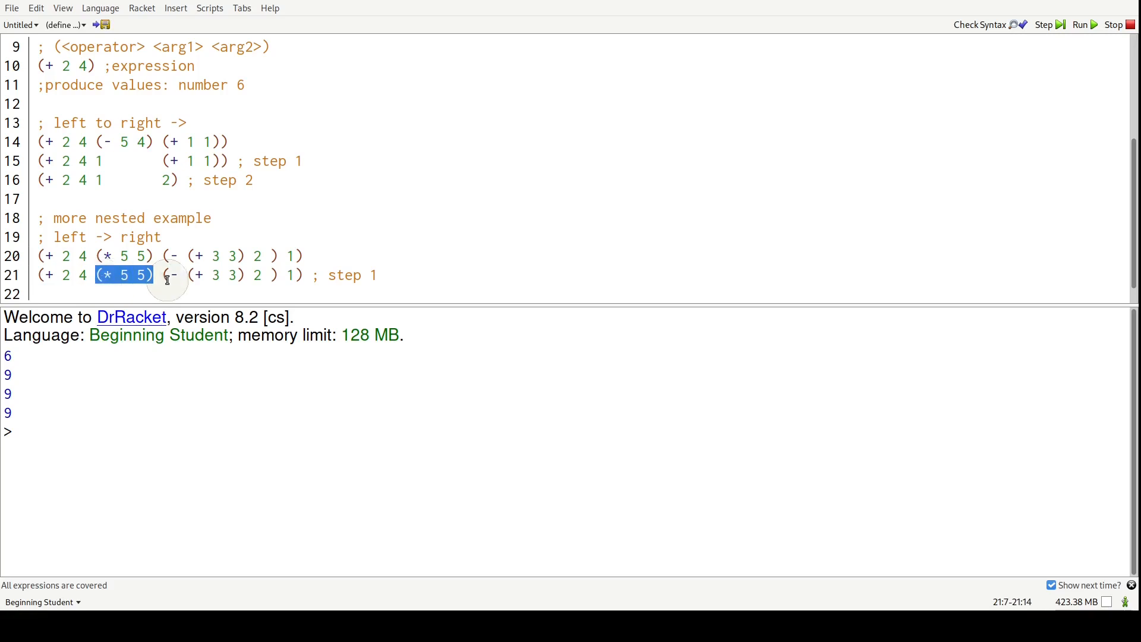
pyautogui.write('25')
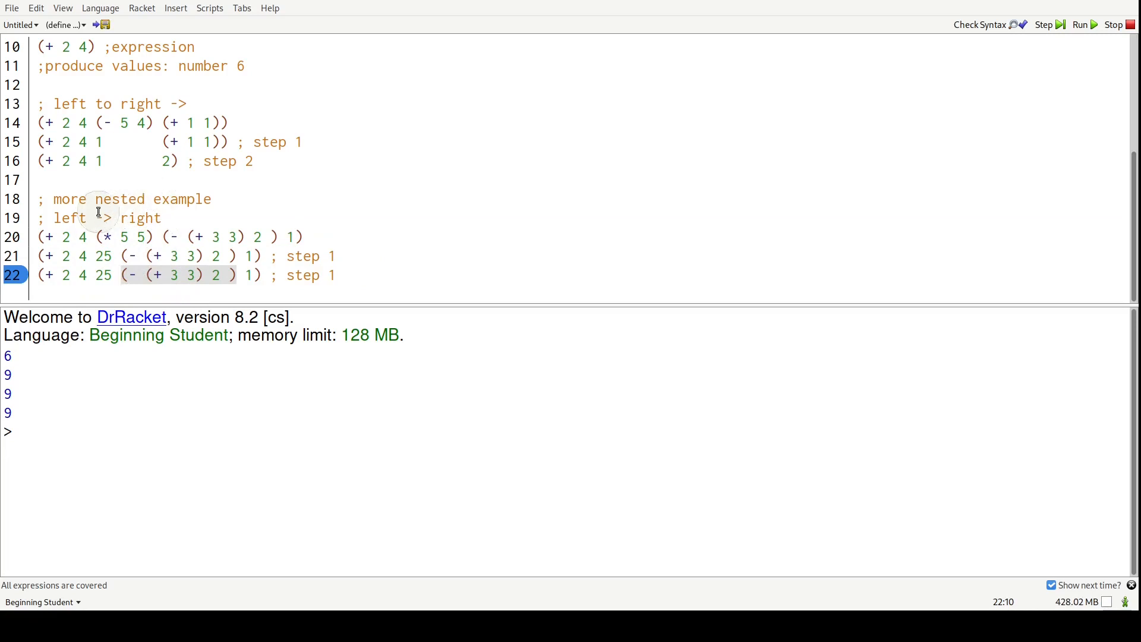
pyautogui.moveTo(153, 275)
pyautogui.write('2')
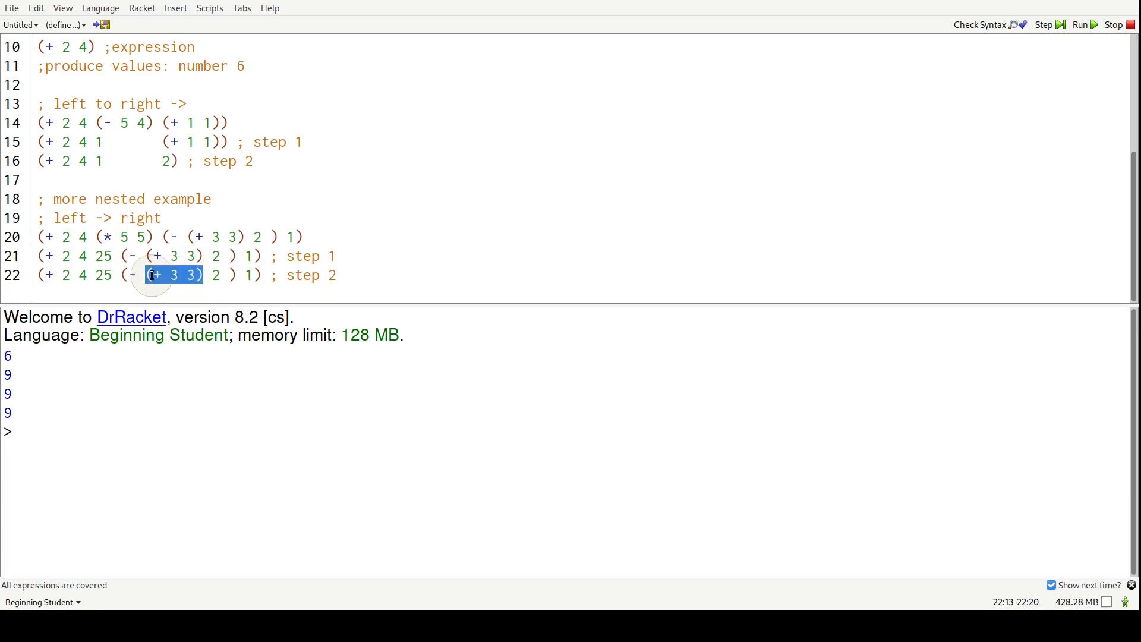
pyautogui.press('Delete')
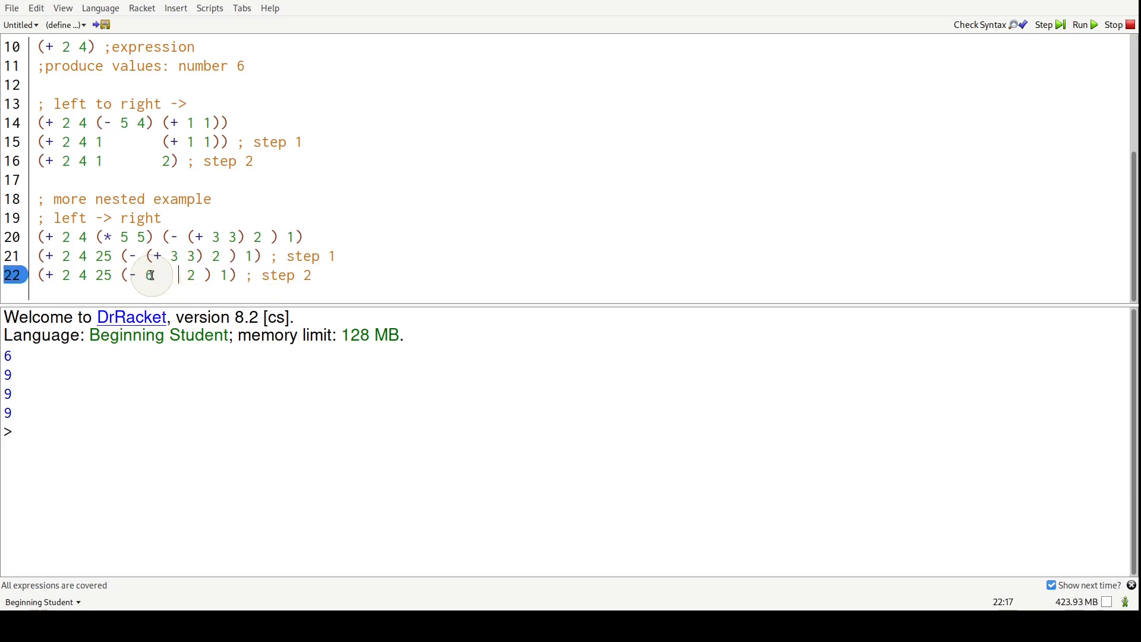
pyautogui.write('6')
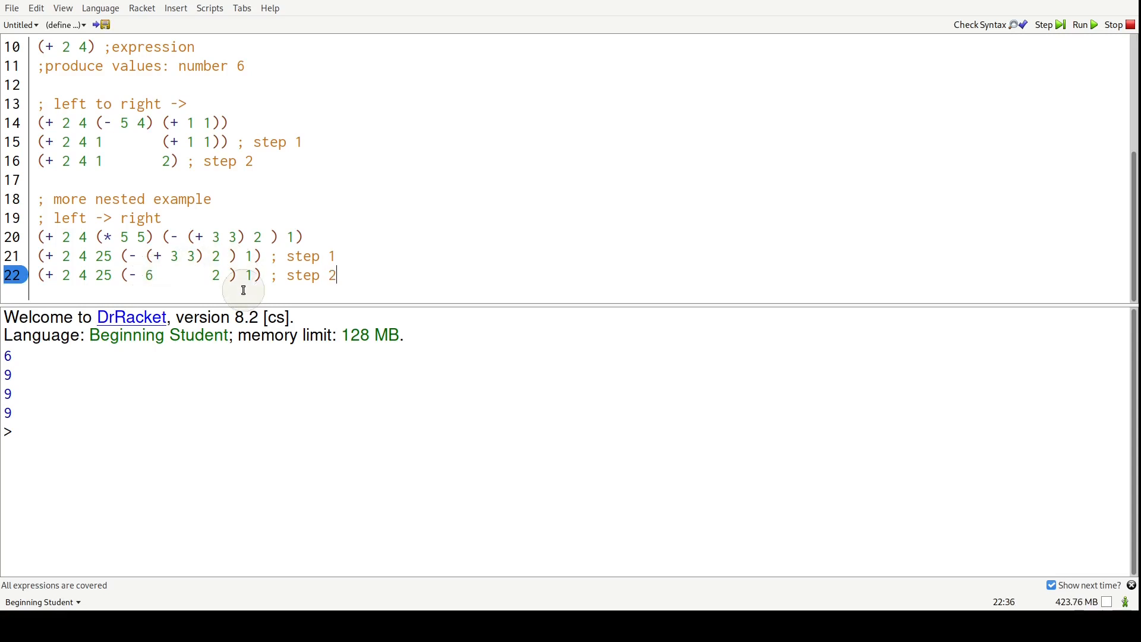
pyautogui.moveTo(153, 275)
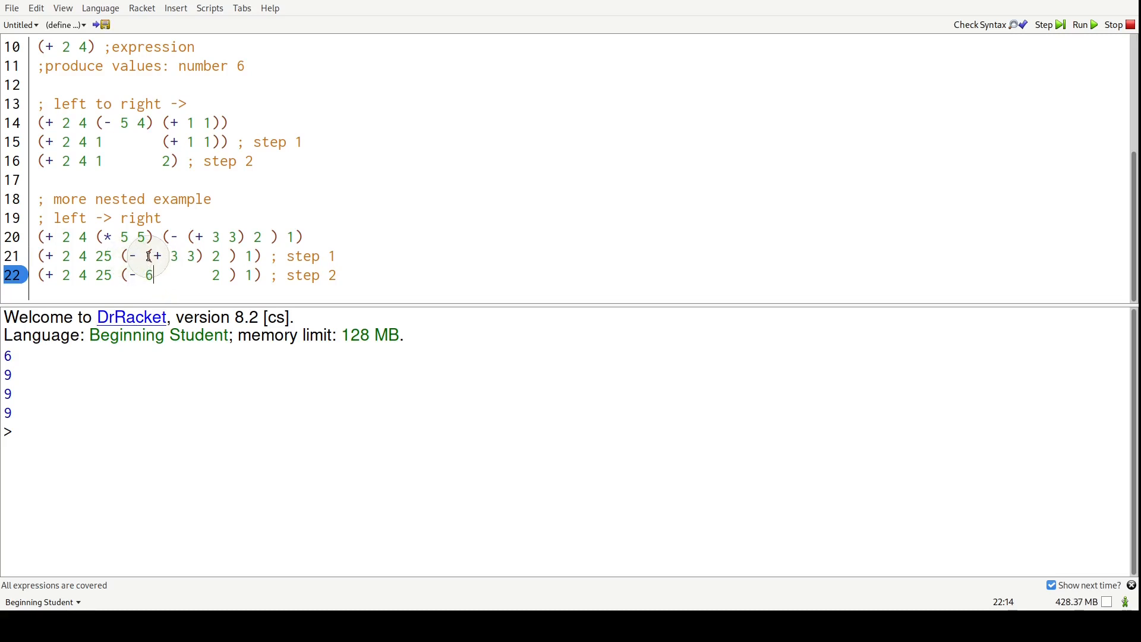
pyautogui.click(154, 257)
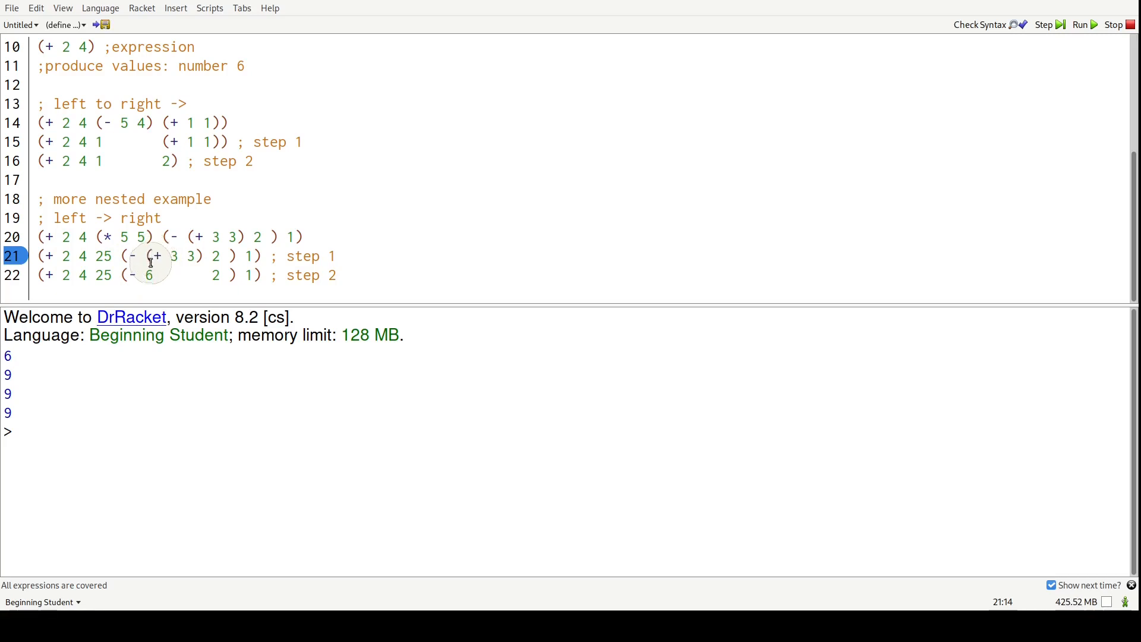
pyautogui.doubleClick(150, 275)
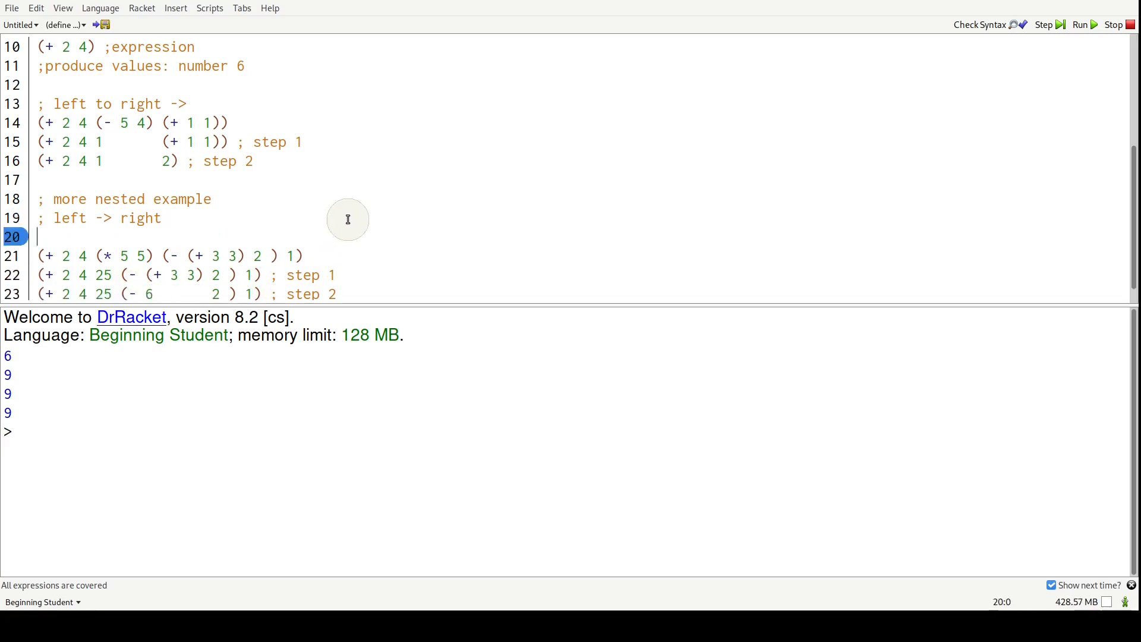
# Step: Add '; inside to out', reduce (- 6 2) to 4 as step 3 (+ 2 4 25 4 1), and give 36
pyautogui.write(';')
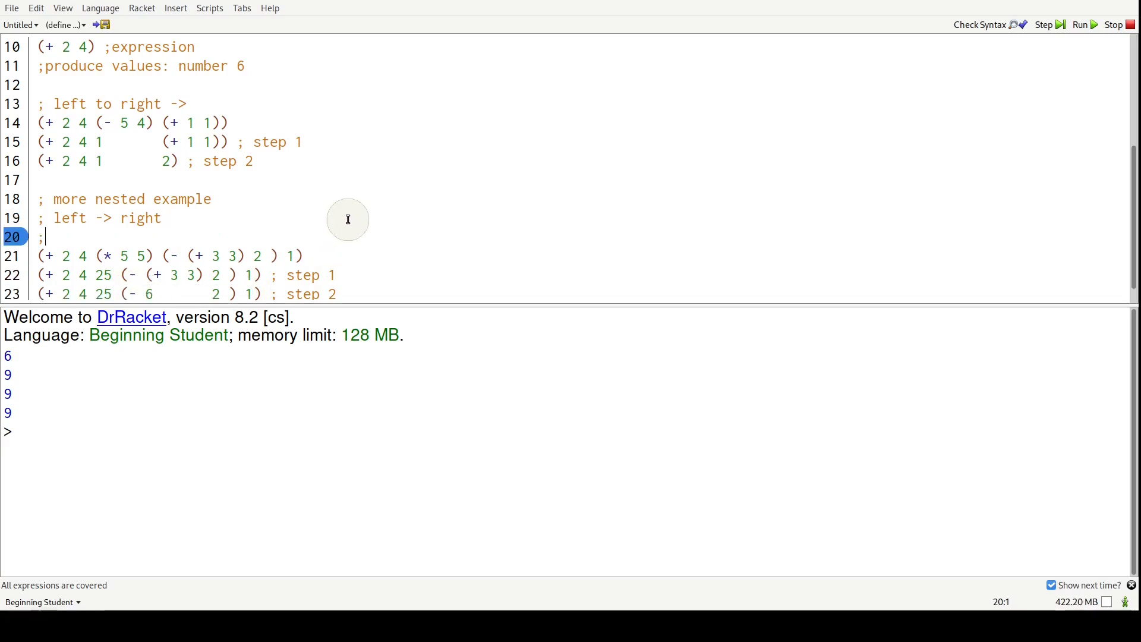
pyautogui.write('inside to out')
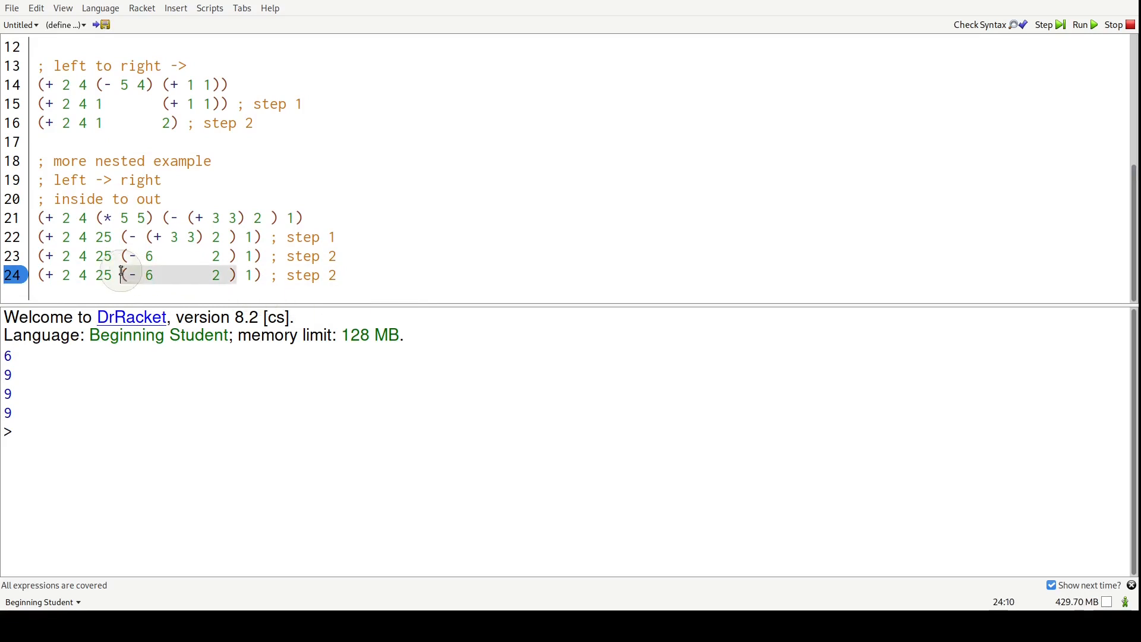
pyautogui.moveTo(121, 274); pyautogui.dragTo(226, 275)
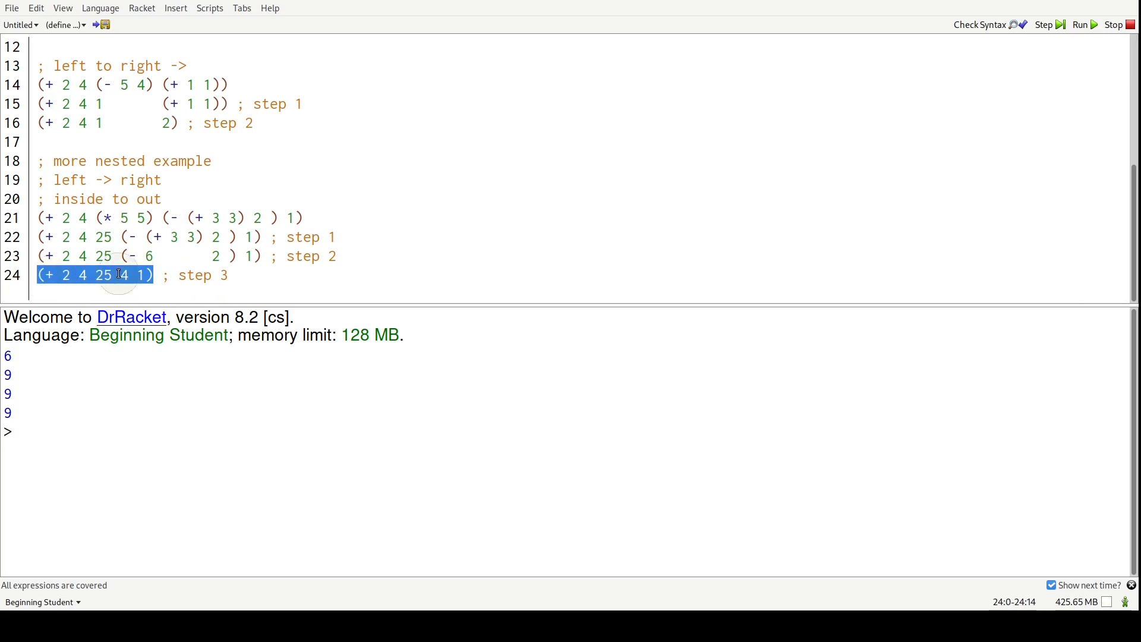
pyautogui.click(251, 274)
pyautogui.write('36')
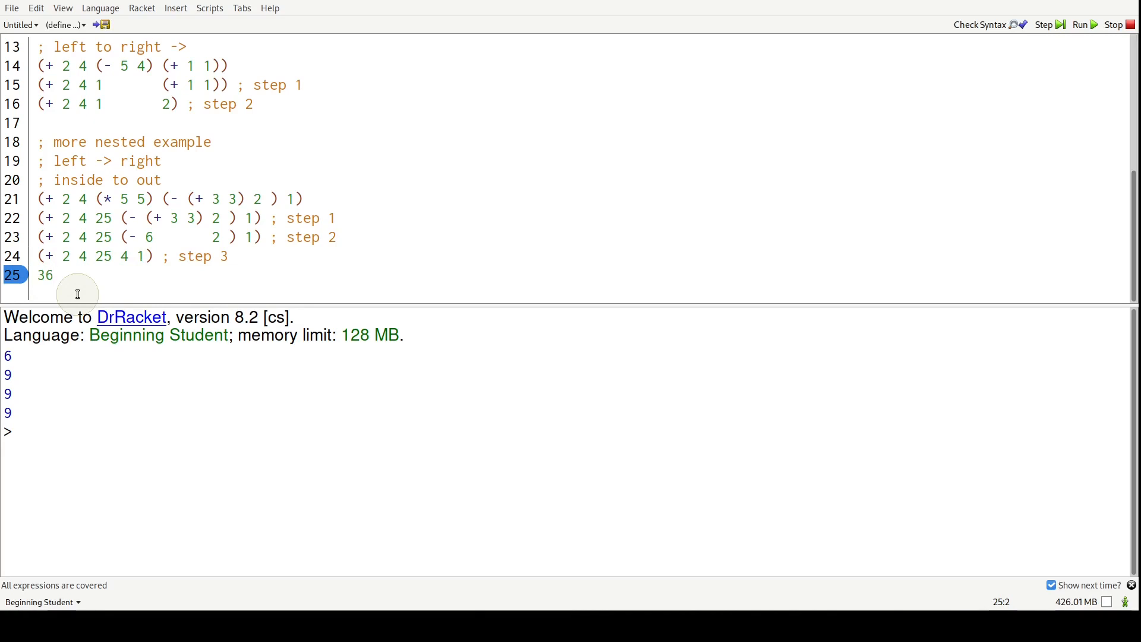
# Step: Run the file and confirm each nested-example step prints 36, highlighting (* 5 5) and step 3
pyautogui.click(1078, 24)
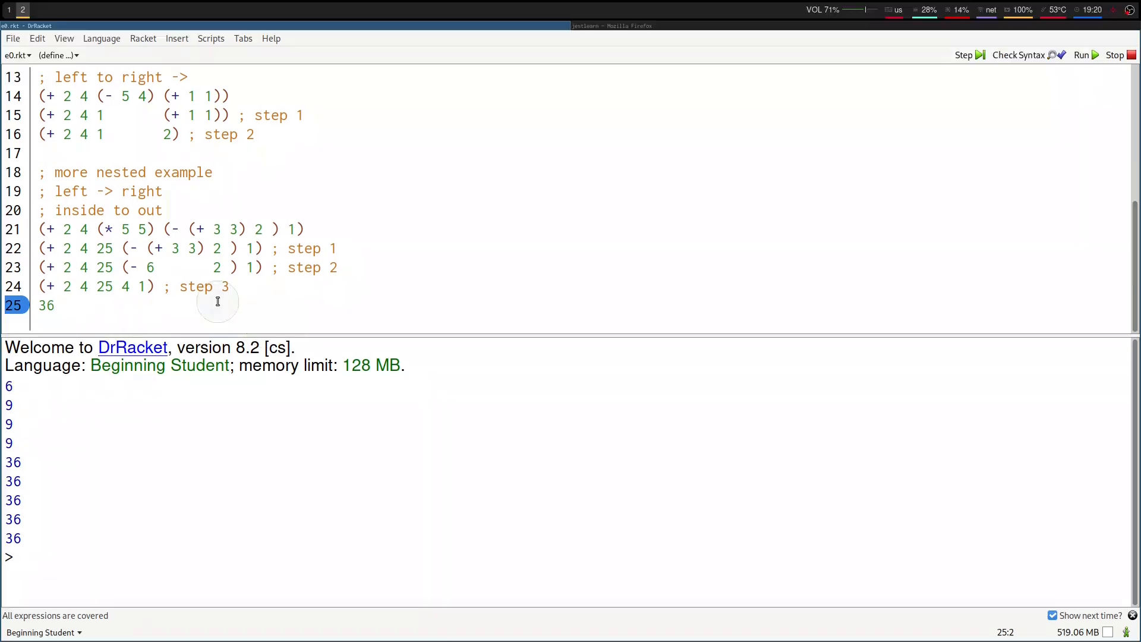
pyautogui.moveTo(247, 249)
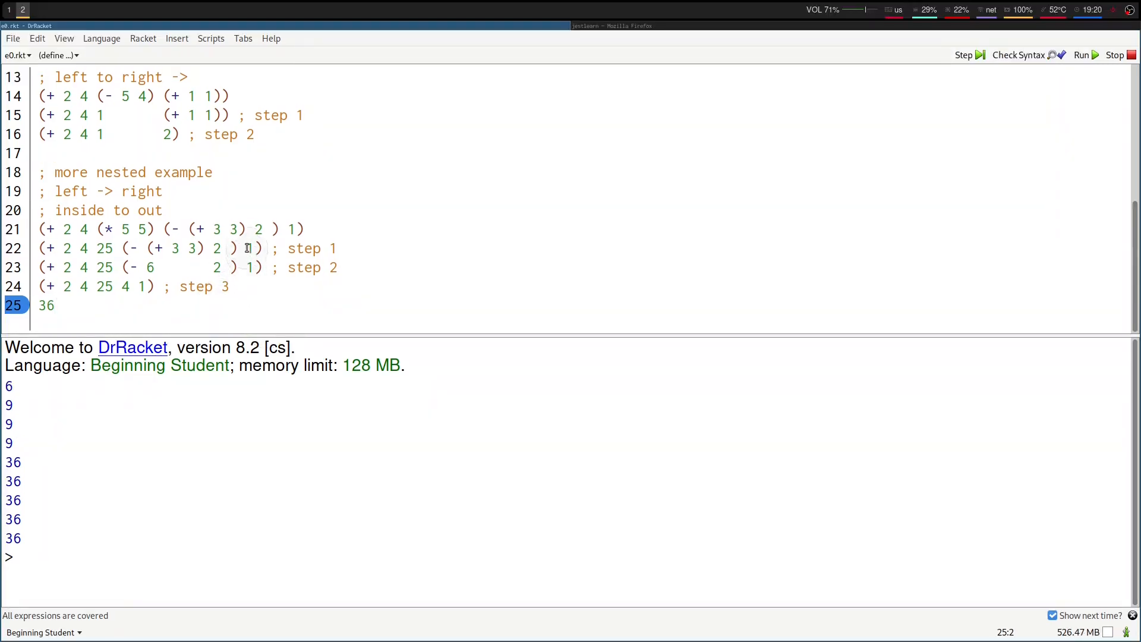
pyautogui.click(42, 230)
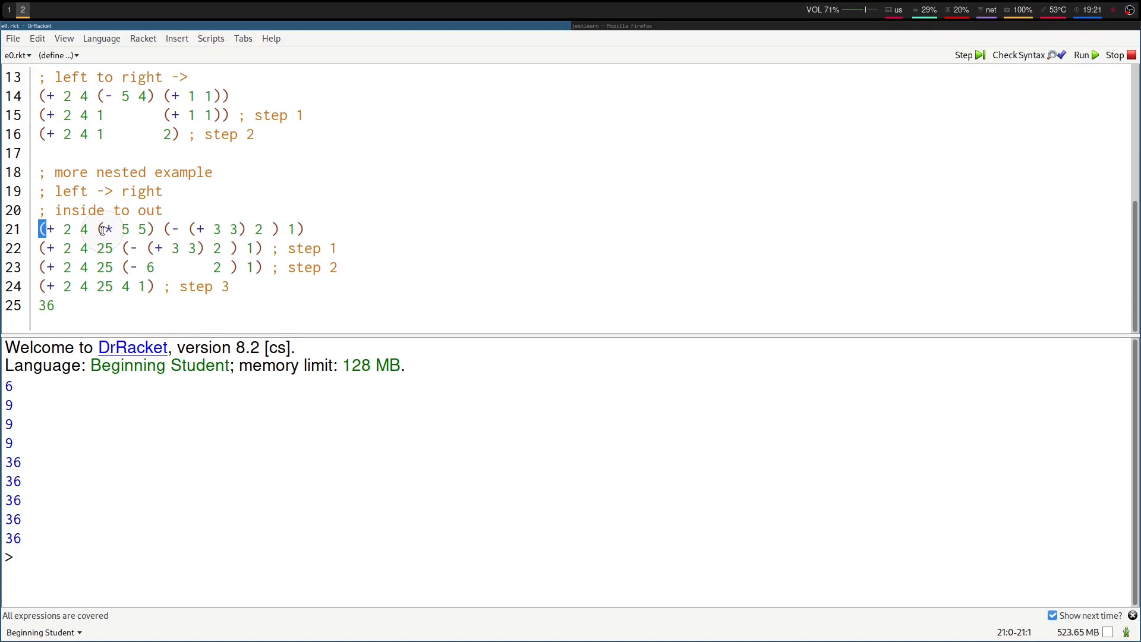
pyautogui.doubleClick(123, 229)
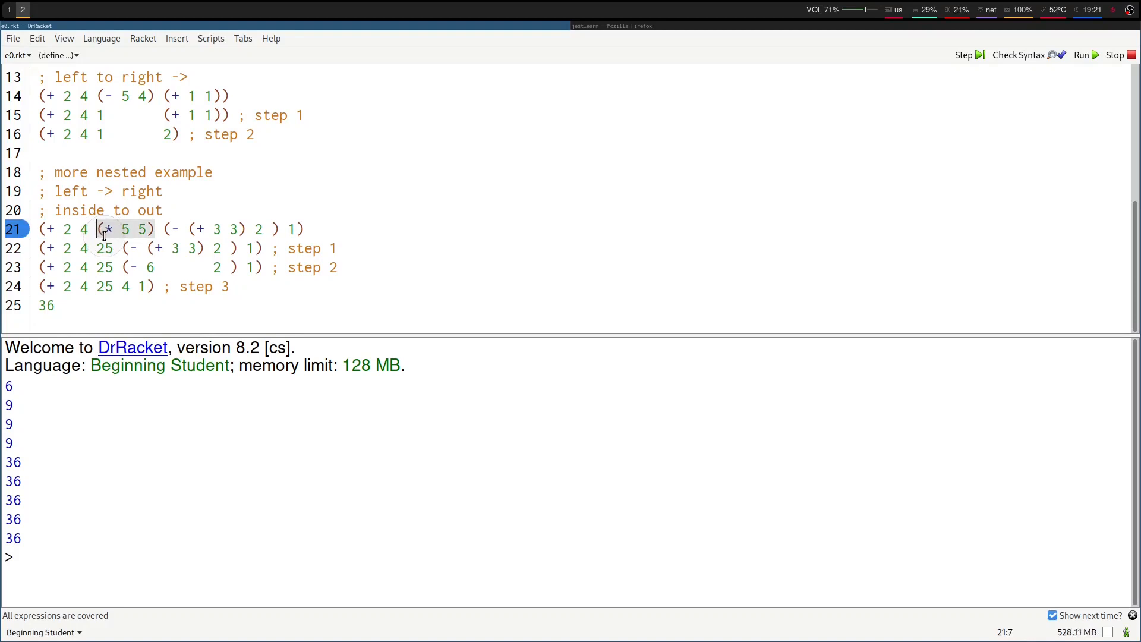
pyautogui.doubleClick(104, 248)
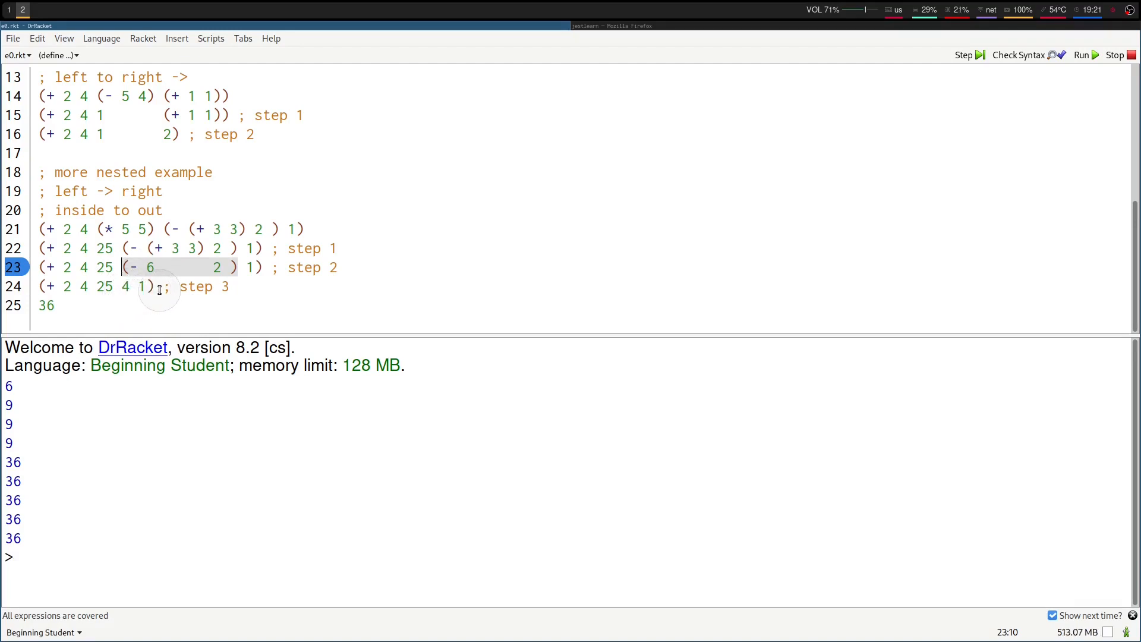
pyautogui.click(153, 286)
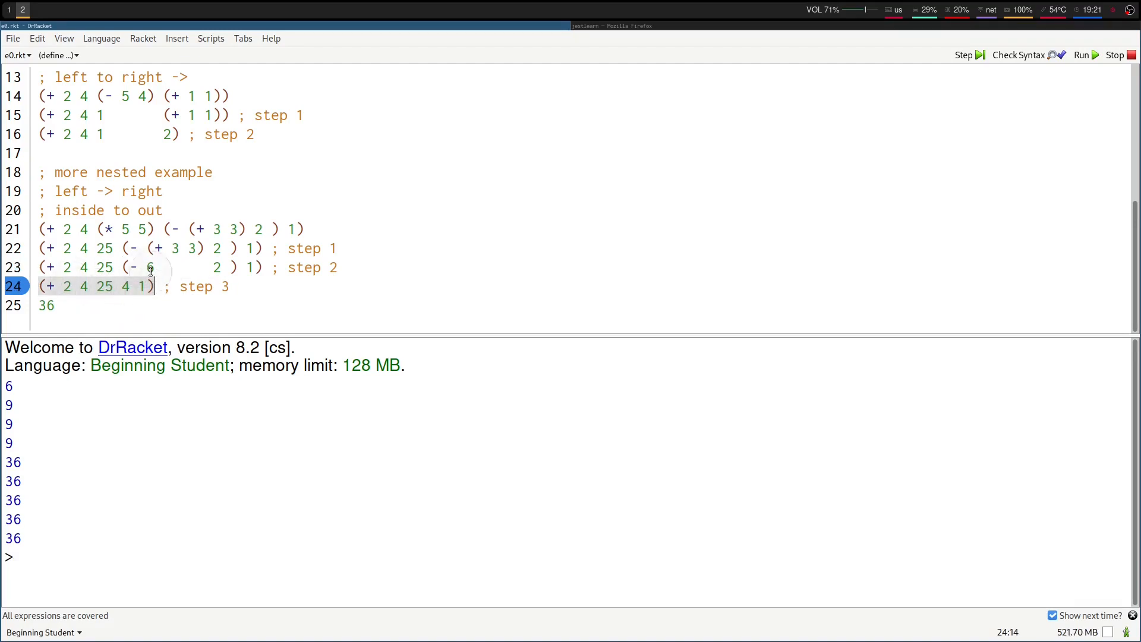
pyautogui.moveTo(183, 317)
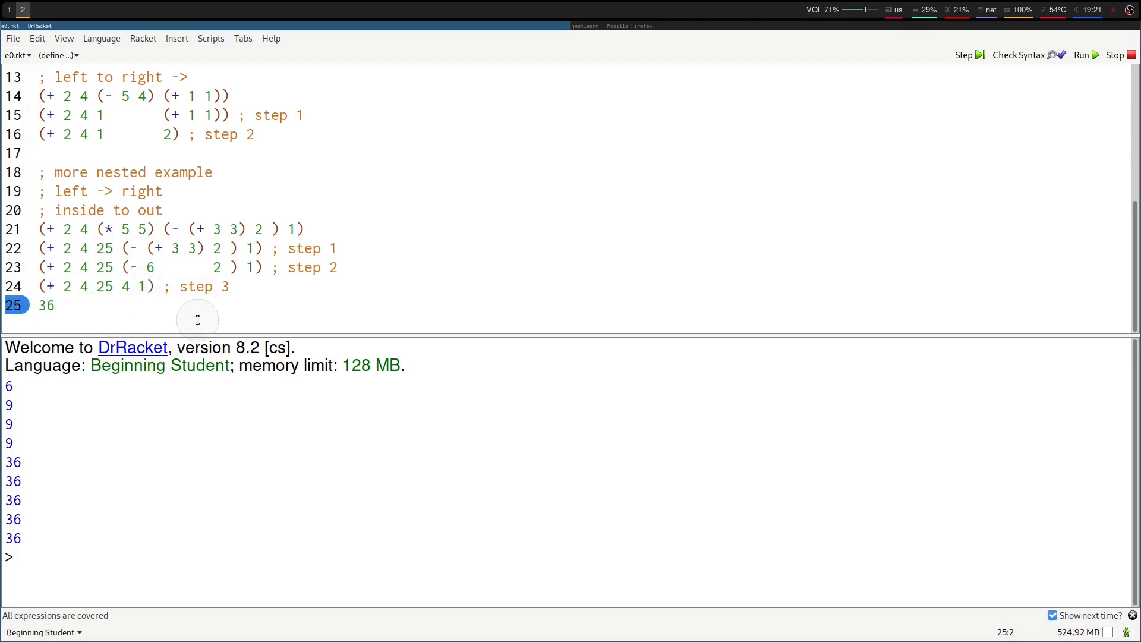
pyautogui.moveTo(393, 151)
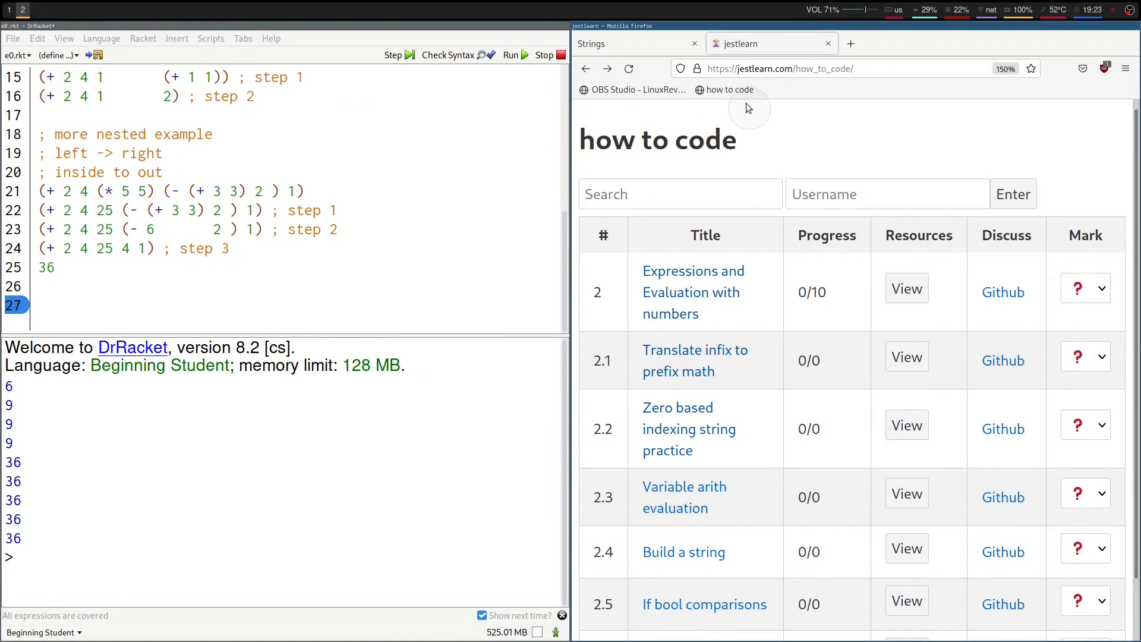
pyautogui.moveTo(693, 216)
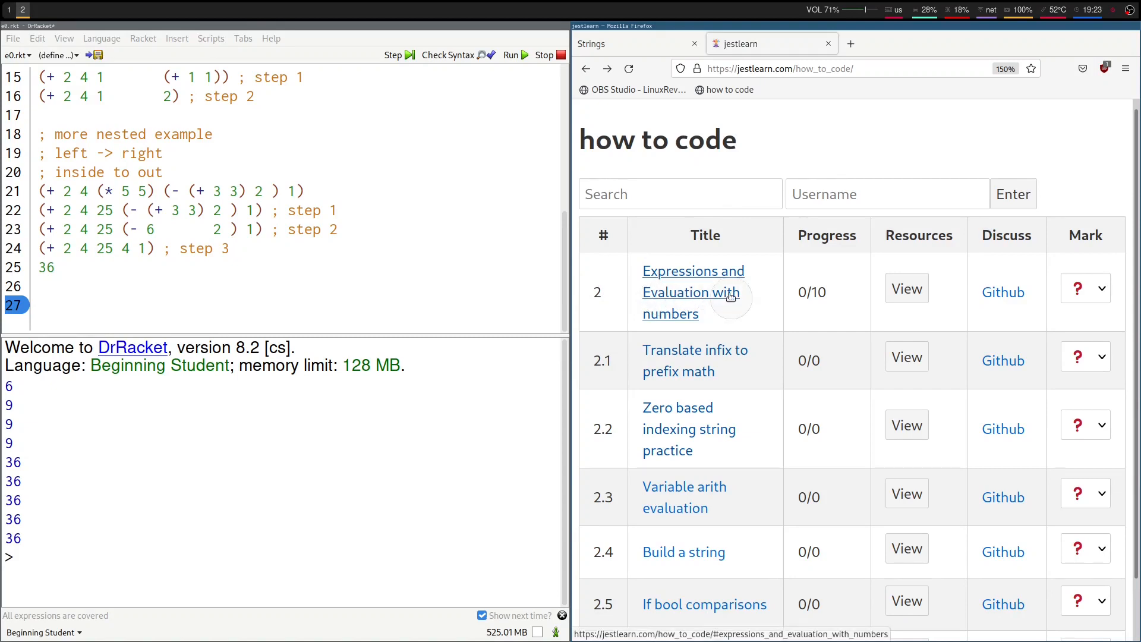
# Step: Open the 'Expressions and Evaluation with numbers' exercise from the how to code list
pyautogui.click(691, 293)
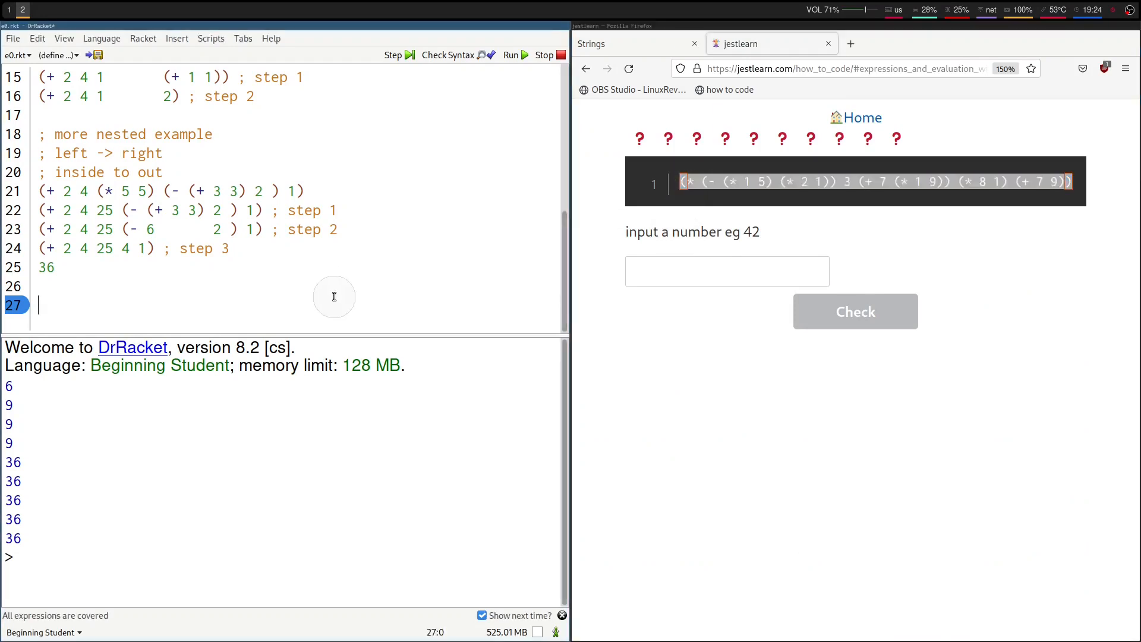
# Step: Enter (* (- (* 1 5) (* 2 1)) 3 (+ 7 (* 1 9)) (* 8 1) (+ 7 9)) and a ;step1 copy reducing (* 1 5) to 5
pyautogui.write('(* (- (* 1 5) (* 2 1)) 3 (+ 7 (* 1 9)) (* 8 1) (+ 7 9))')
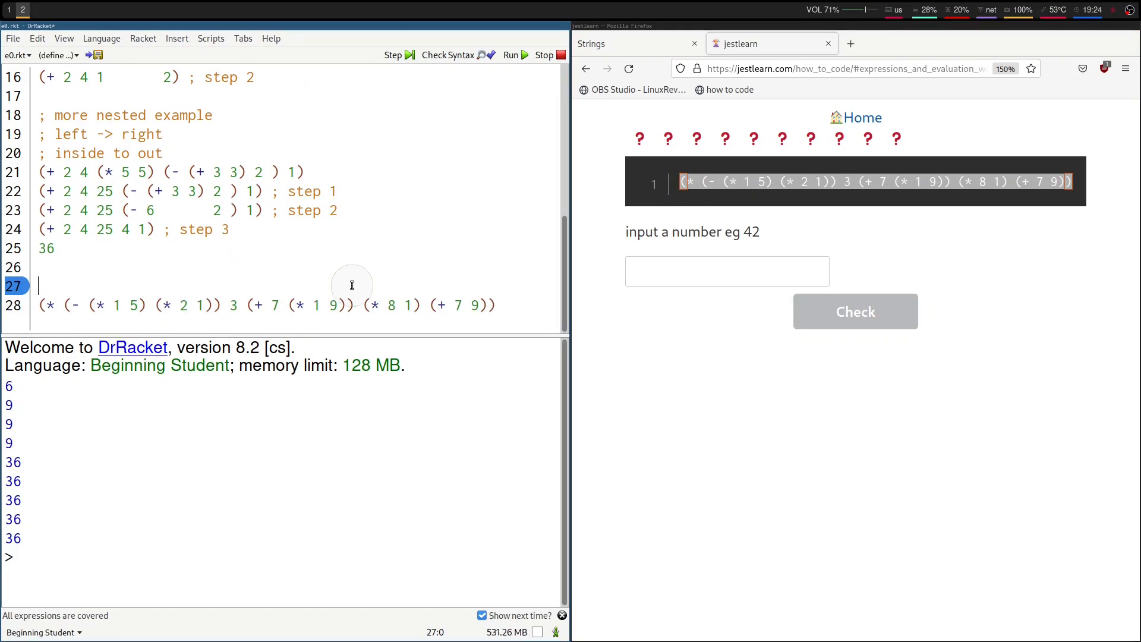
pyautogui.moveTo(337, 293)
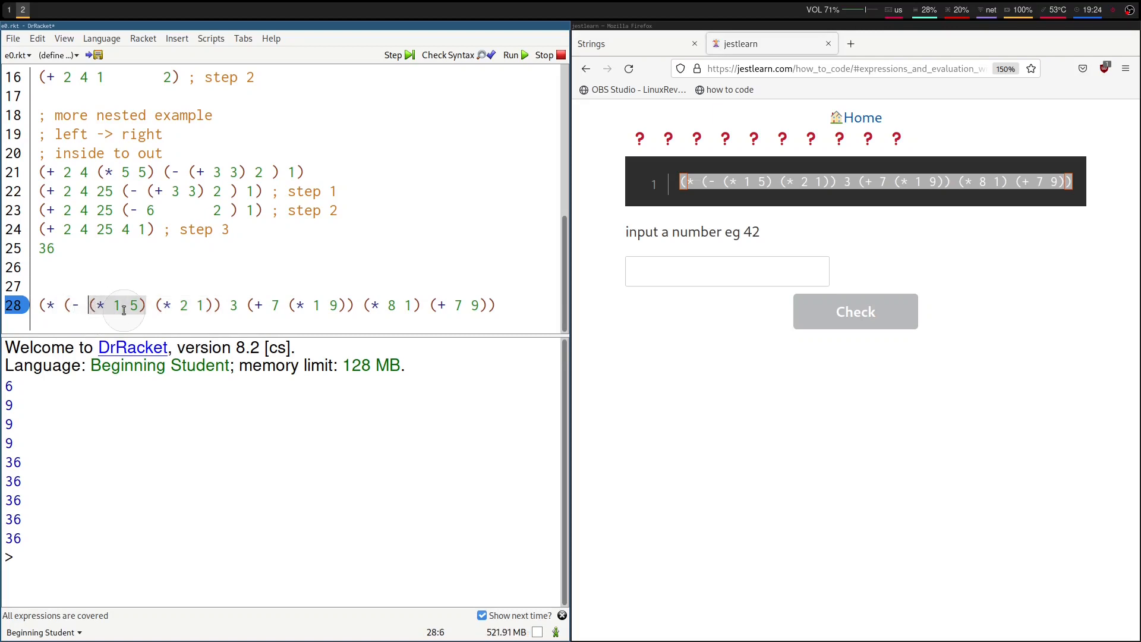
pyautogui.moveTo(454, 304)
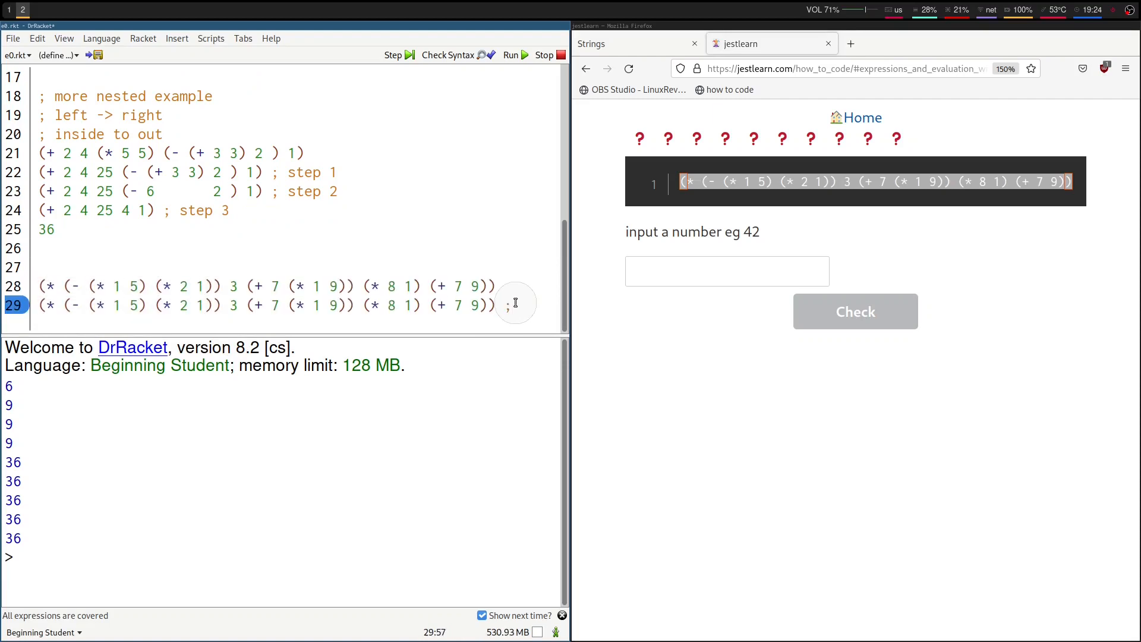
pyautogui.write('step')
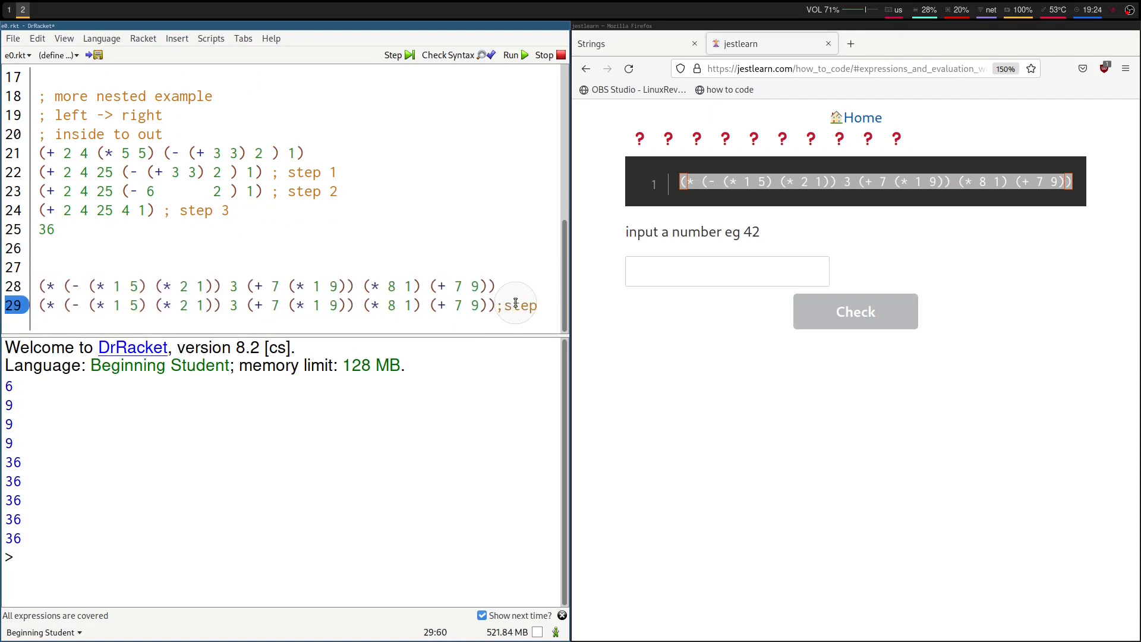
pyautogui.write('1')
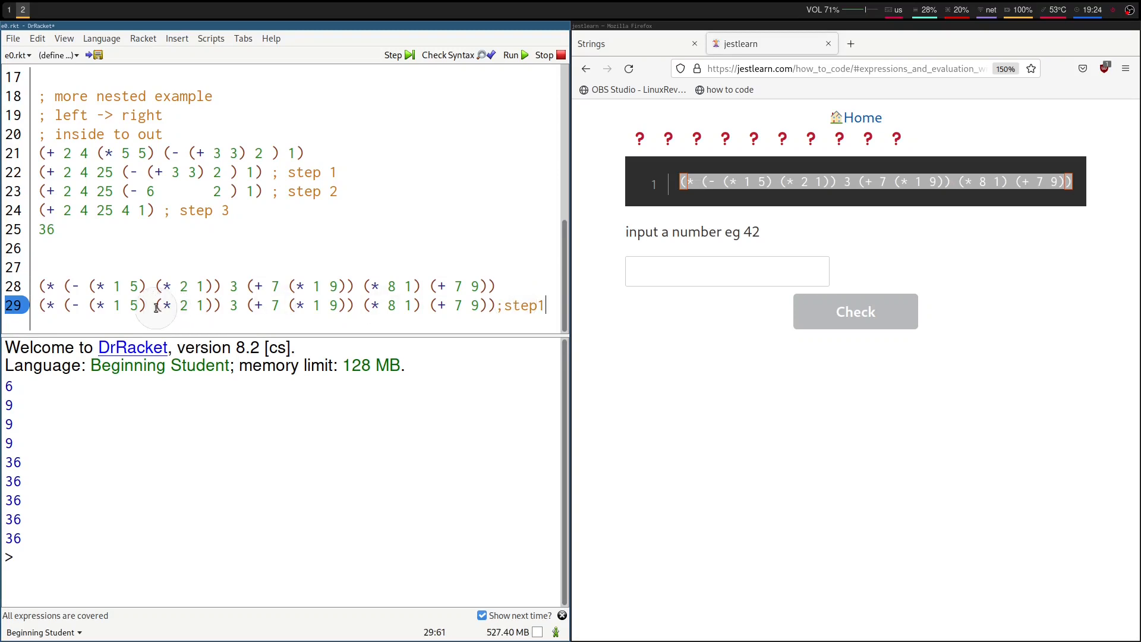
pyautogui.doubleClick(115, 305)
pyautogui.write('5')
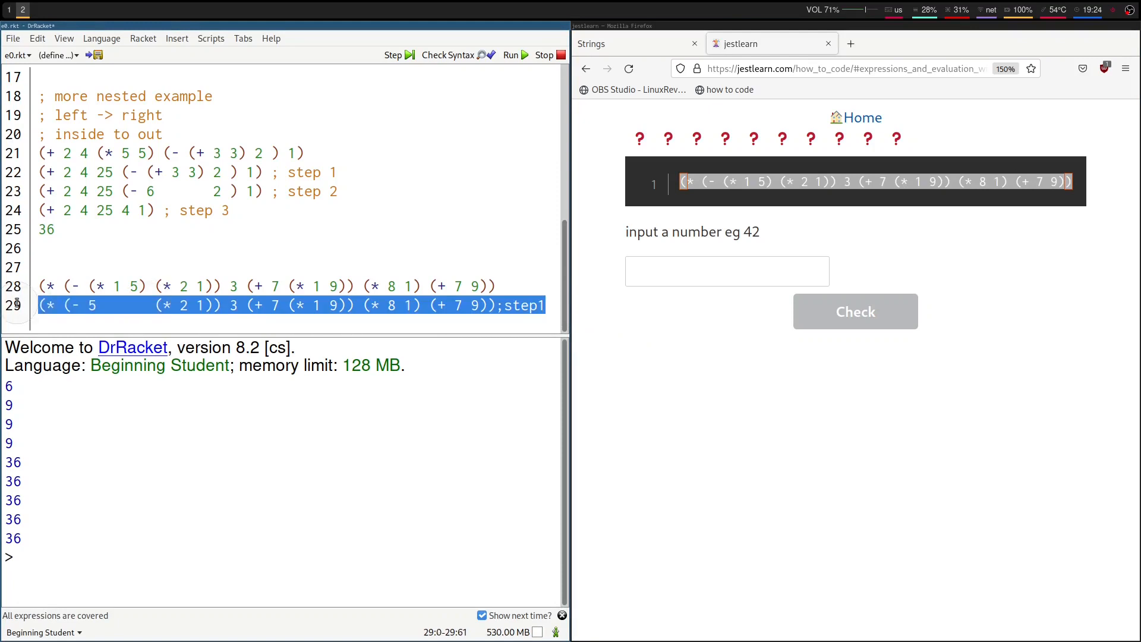
# Step: Continue the reductions, replacing (+ 7 (* 1 9)) with 16 and renumbering the step label
pyautogui.click(545, 306)
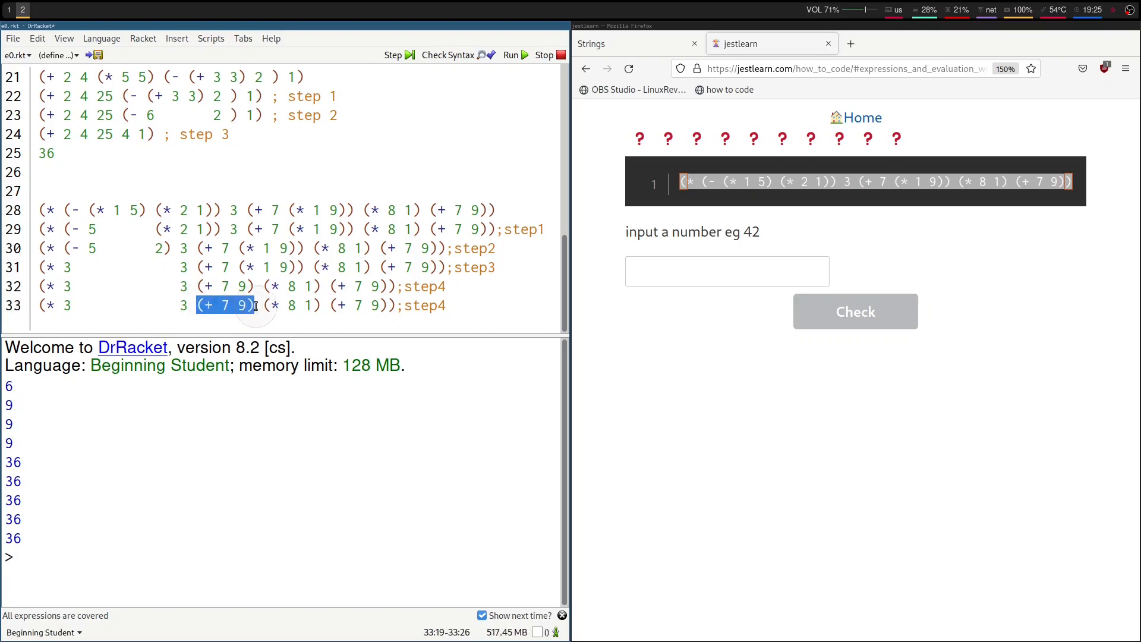
pyautogui.write('16')
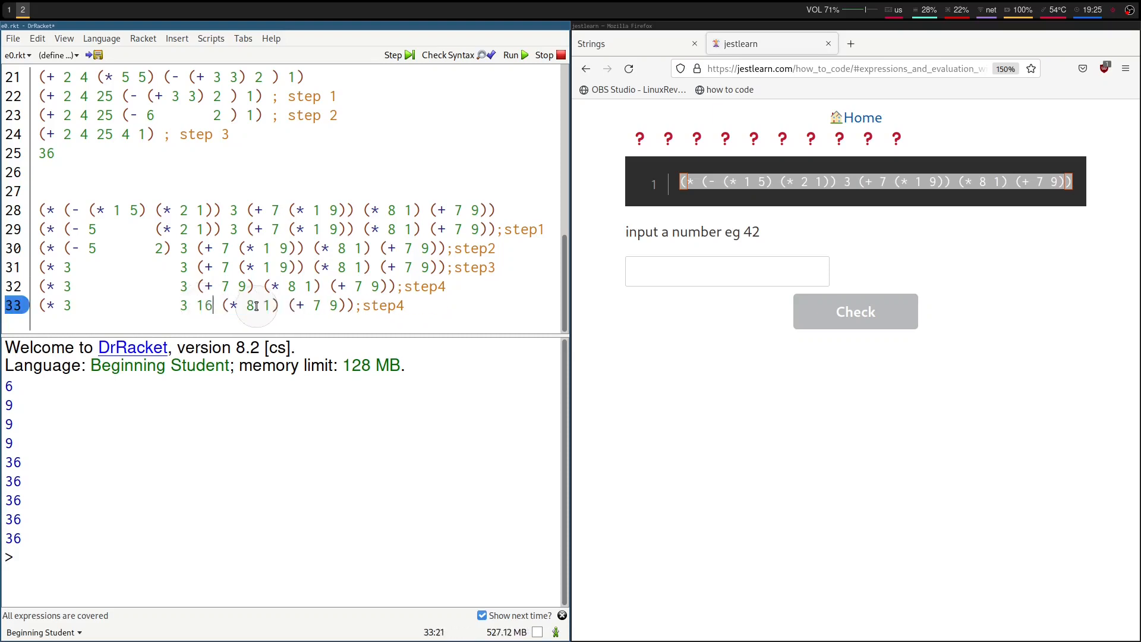
pyautogui.doubleClick(250, 306)
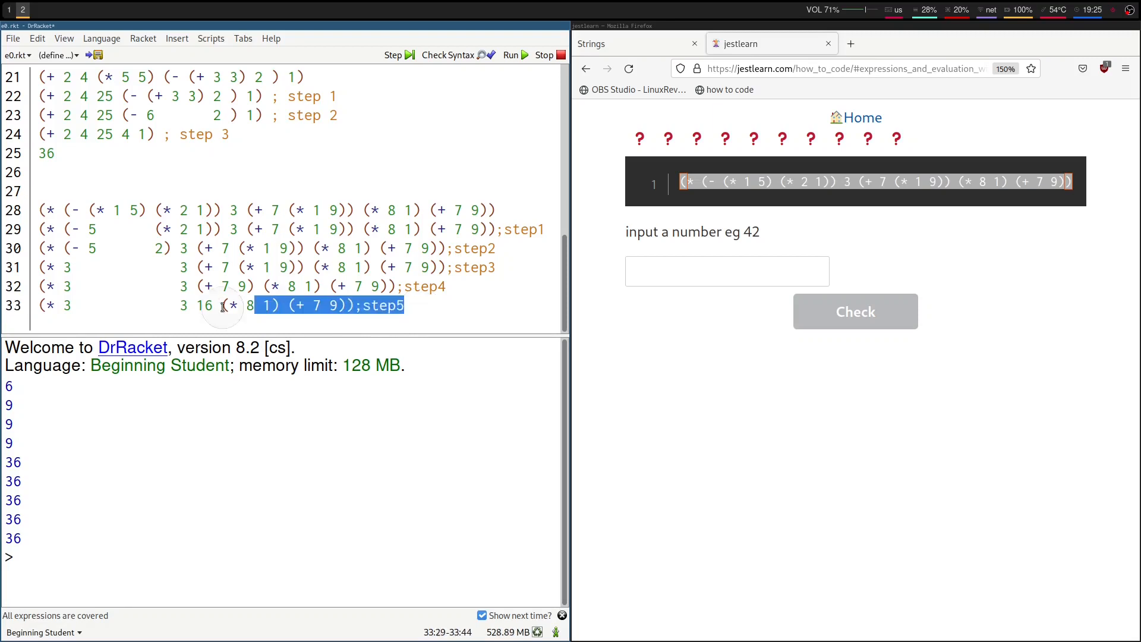
# Step: Reduce (* 8 1) to 8 and (+ 7 9) to 16 through step6, ending with (* 3 3 16 8 16)
pyautogui.click(507, 316)
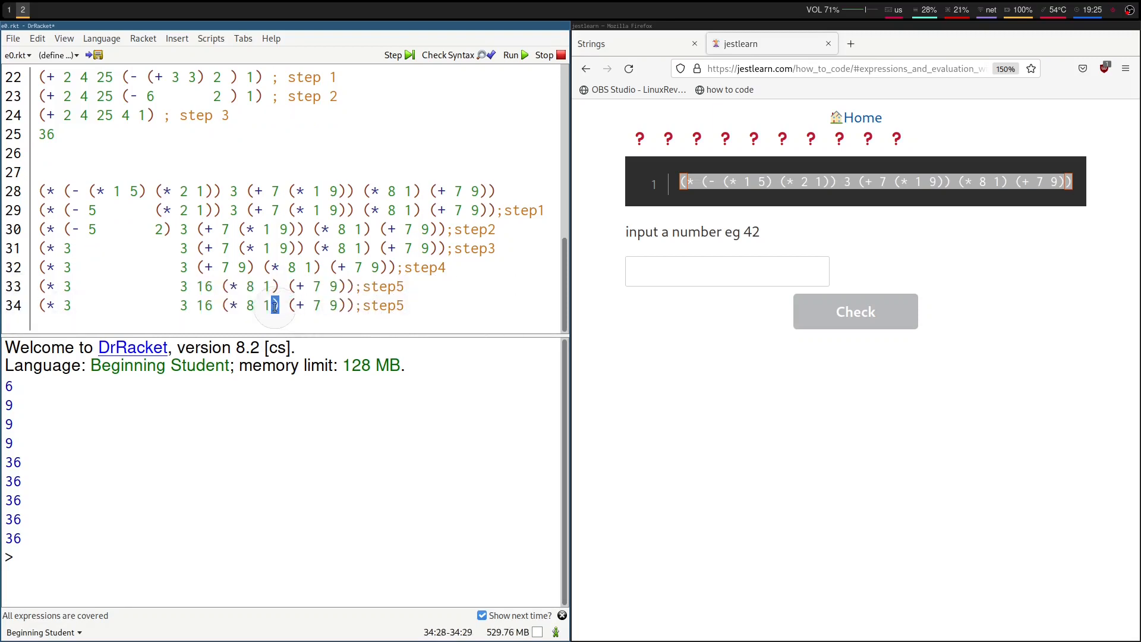
pyautogui.doubleClick(249, 305)
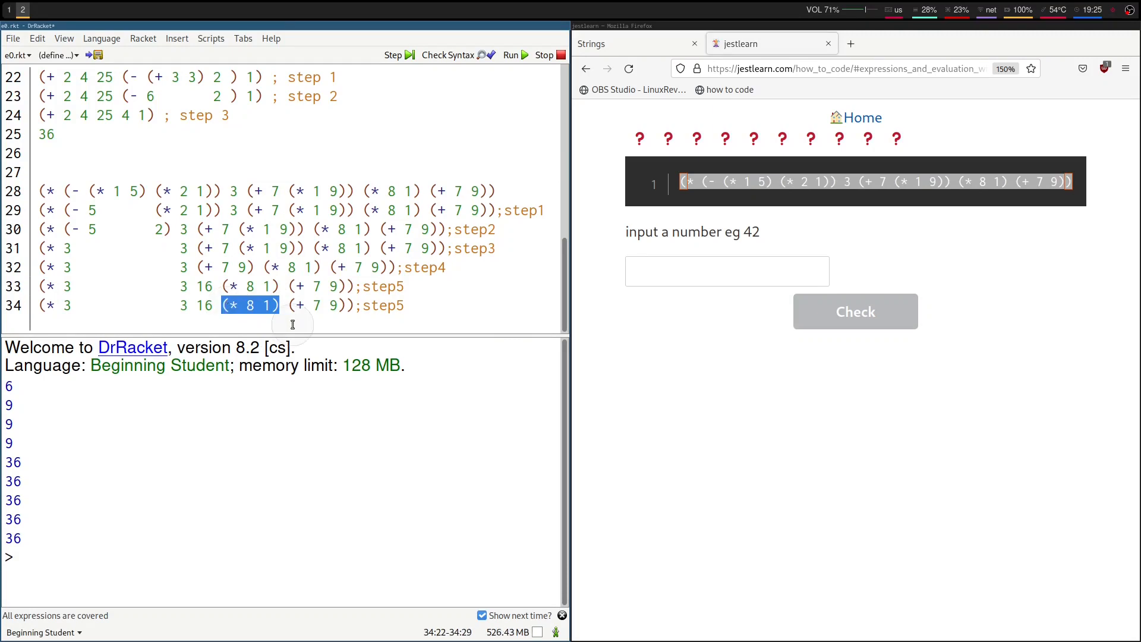
pyautogui.write('8')
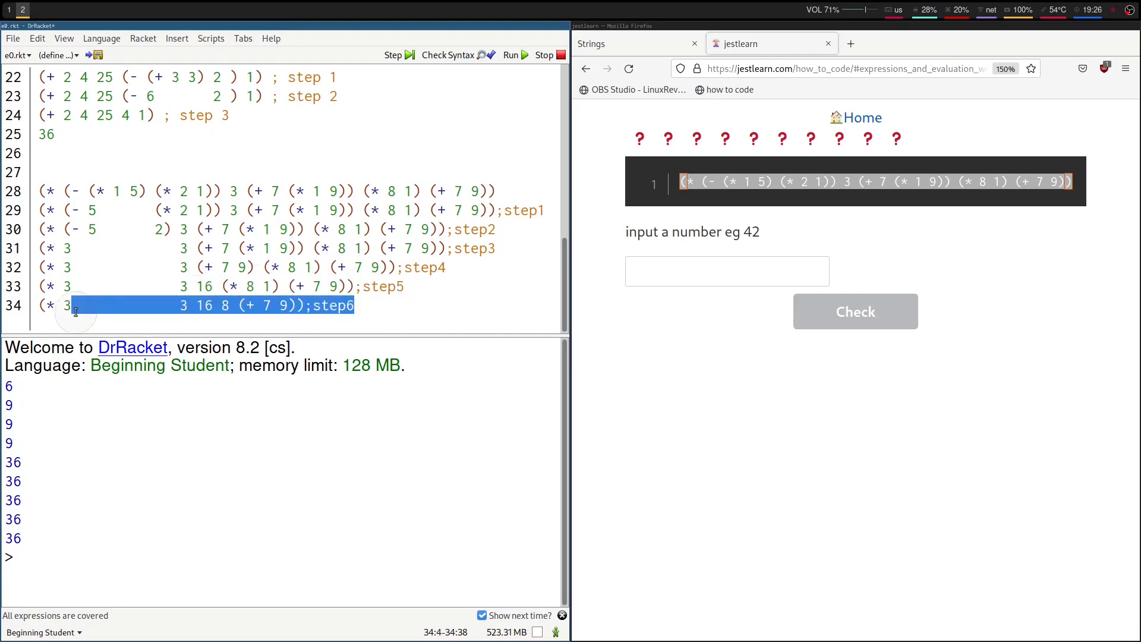
pyautogui.click(386, 306)
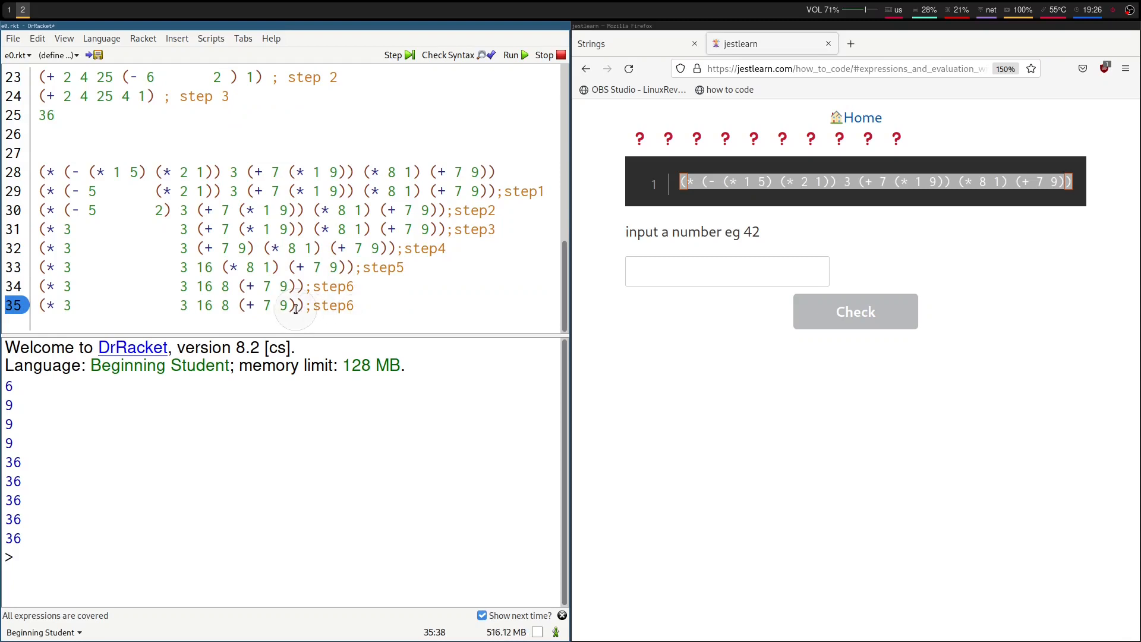
pyautogui.doubleClick(268, 305)
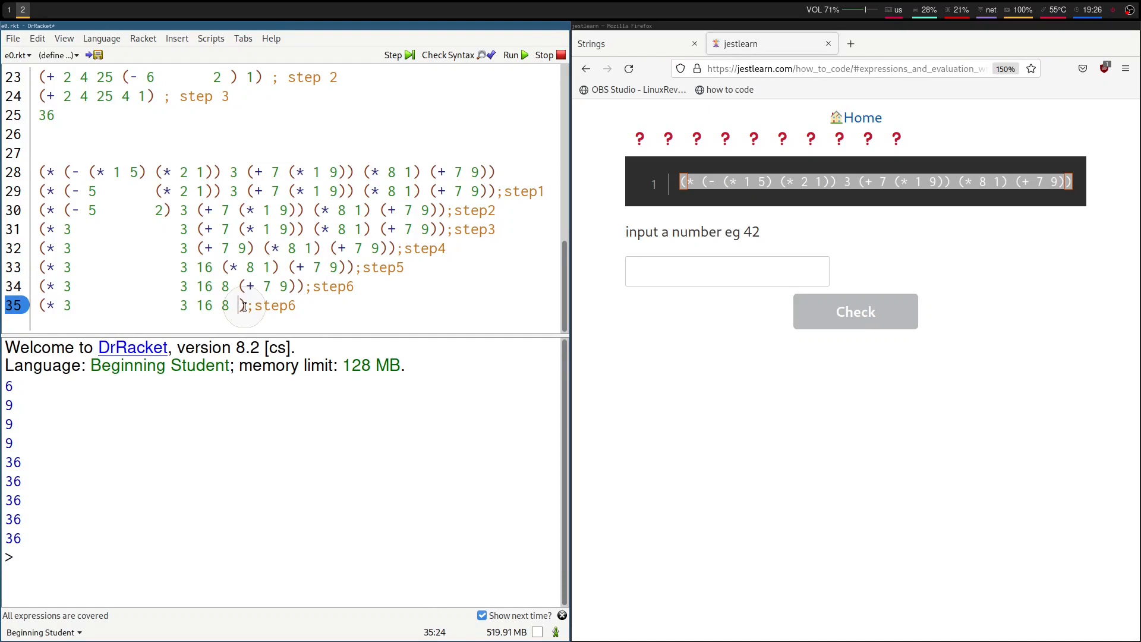
pyautogui.write('16)')
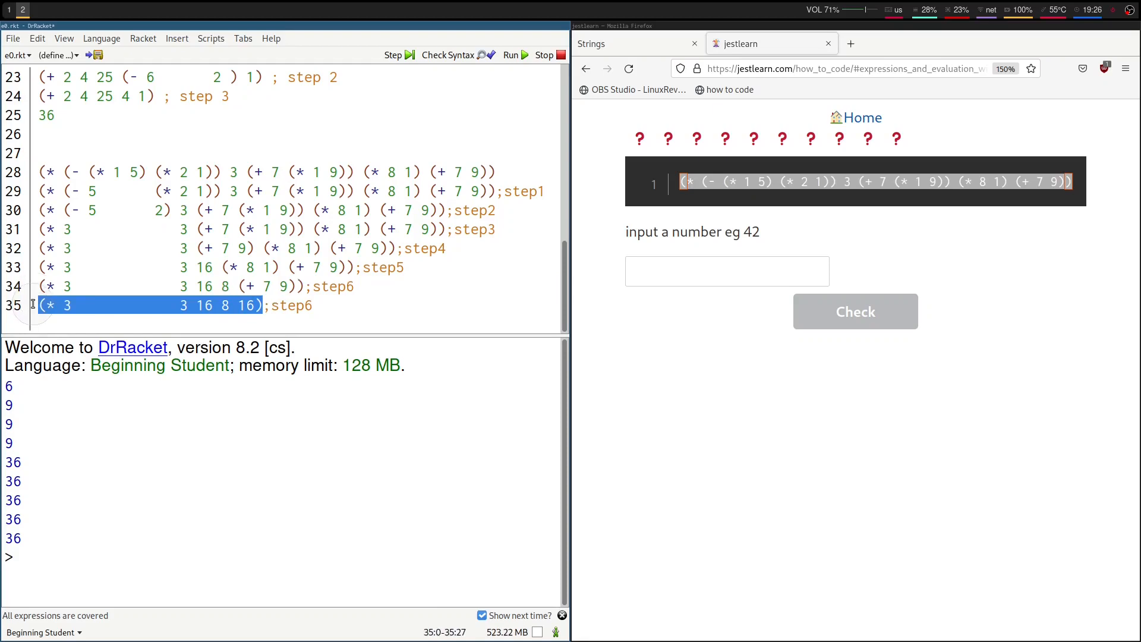
pyautogui.moveTo(197, 498)
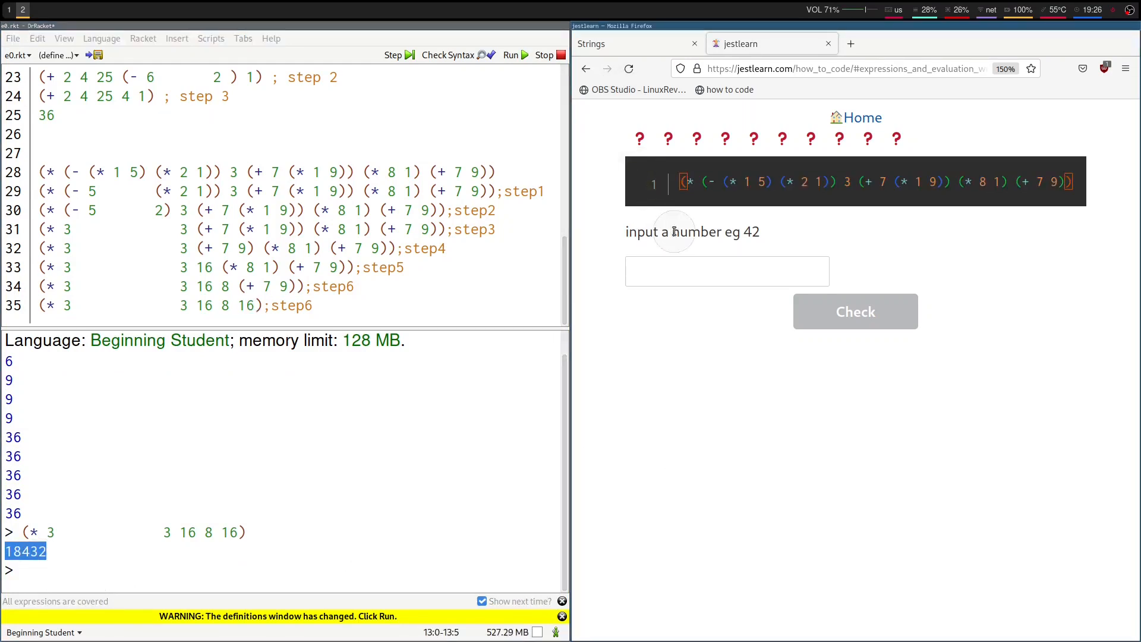
# Step: Answer 18432 in the jestlearn exercise and check it, marking it correct
pyautogui.doubleClick(751, 232)
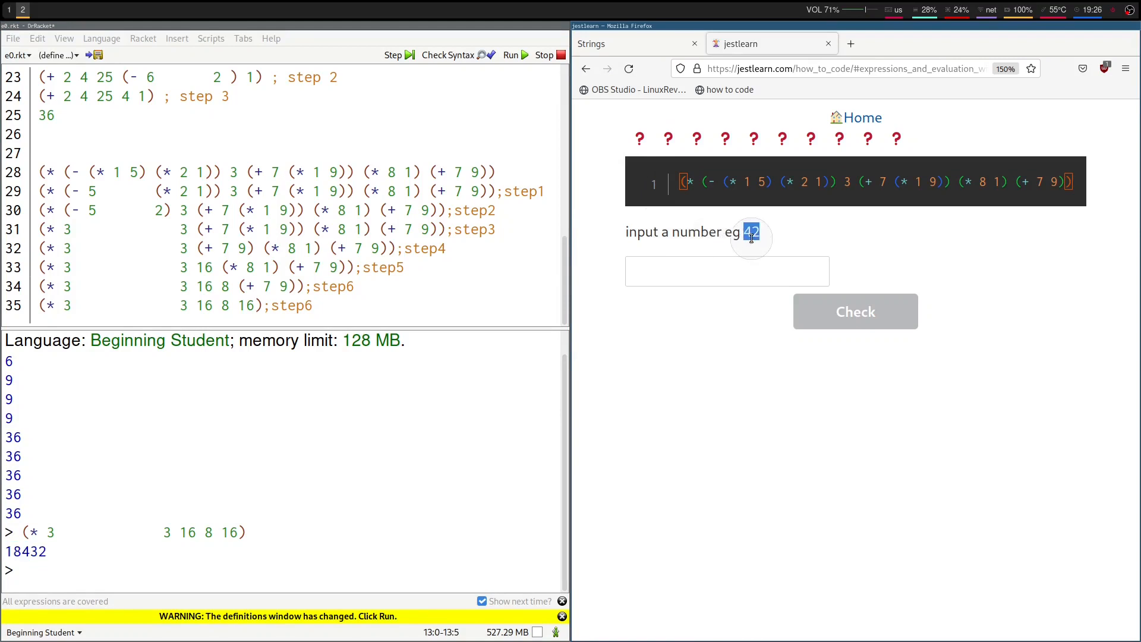
pyautogui.click(726, 272)
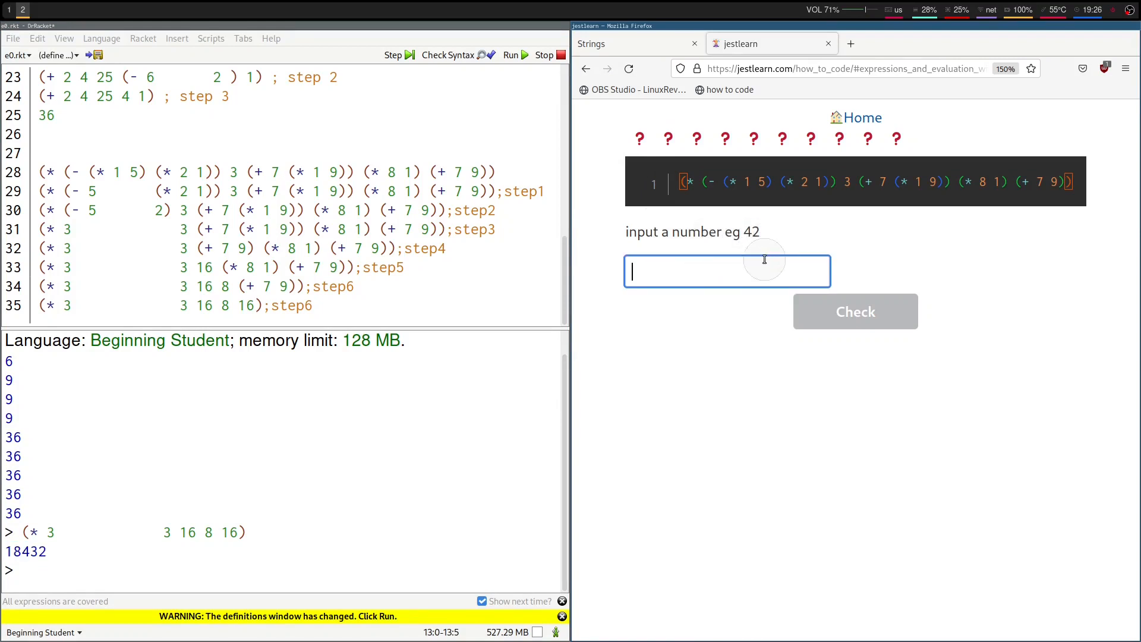
pyautogui.write('18432')
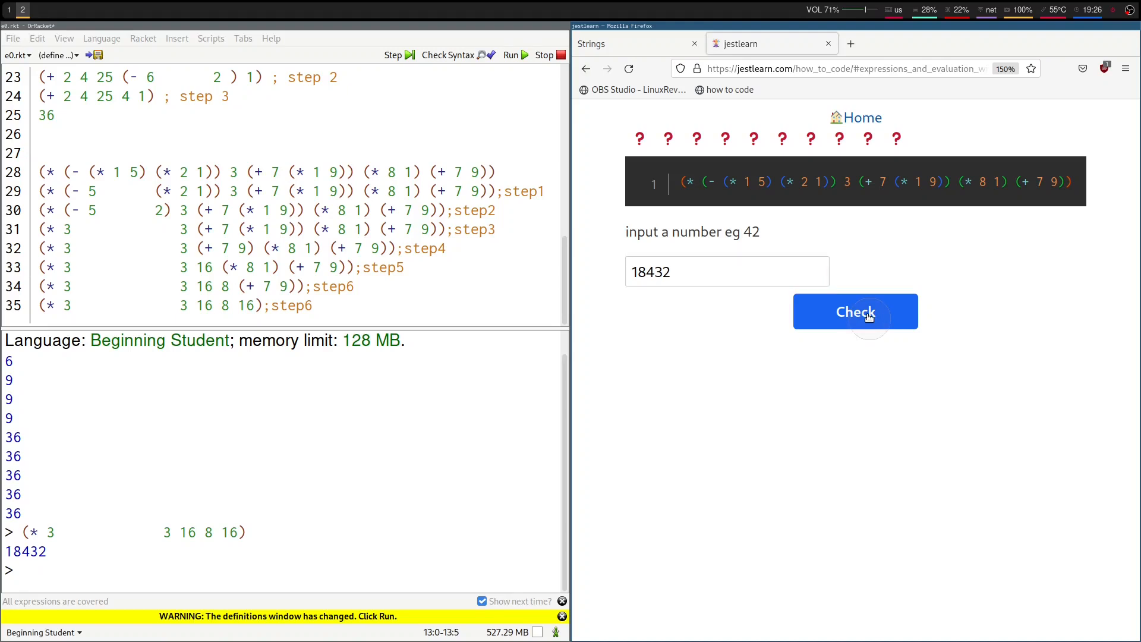
pyautogui.click(854, 311)
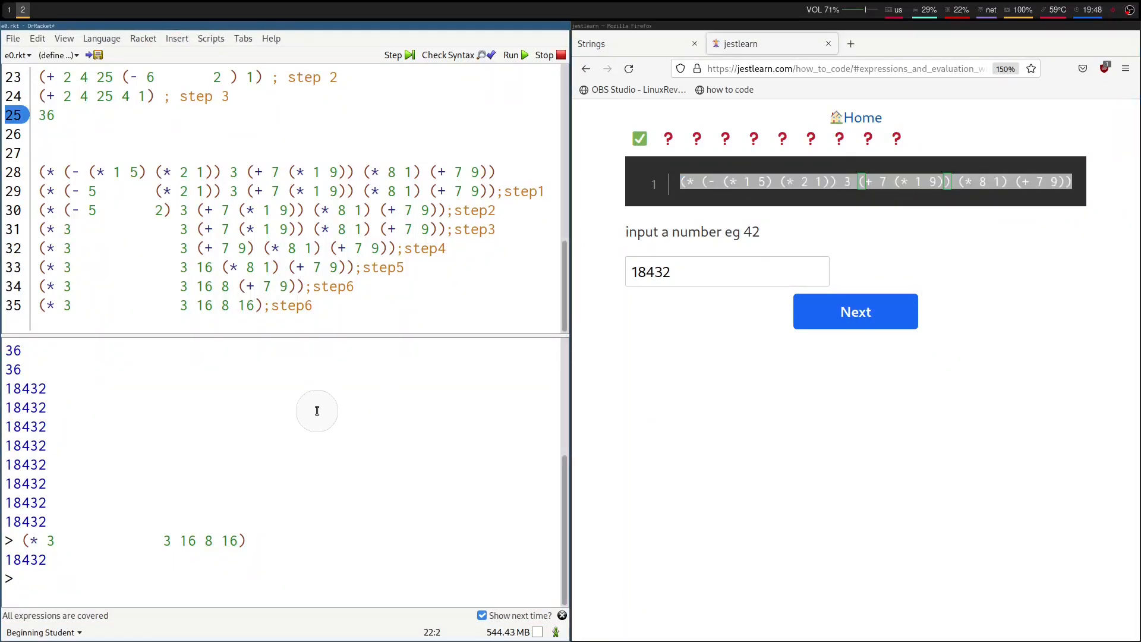
# Step: Evaluate the original nested expression in the interactions, confirming it gives 18432
pyautogui.write('(* (- (* 1 5) (* 2 1)) 3 (+ 7 (* 1 9)) (* 8 1) (+ 7 9))')
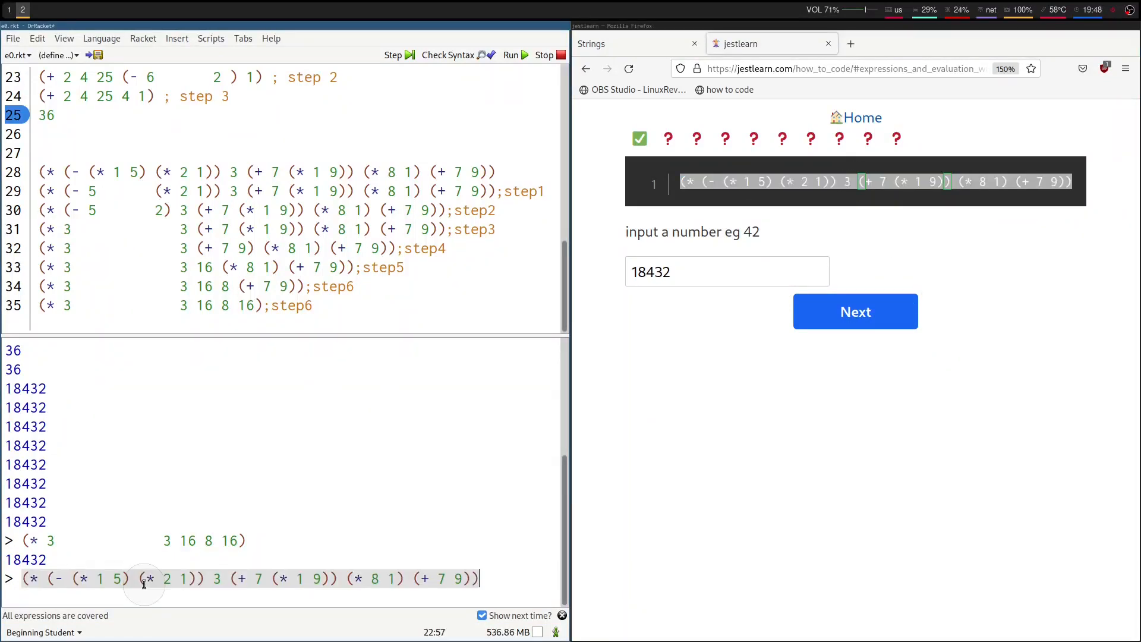
pyautogui.press('Return')
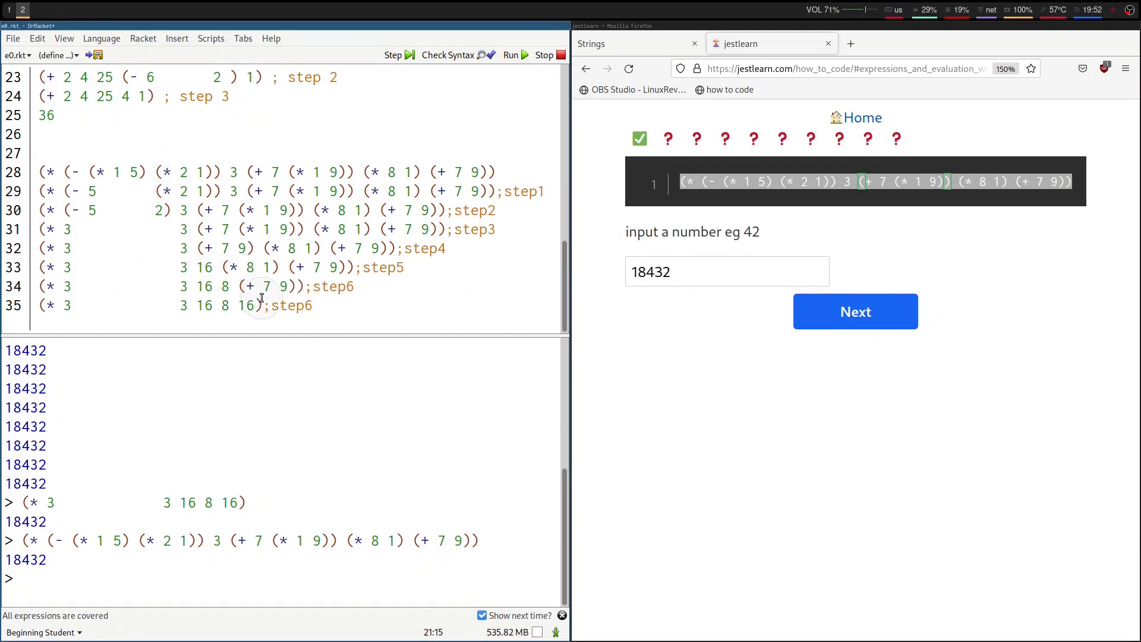
# Step: Start a (* 99 99) expression at the interactions prompt
pyautogui.click(260, 305)
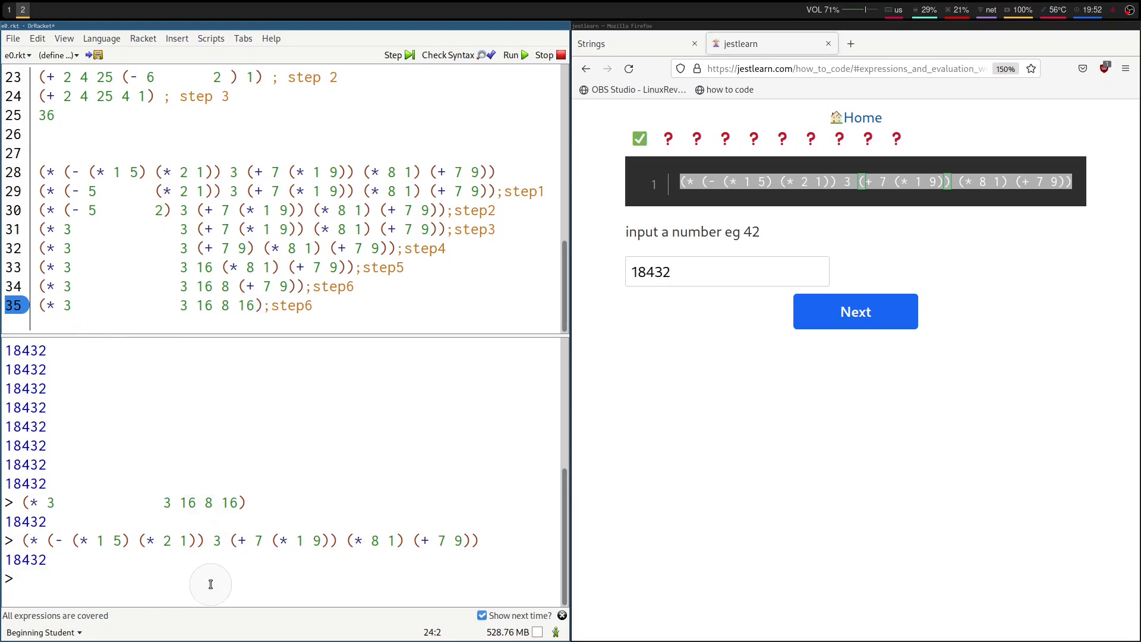
pyautogui.write('(*')
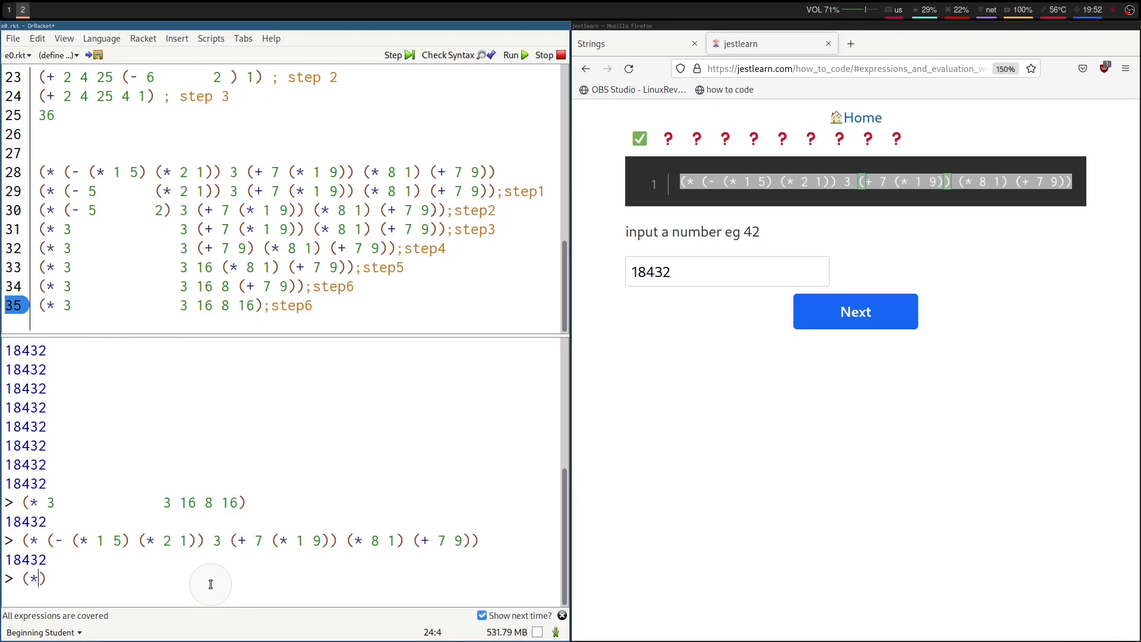
pyautogui.write('99')
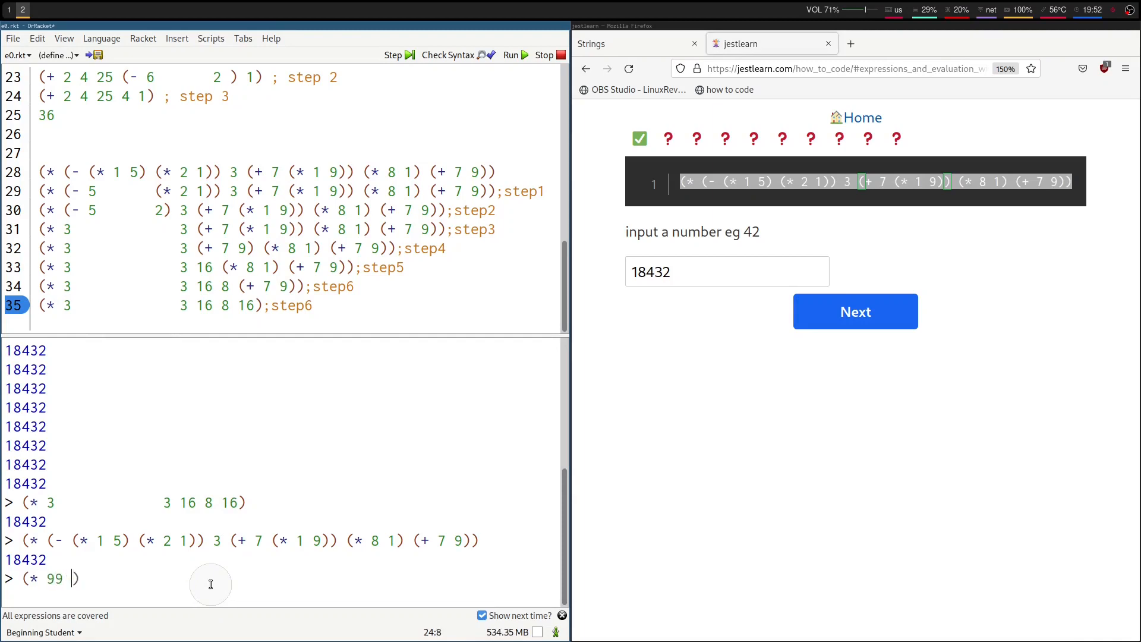
pyautogui.write('99')
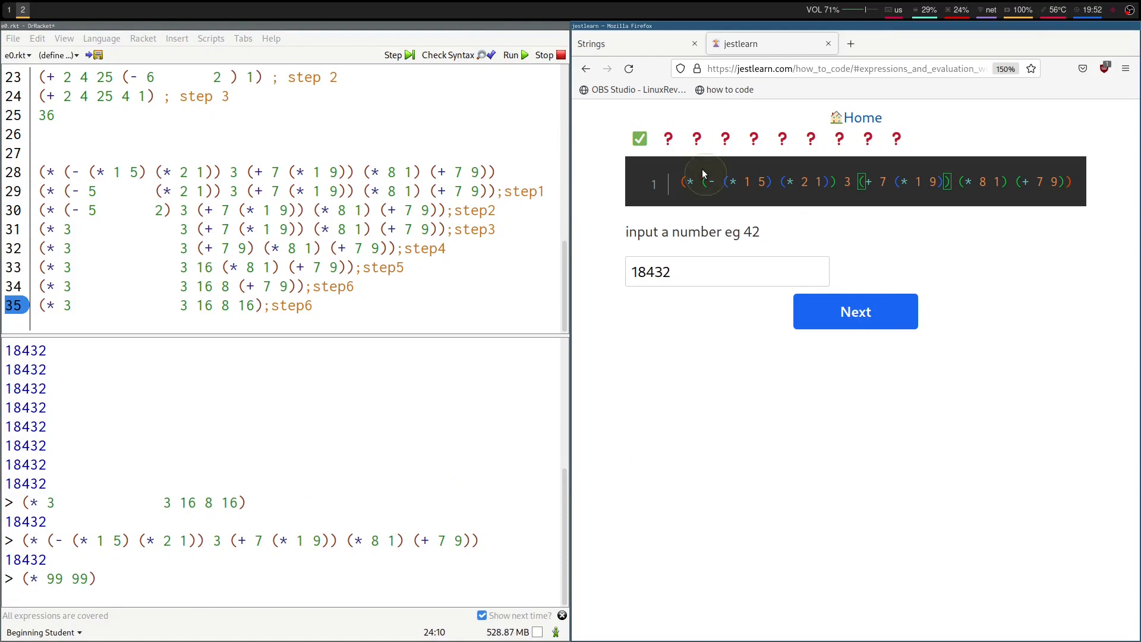
# Step: Return to the how to code list, visiting the Github discussion link, with 1/10 progress shown
pyautogui.click(863, 118)
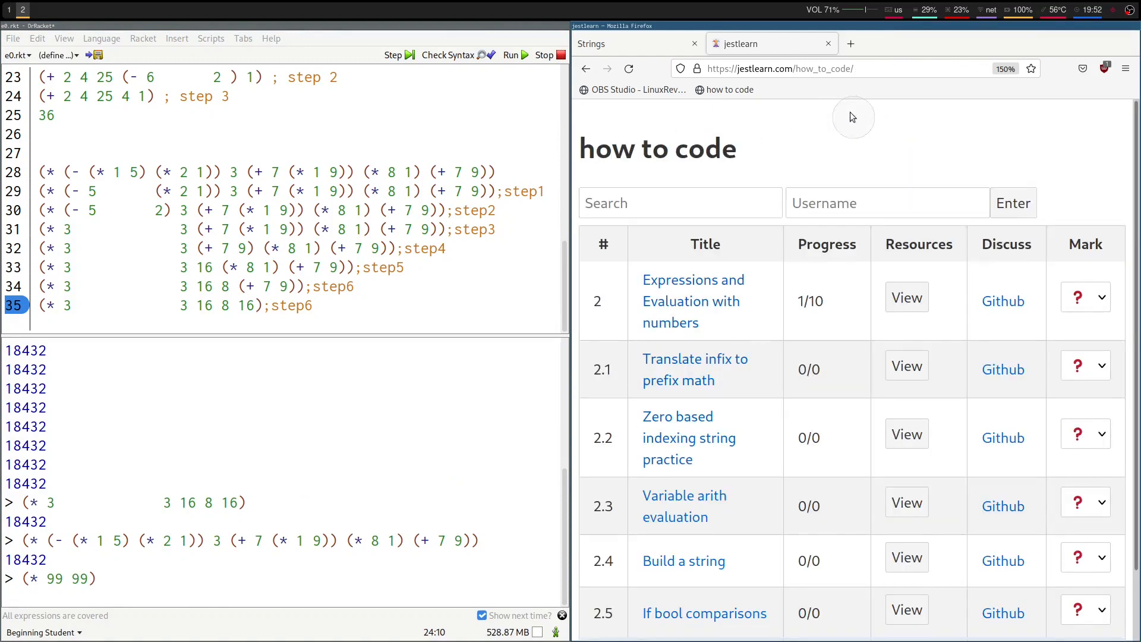
pyautogui.click(1093, 297)
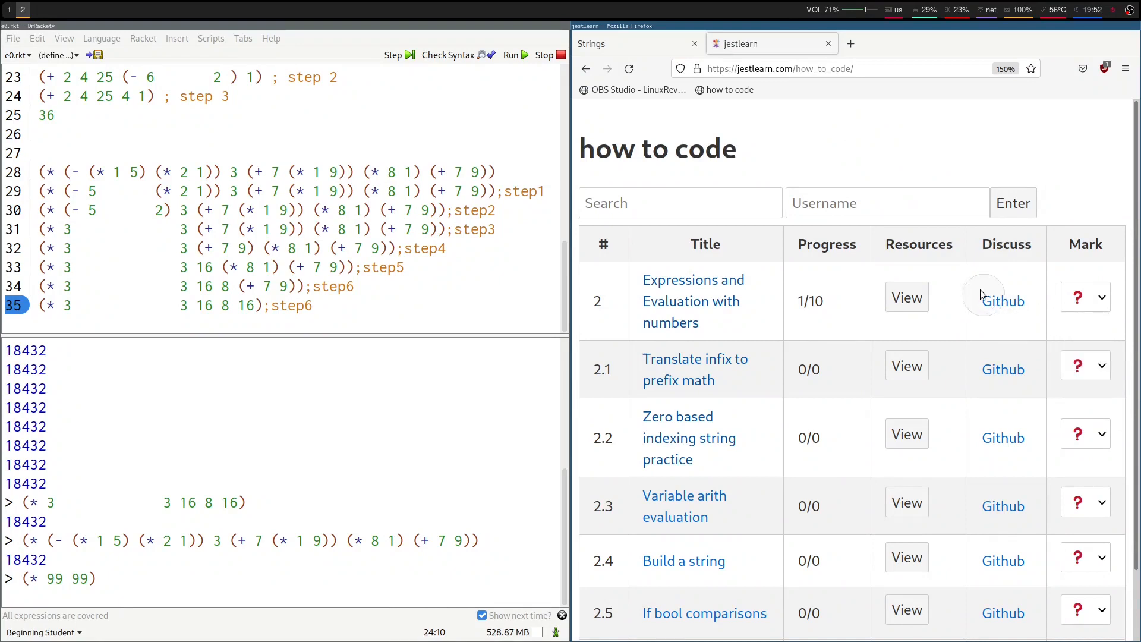
pyautogui.click(1007, 300)
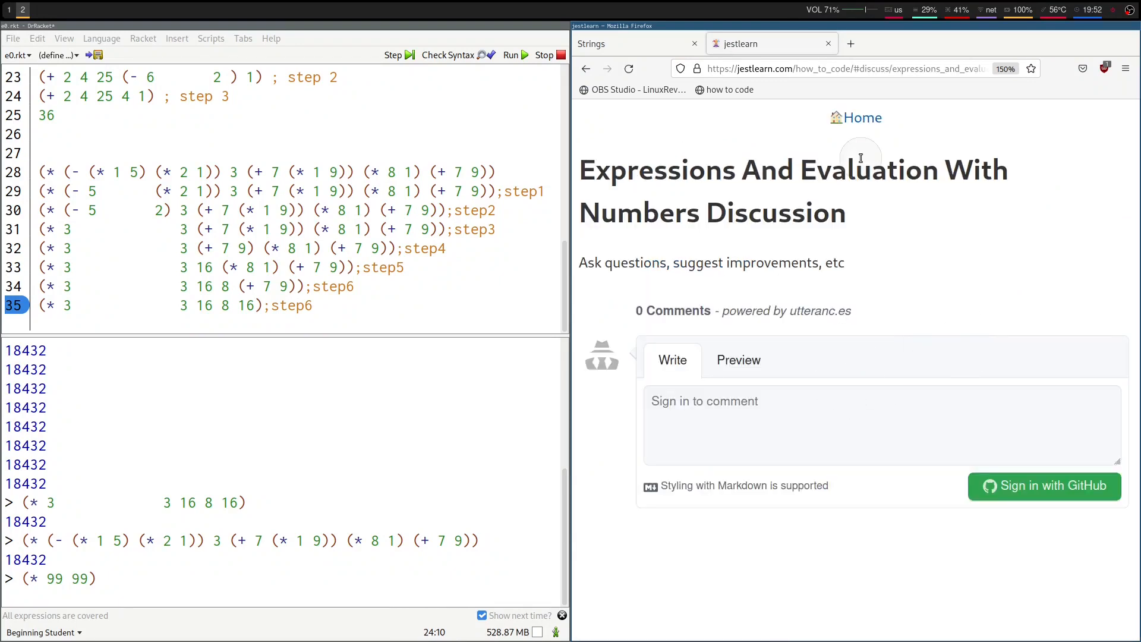
pyautogui.click(863, 118)
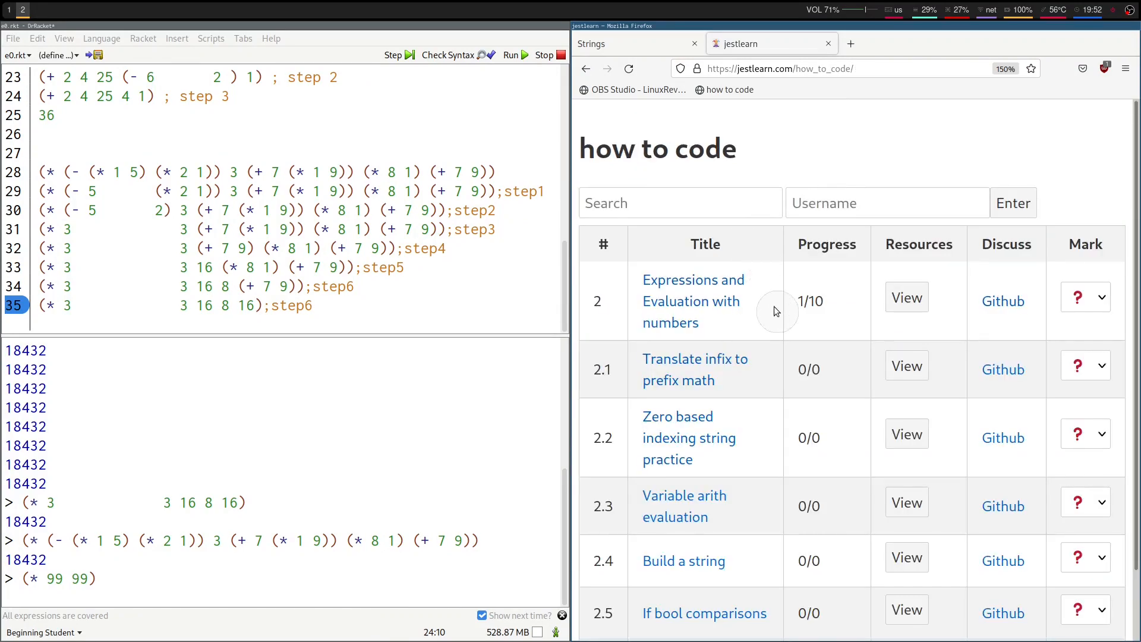
pyautogui.moveTo(786, 329)
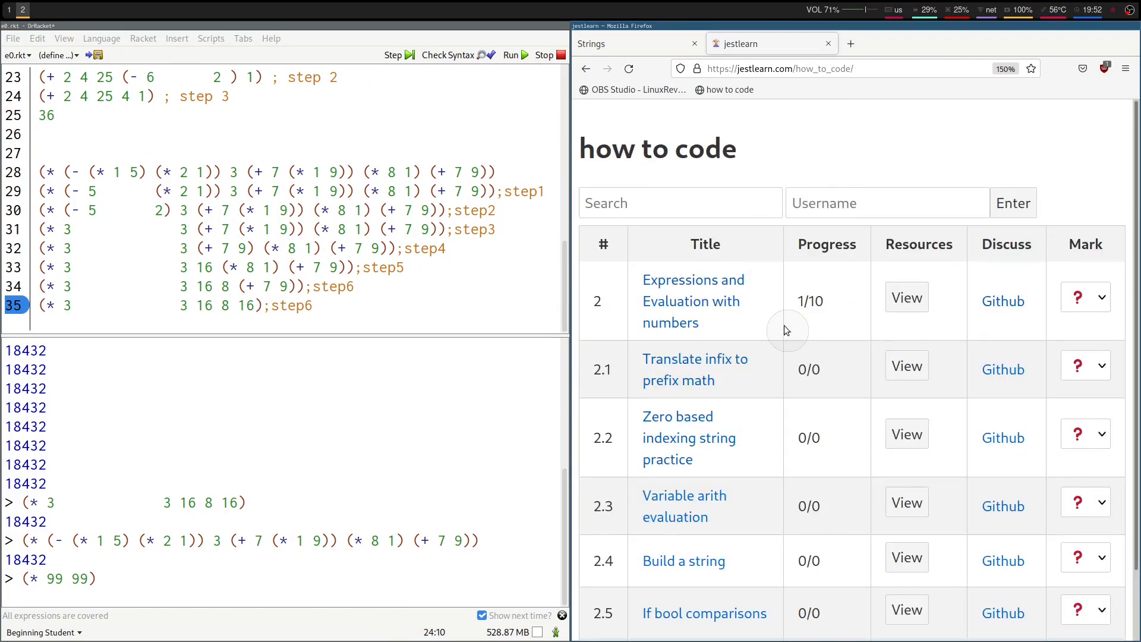